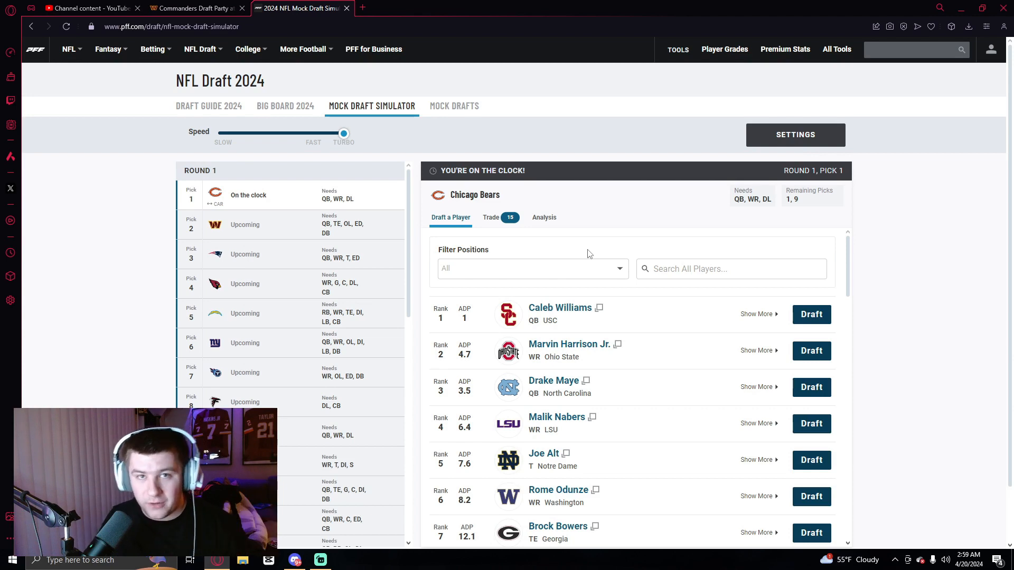
- View the Commanders 2024 Draft Party page at National Harbor Waterfront
left_click(193, 8)
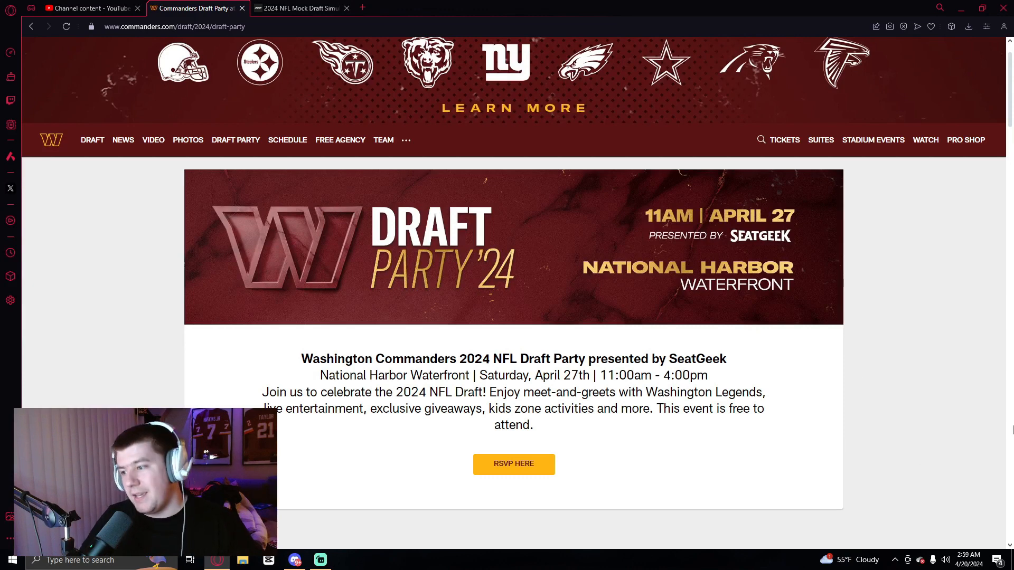
mouse_move(967, 362)
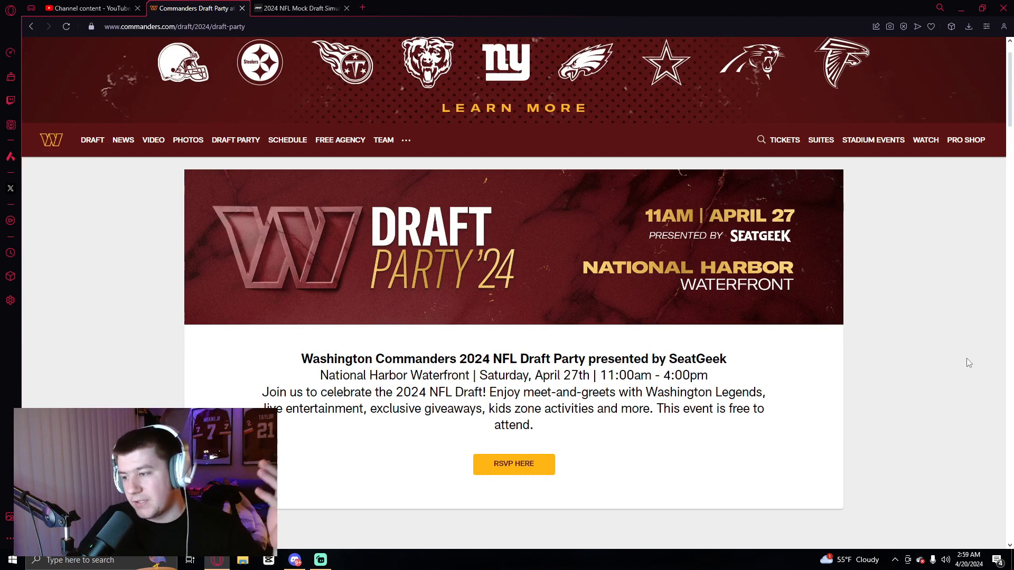
mouse_move(892, 333)
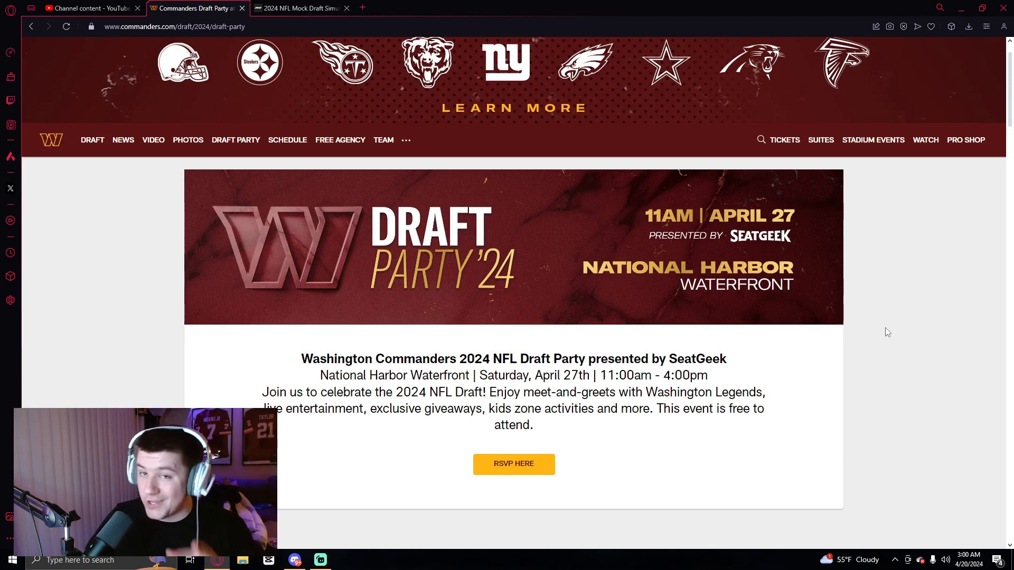
mouse_move(653, 283)
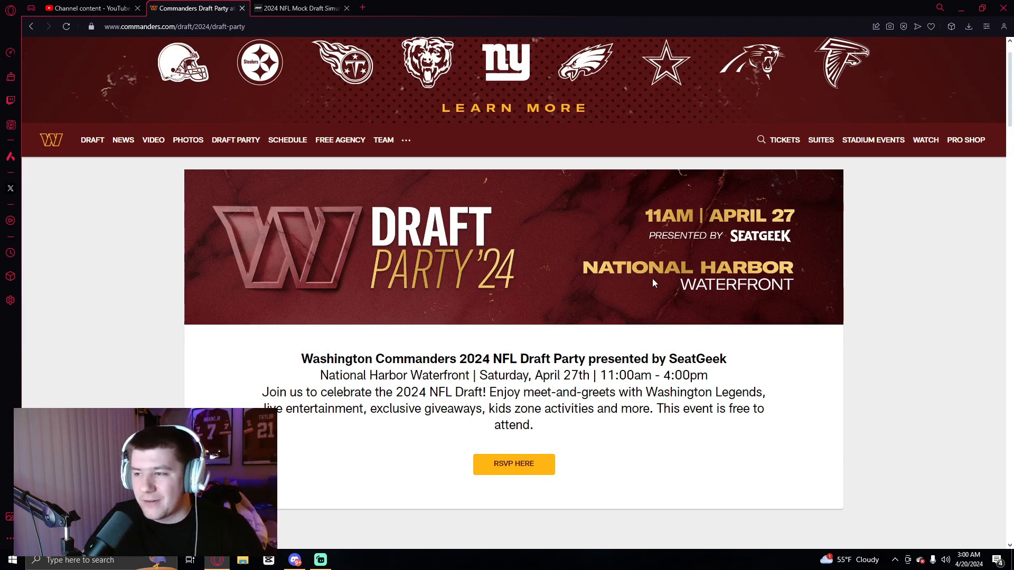
- Draft Caleb Williams, filter to quarterbacks for Jayden Daniels and Drake Maye, then Marvin Harrison Jr
left_click(299, 8)
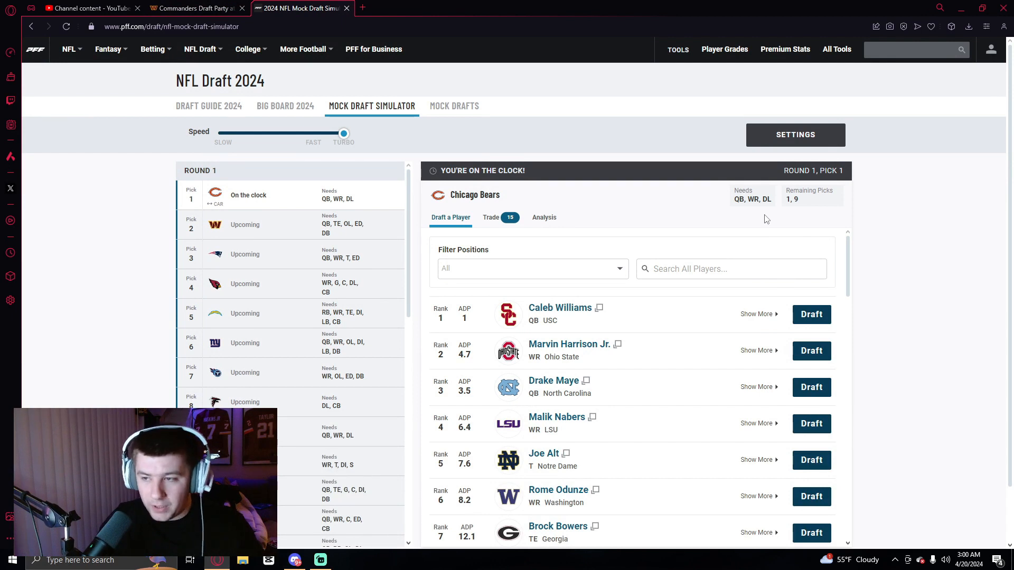
mouse_move(700, 316)
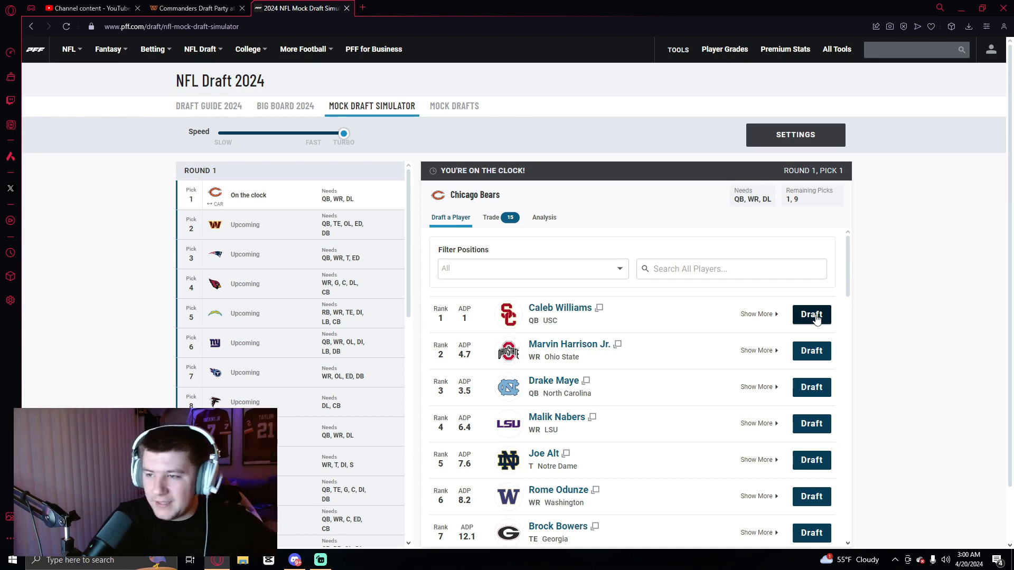
left_click(811, 314)
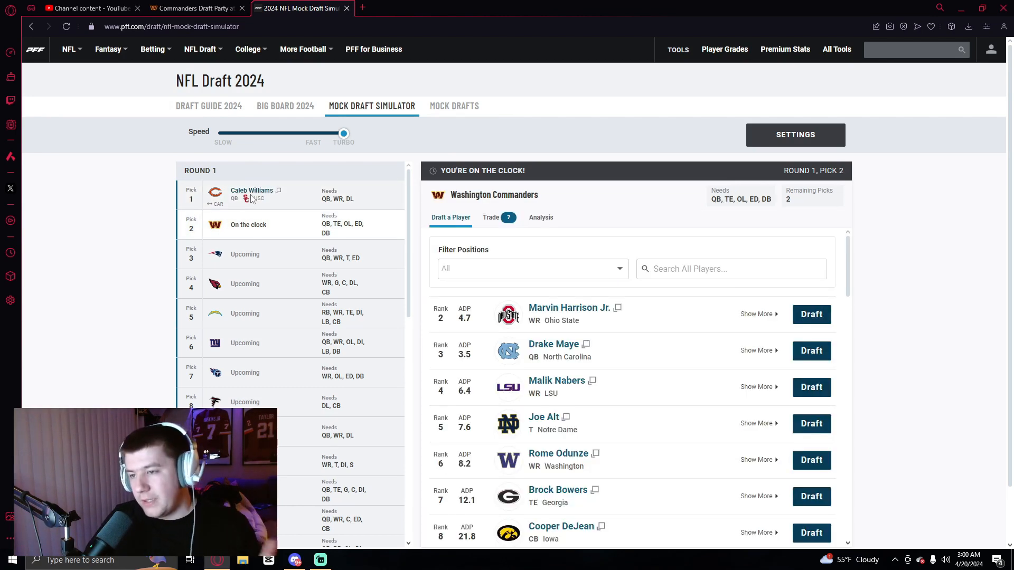
left_click(530, 269)
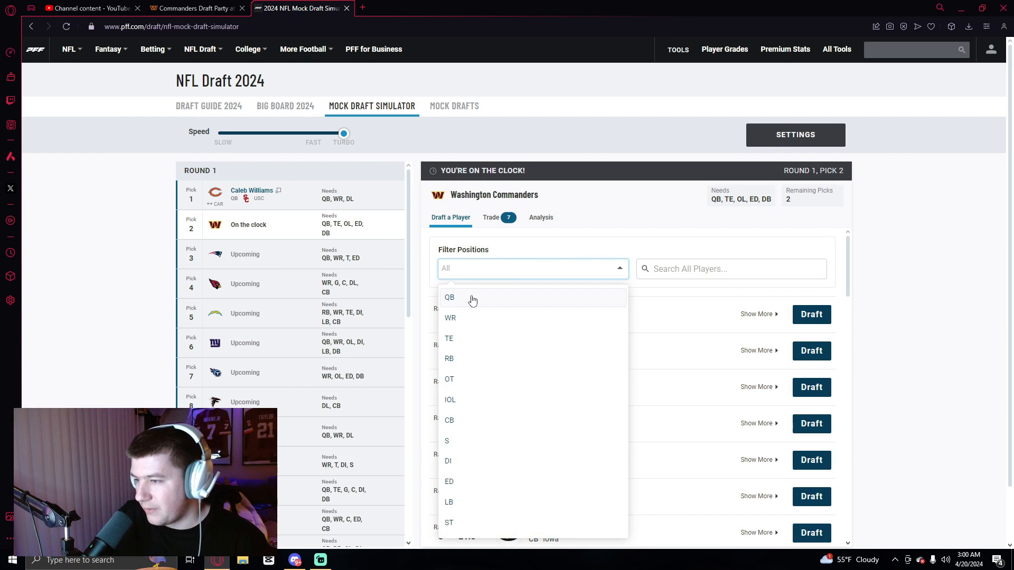
left_click(449, 297)
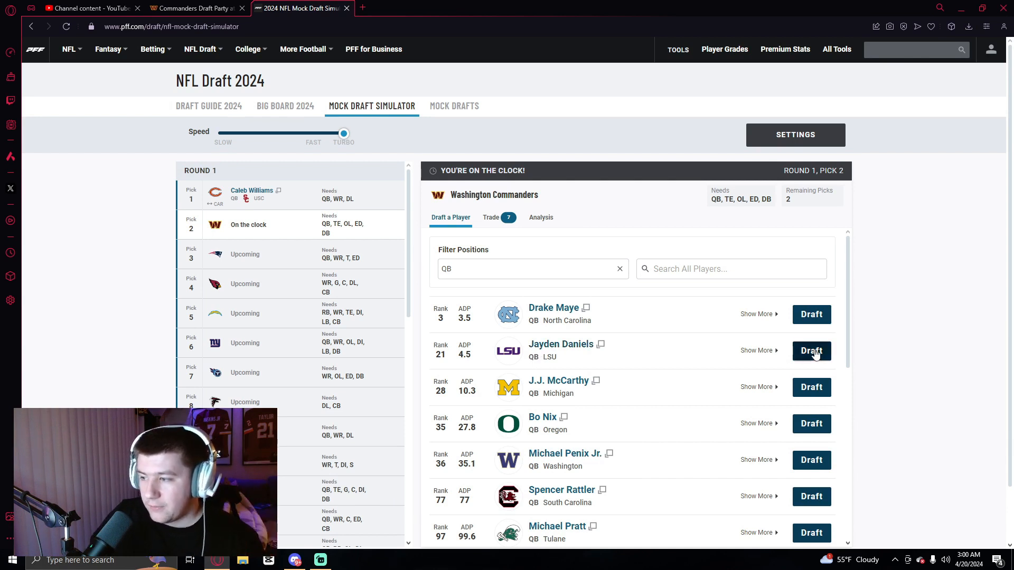
left_click(811, 350)
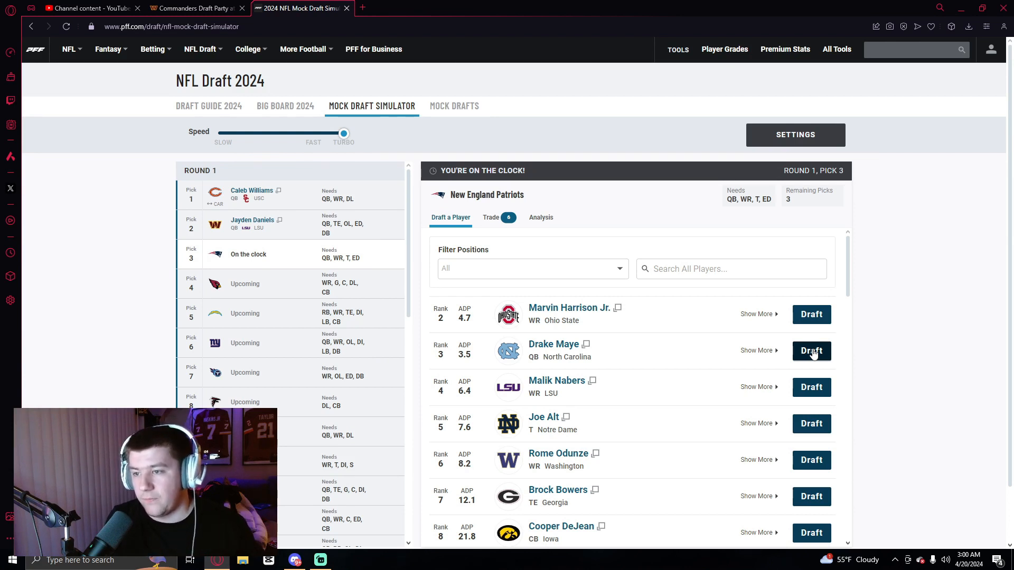
mouse_move(935, 403)
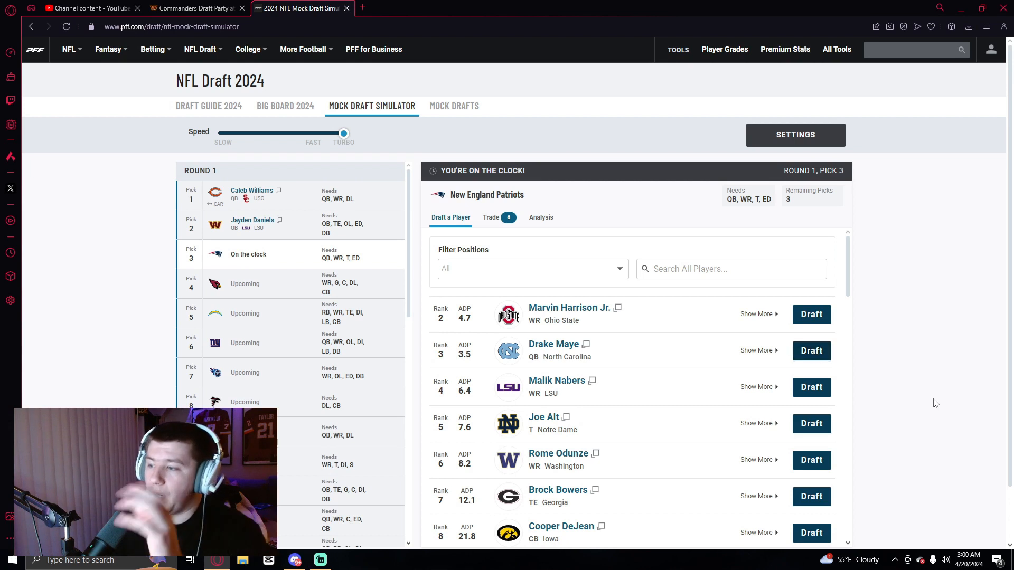
mouse_move(554, 343)
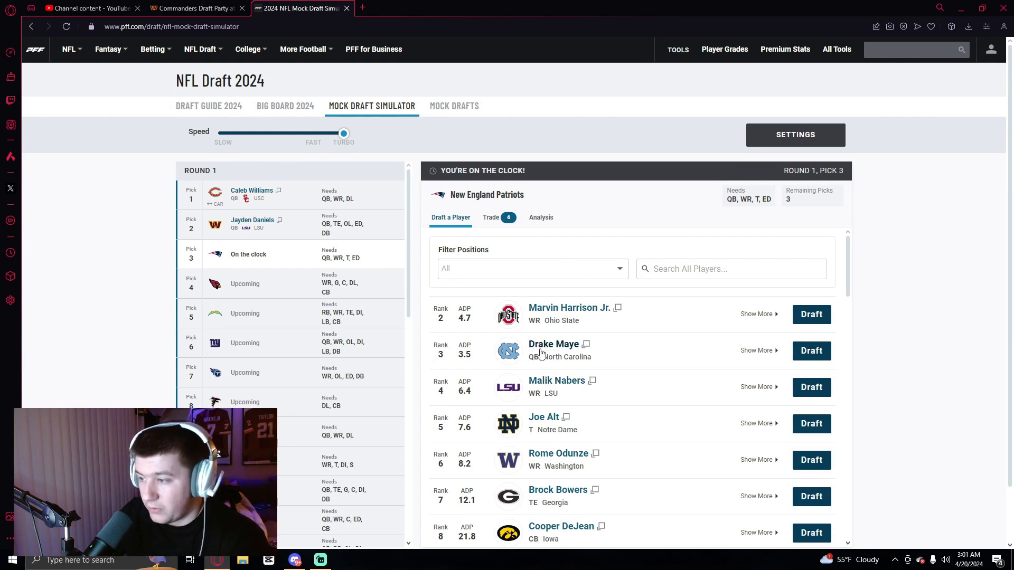
mouse_move(612, 349)
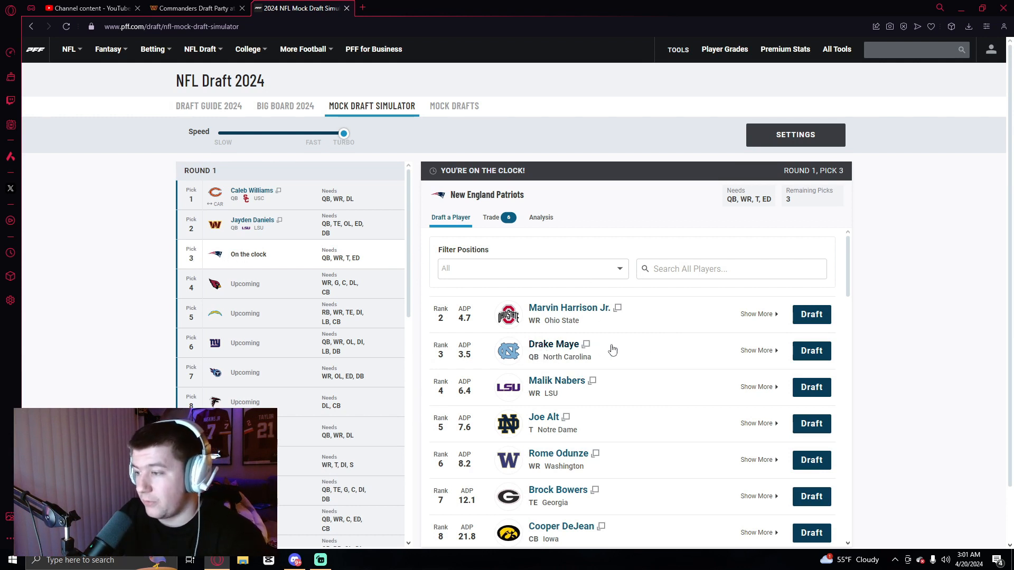
mouse_move(811, 351)
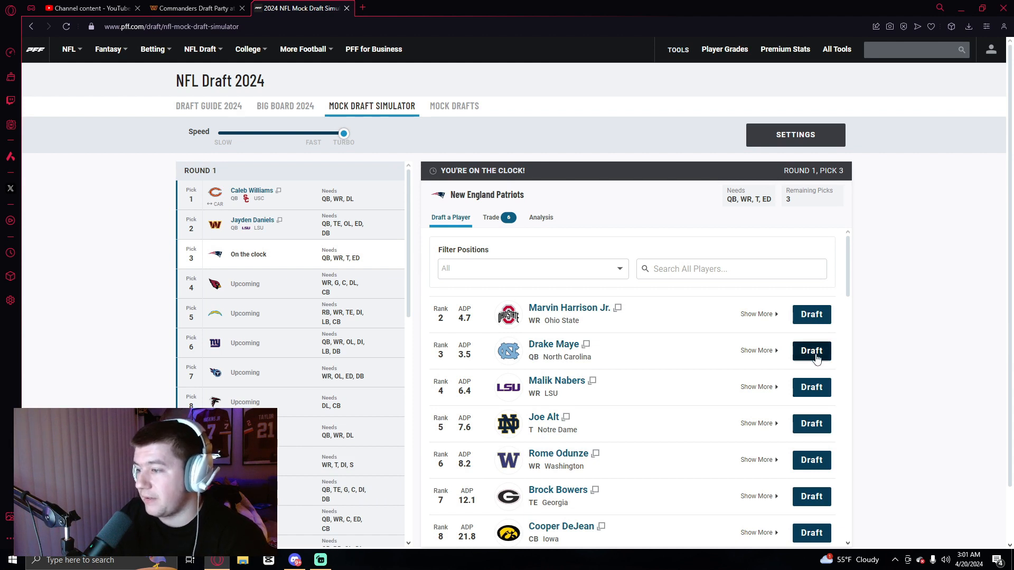
left_click(810, 350)
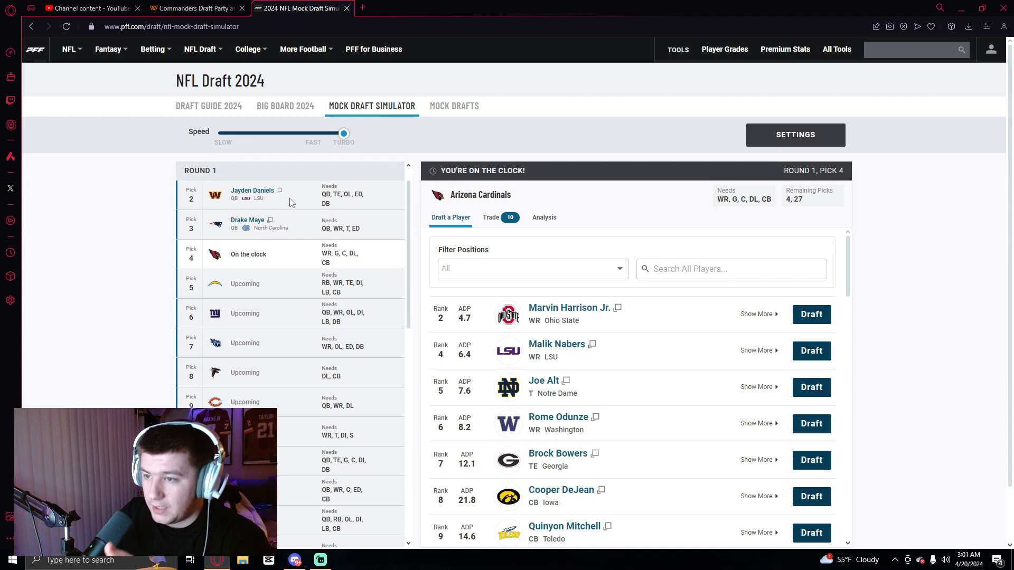
mouse_move(304, 254)
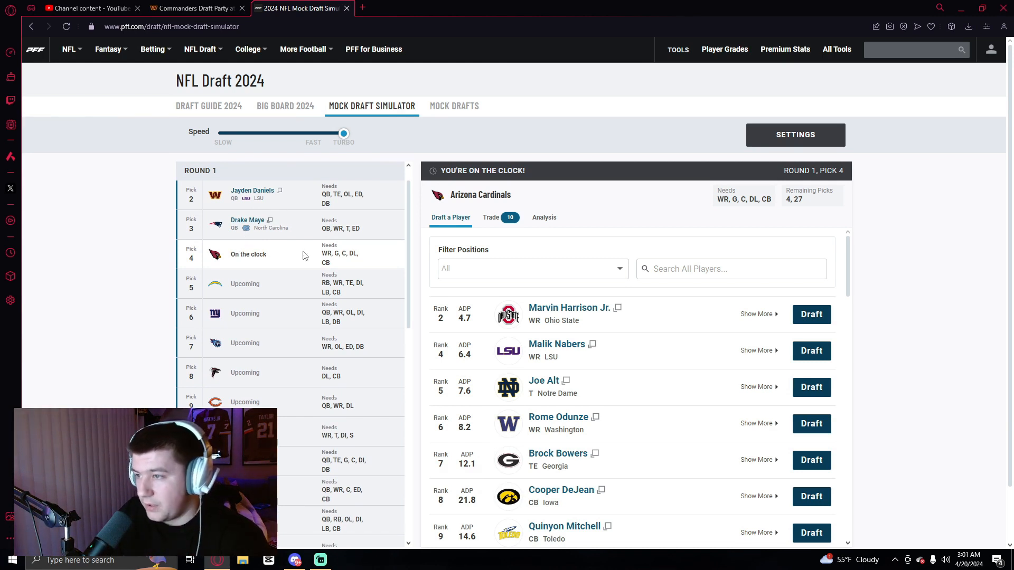
mouse_move(321, 260)
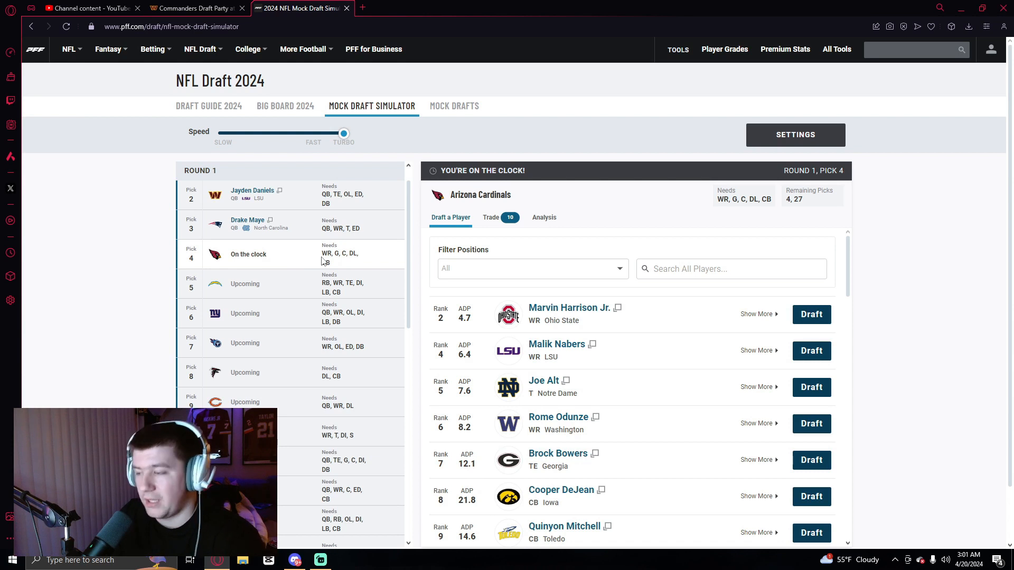
mouse_move(601, 314)
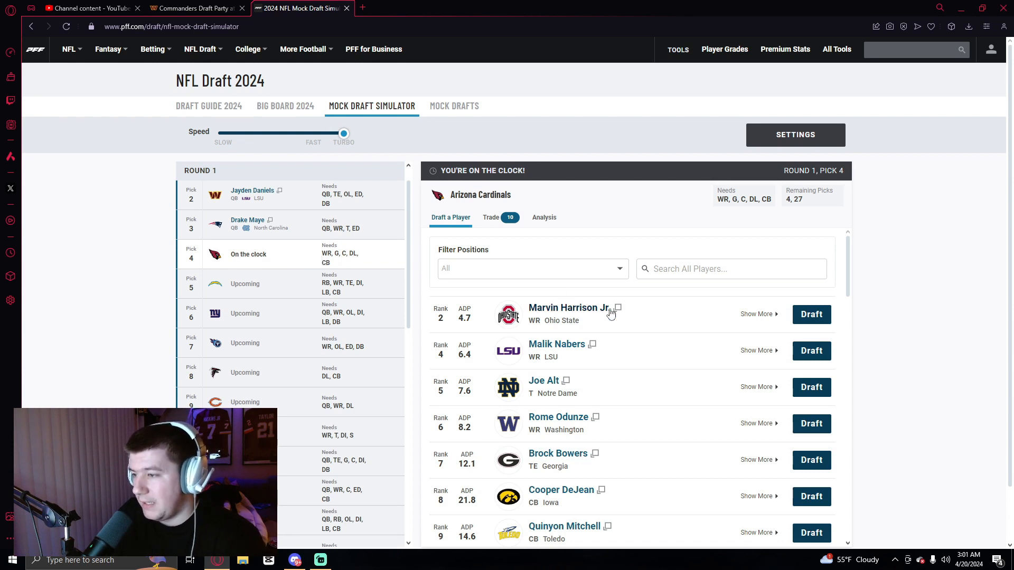
mouse_move(811, 314)
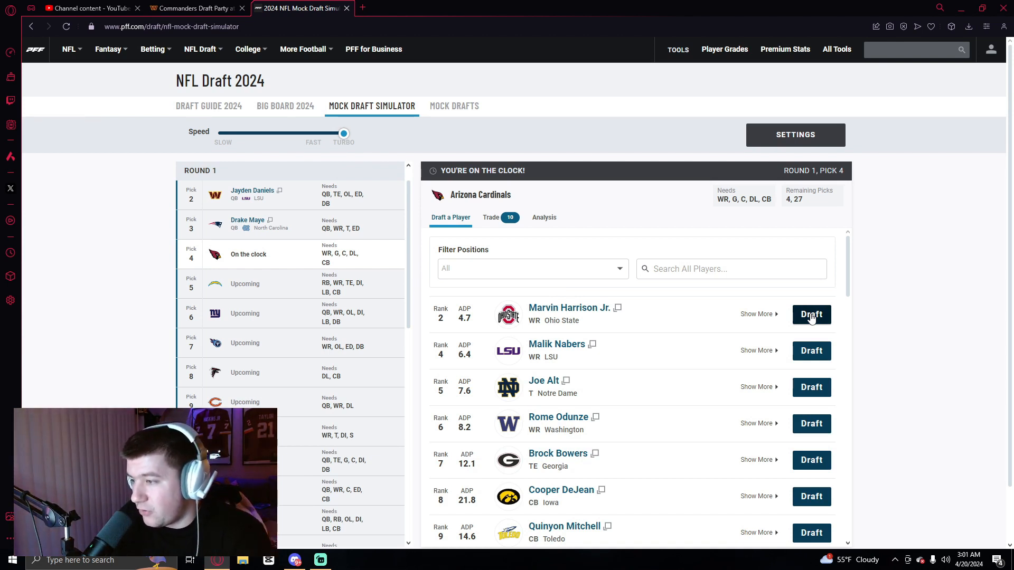
left_click(810, 314)
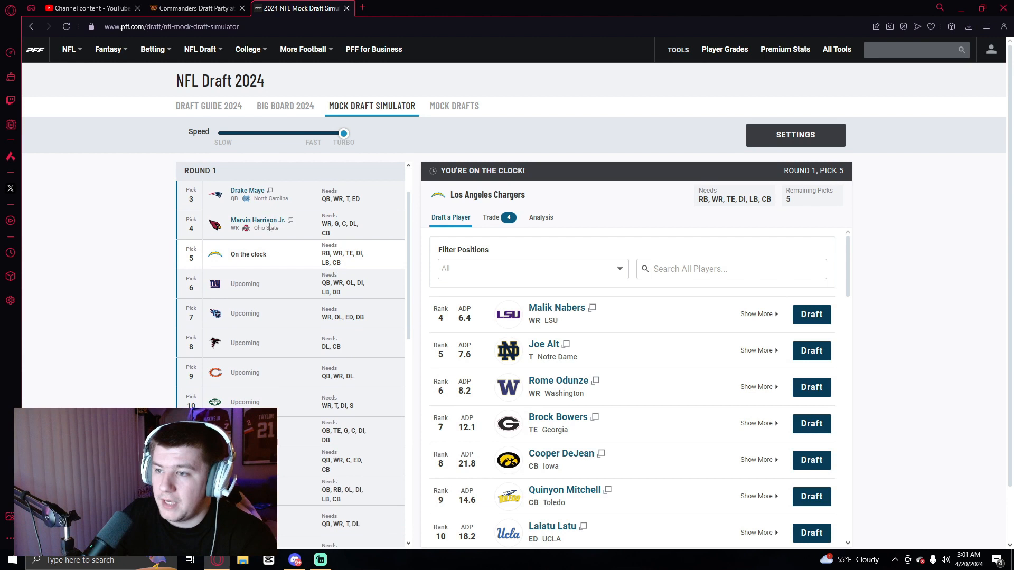
- Force-trade the Chargers' pick 5 to Minnesota for picks 11, 108 and a 2025 third
left_click(490, 217)
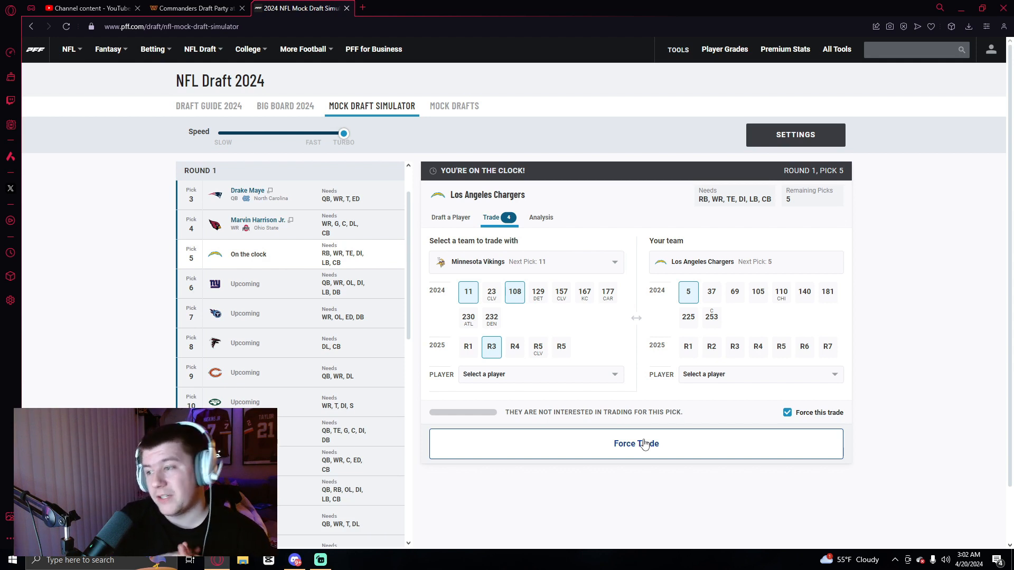
mouse_move(528, 282)
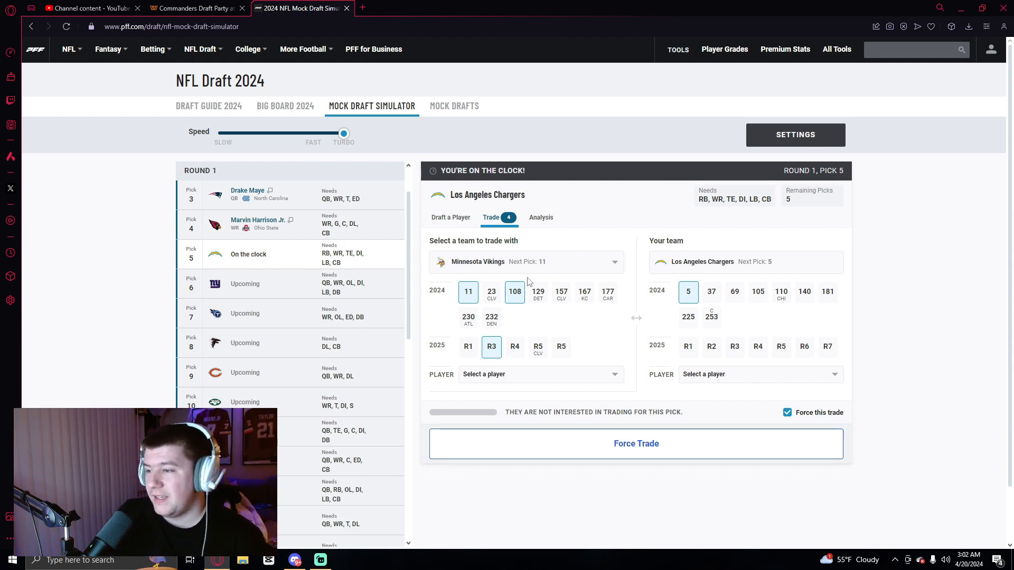
mouse_move(675, 290)
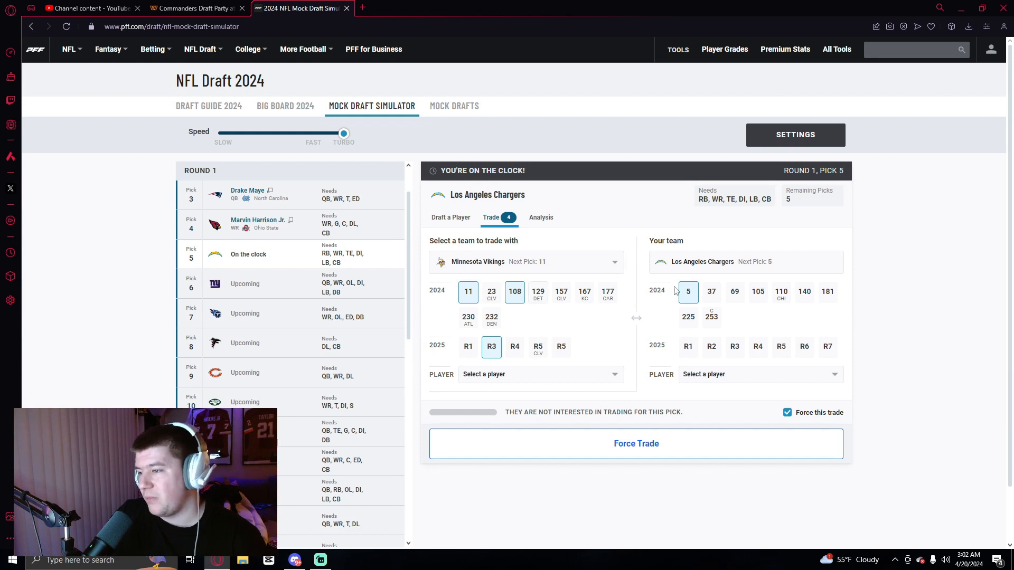
mouse_move(653, 315)
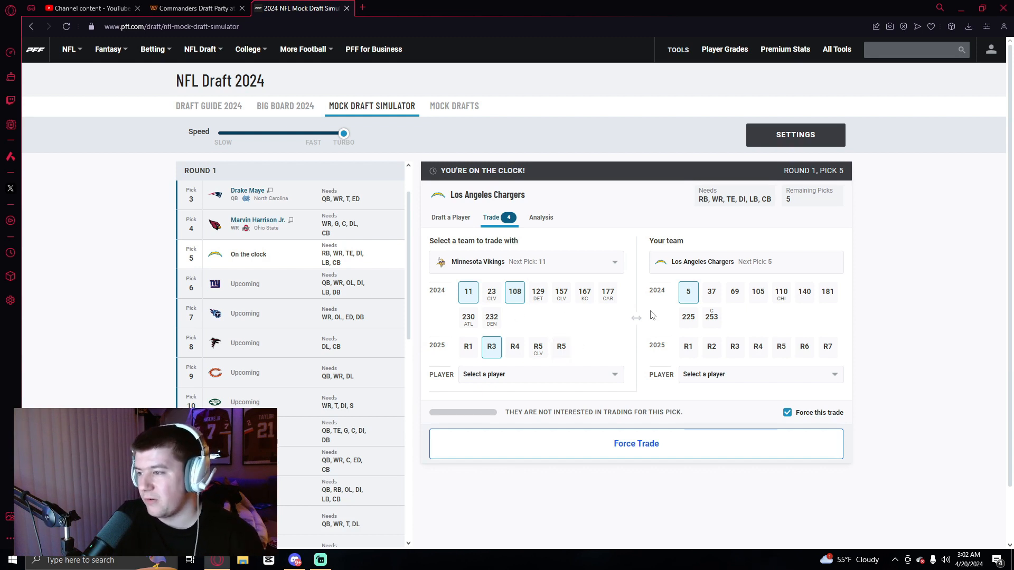
mouse_move(660, 304)
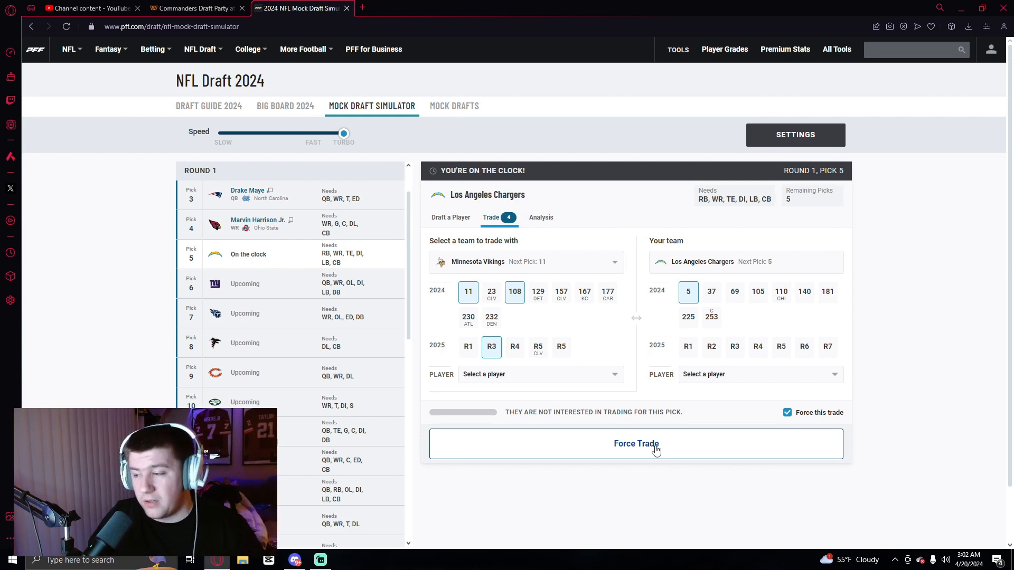
left_click(635, 443)
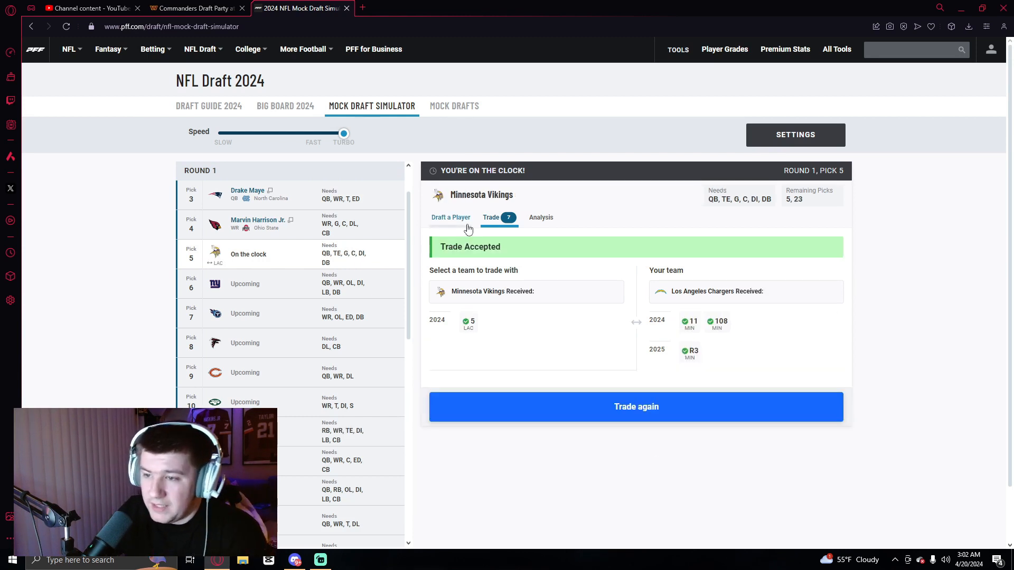
- Draft J.J. McCarthy for Minnesota at 5 and Malik Nabers for the Giants at 6
left_click(450, 217)
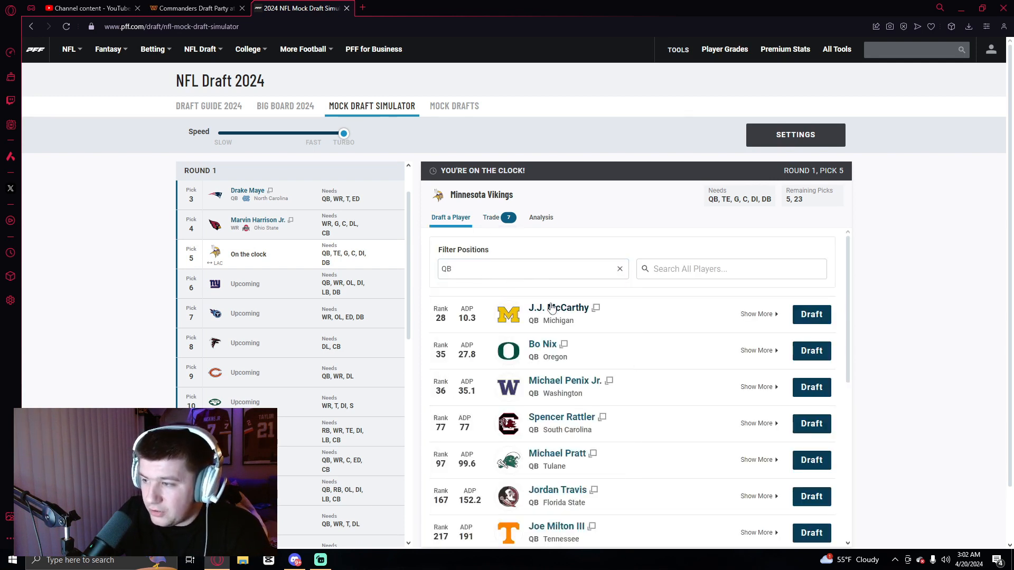
left_click(811, 314)
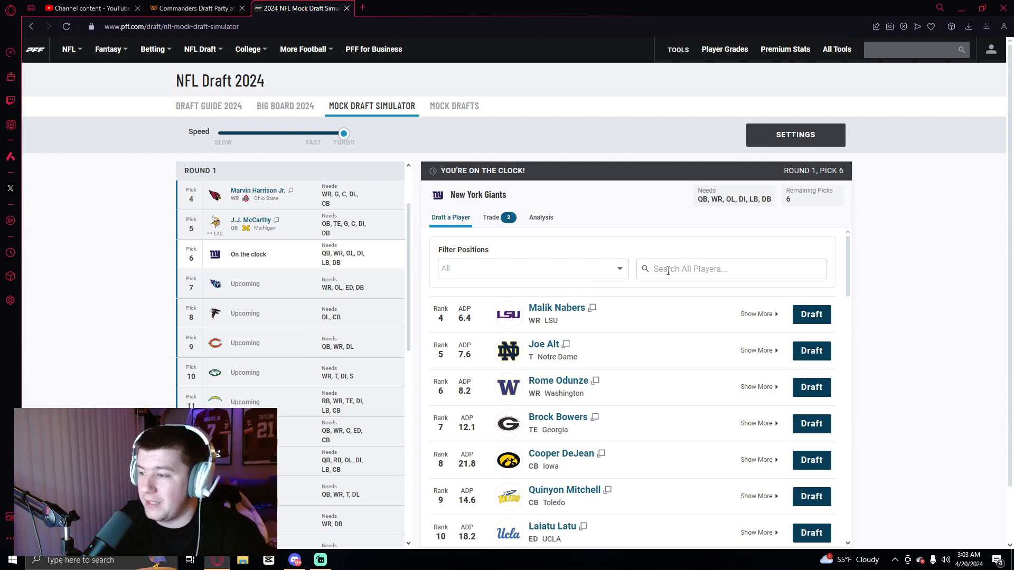
mouse_move(812, 314)
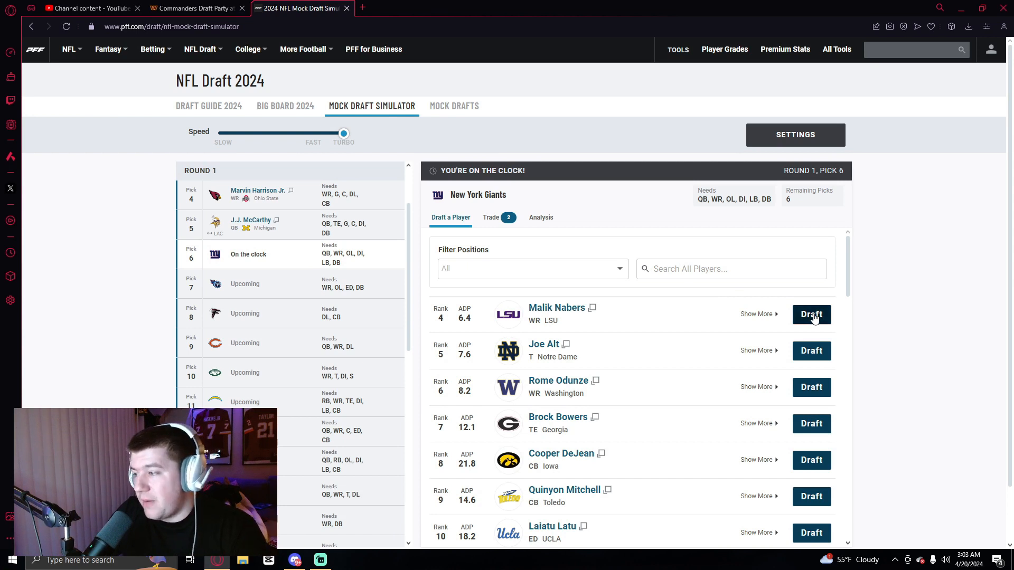
left_click(811, 314)
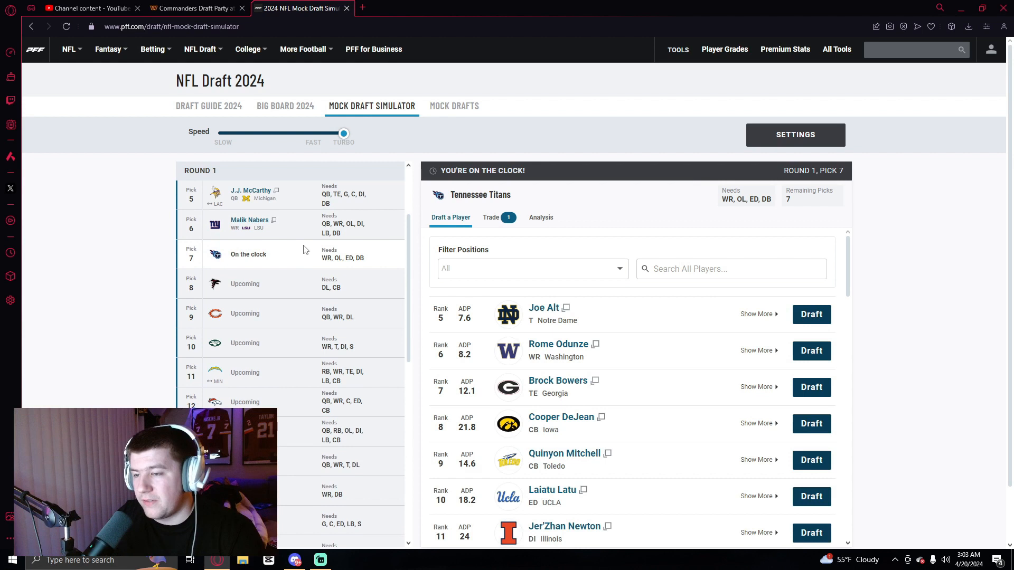
mouse_move(305, 244)
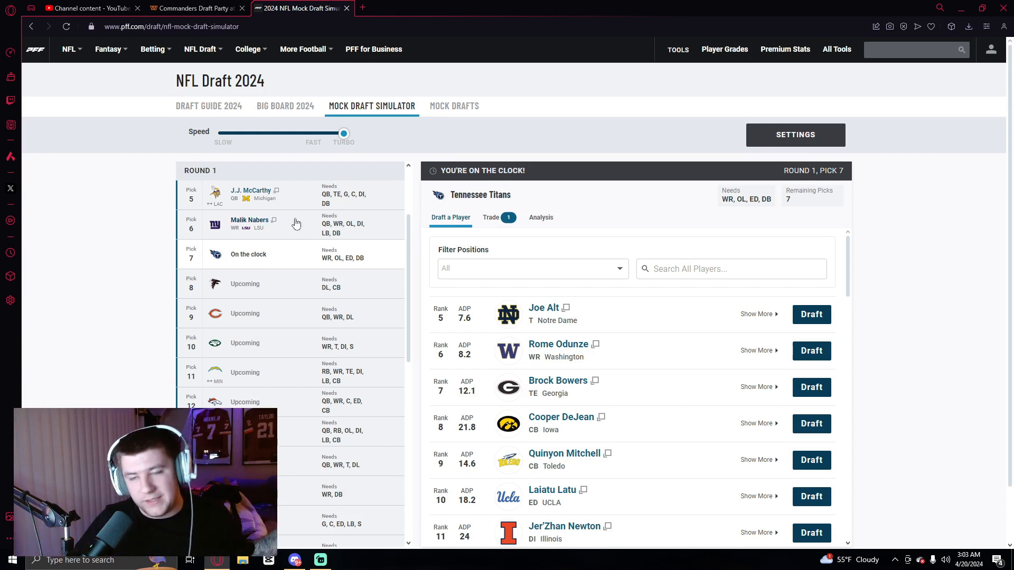
mouse_move(227, 259)
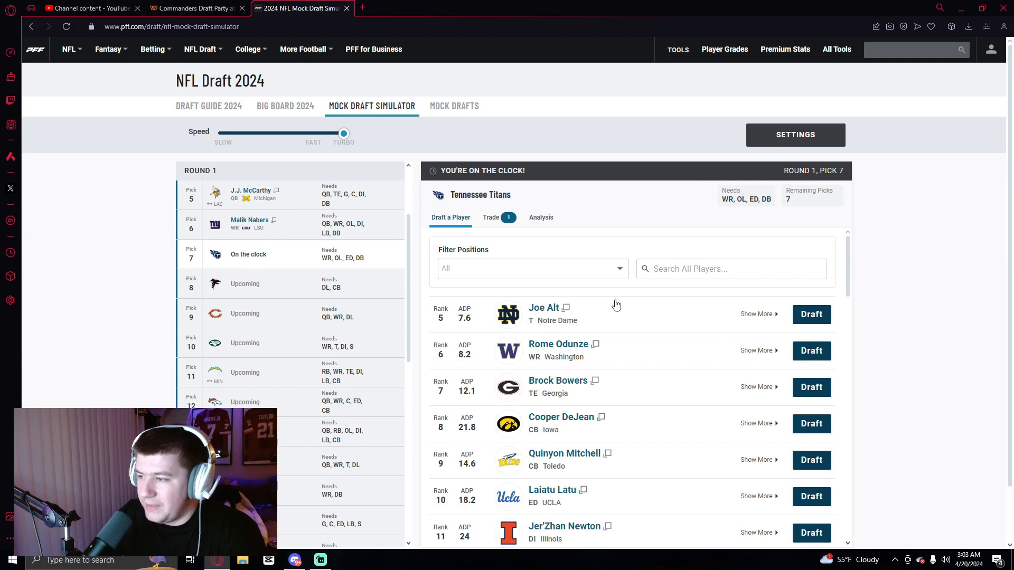
mouse_move(654, 317)
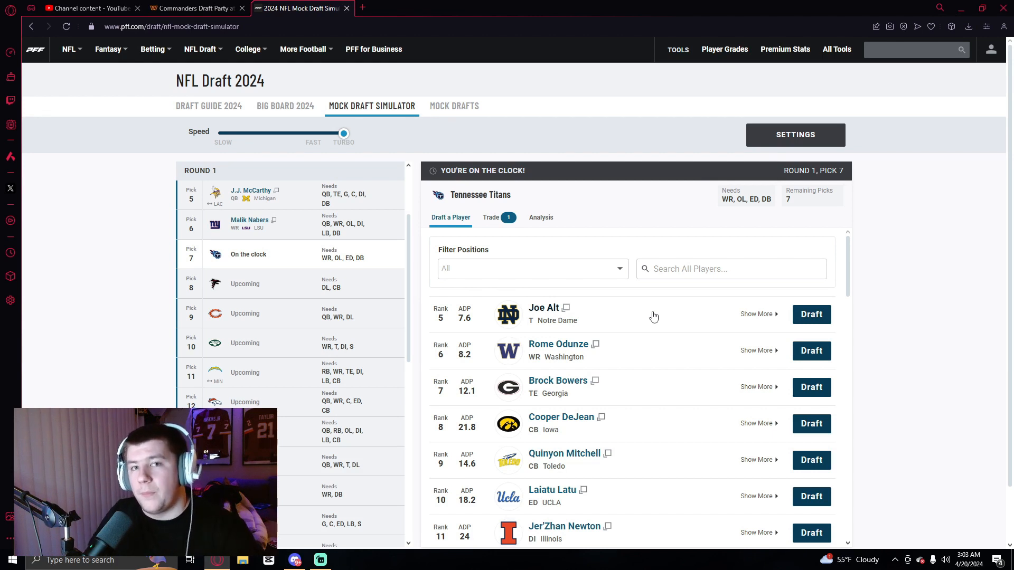
mouse_move(800, 314)
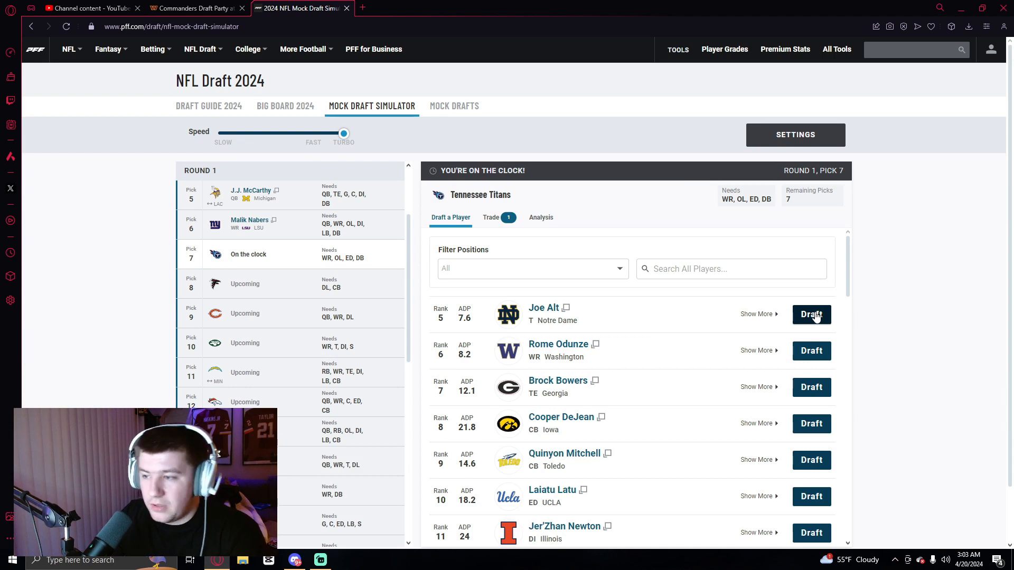
- Draft Joe Alt, Dallas Turner, Rome Odunze, Olumuyiwa Fashanu (OT filter) and Brock Bowers at picks 7–11
left_click(811, 314)
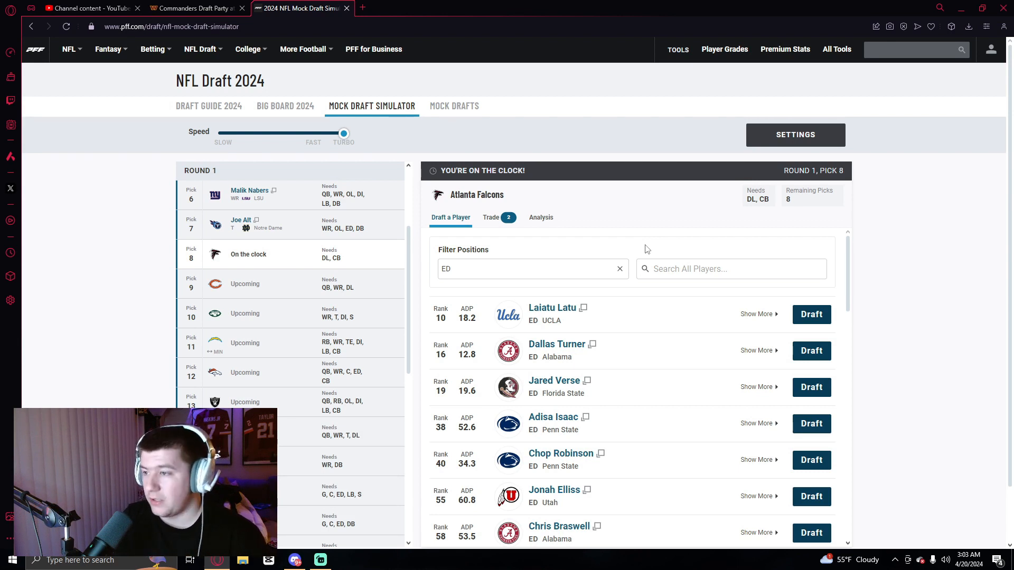
mouse_move(690, 243)
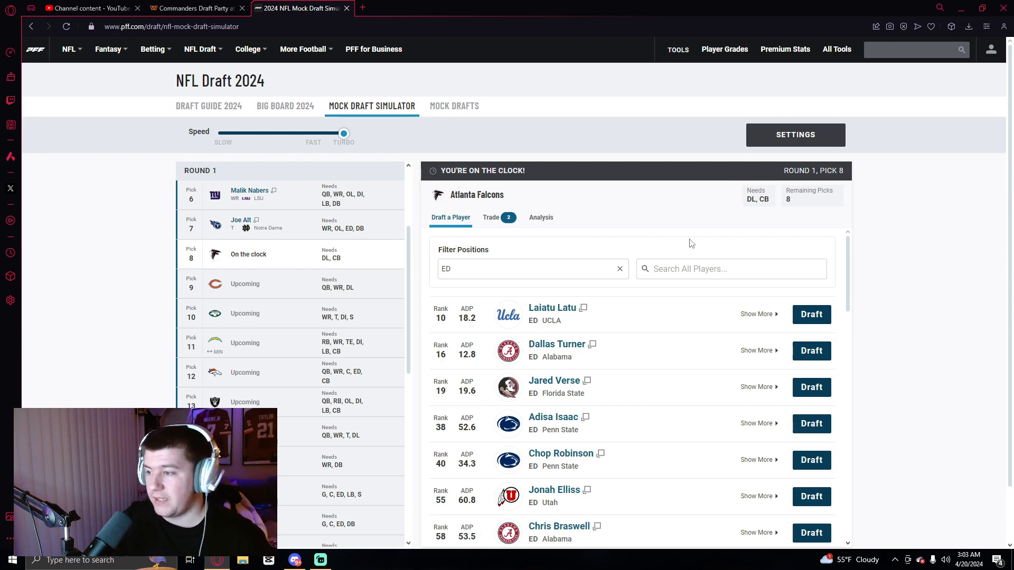
mouse_move(556, 344)
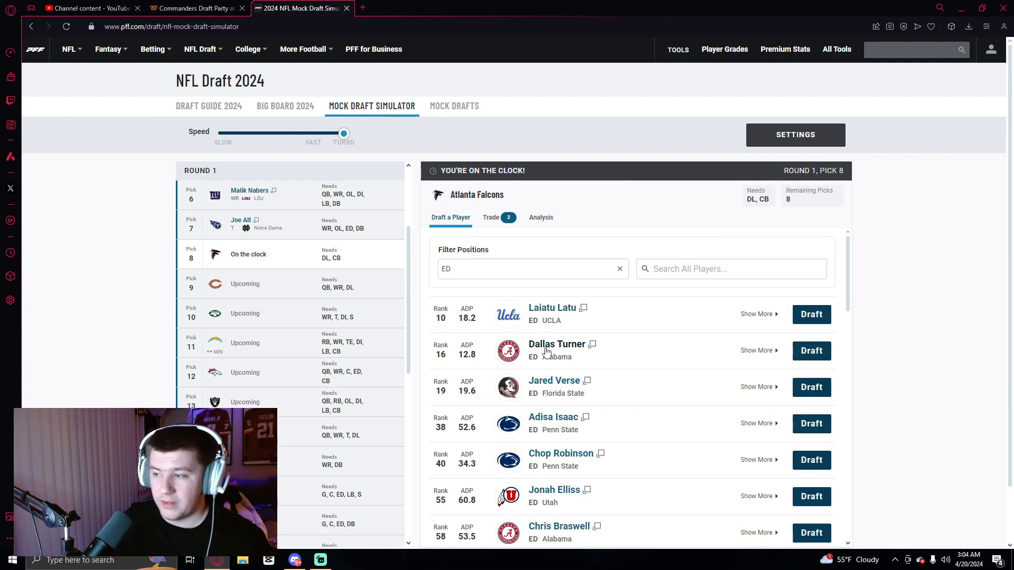
mouse_move(708, 356)
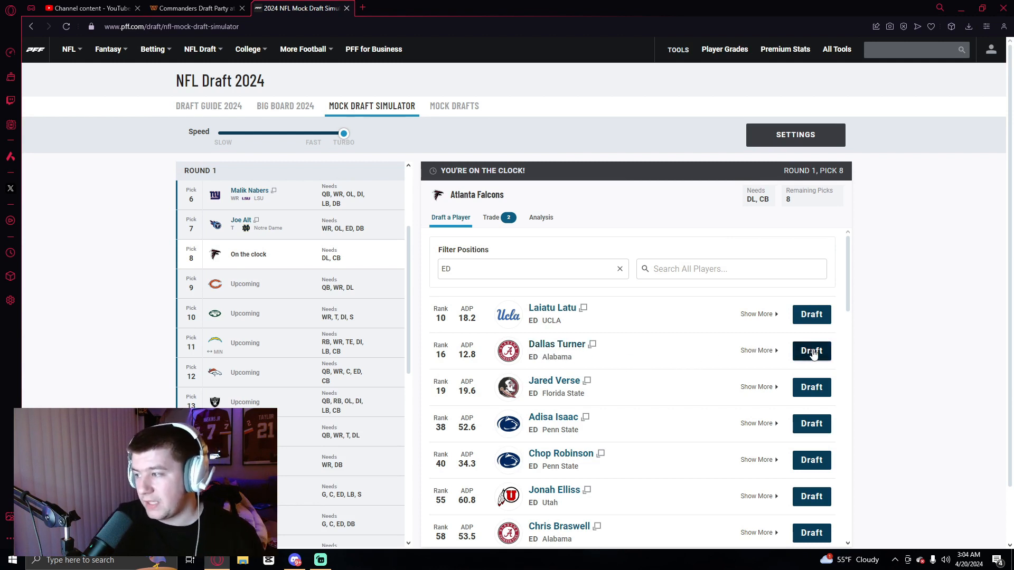
left_click(811, 350)
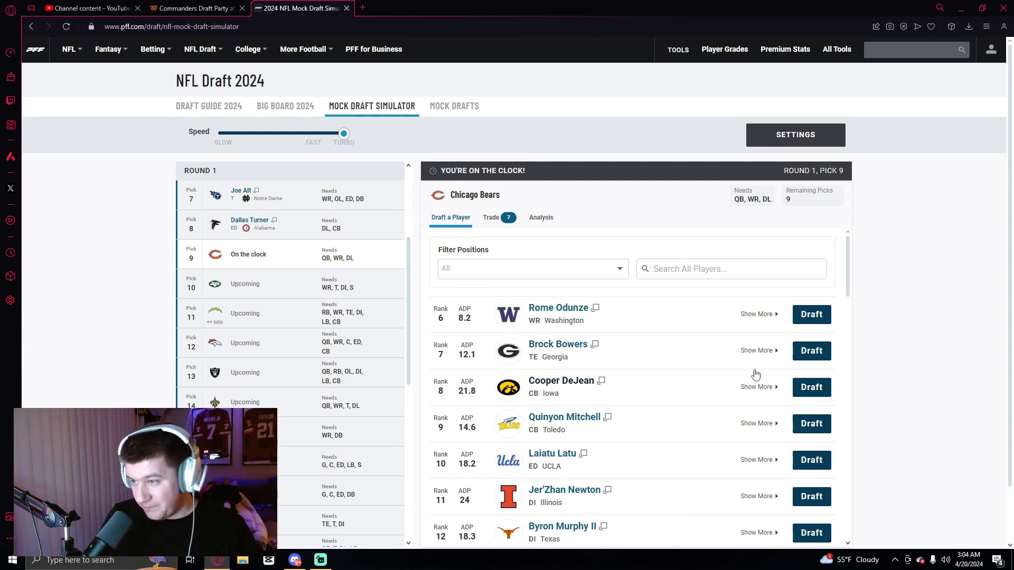
mouse_move(616, 329)
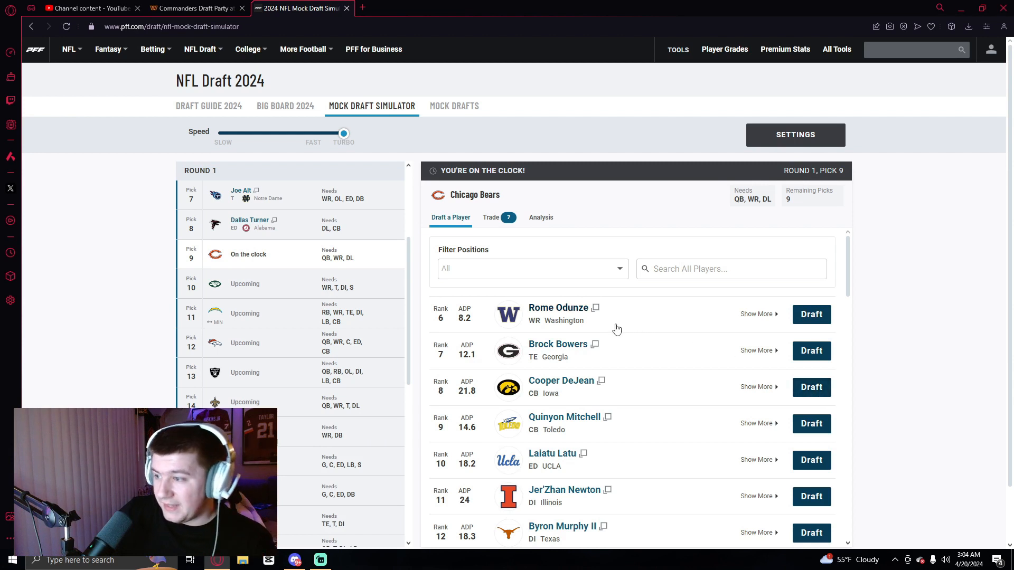
mouse_move(619, 326)
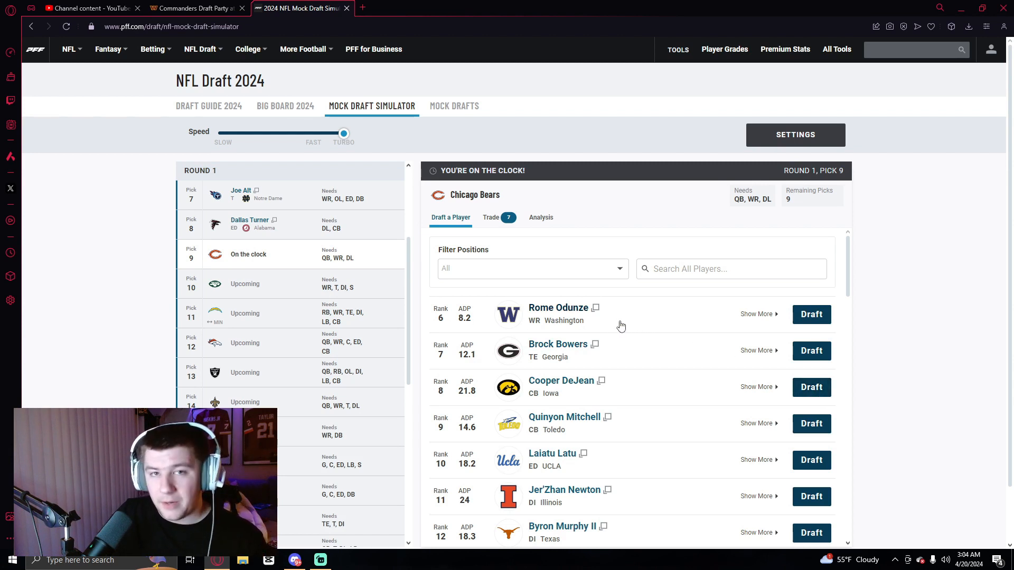
mouse_move(646, 325)
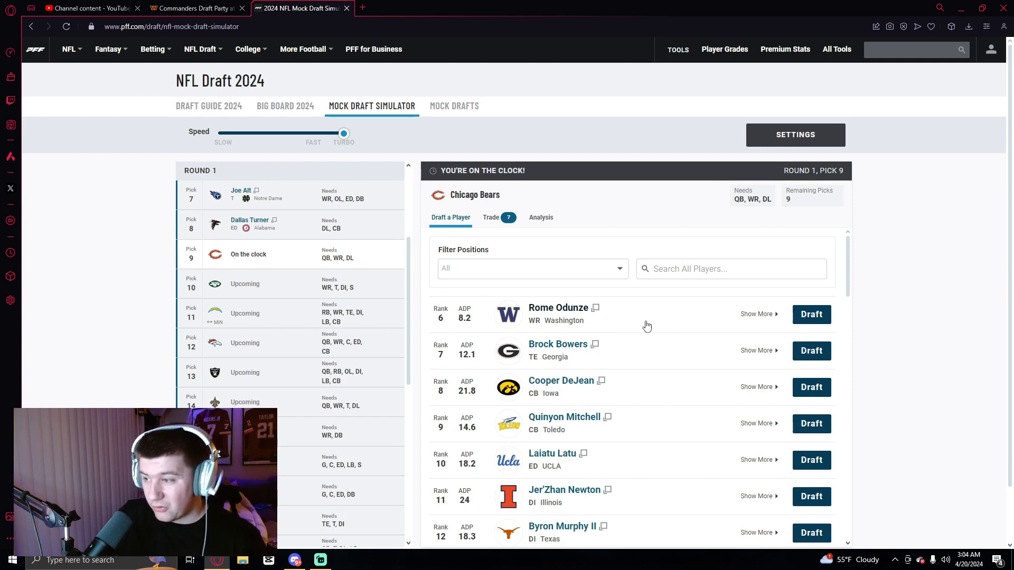
left_click(811, 314)
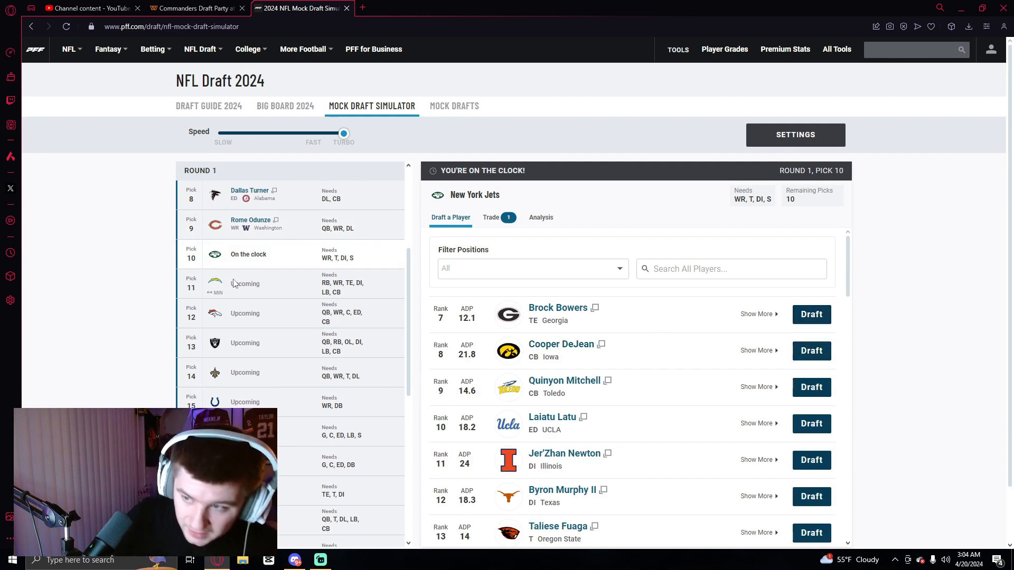
mouse_move(503, 271)
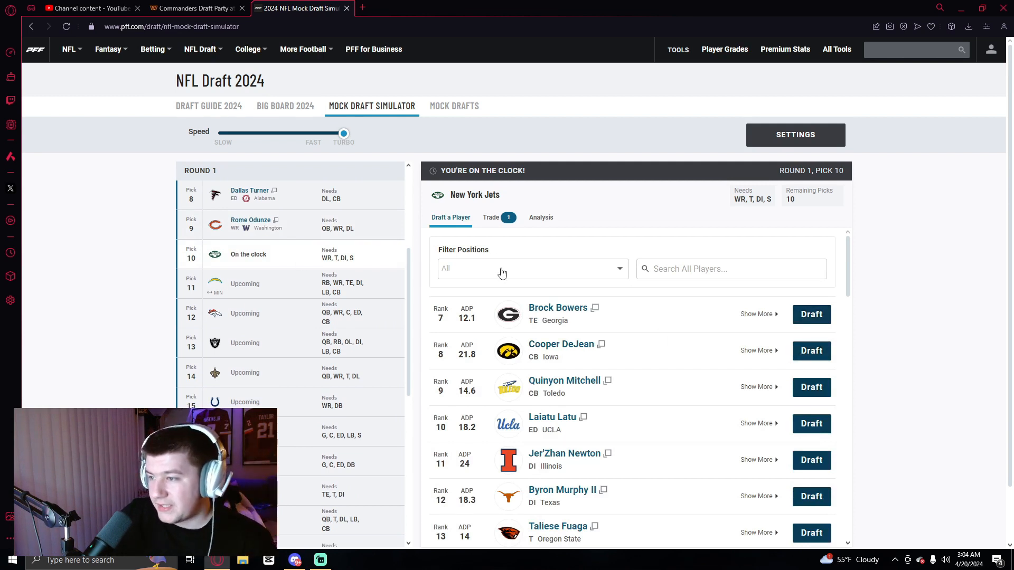
left_click(530, 268)
type("OT")
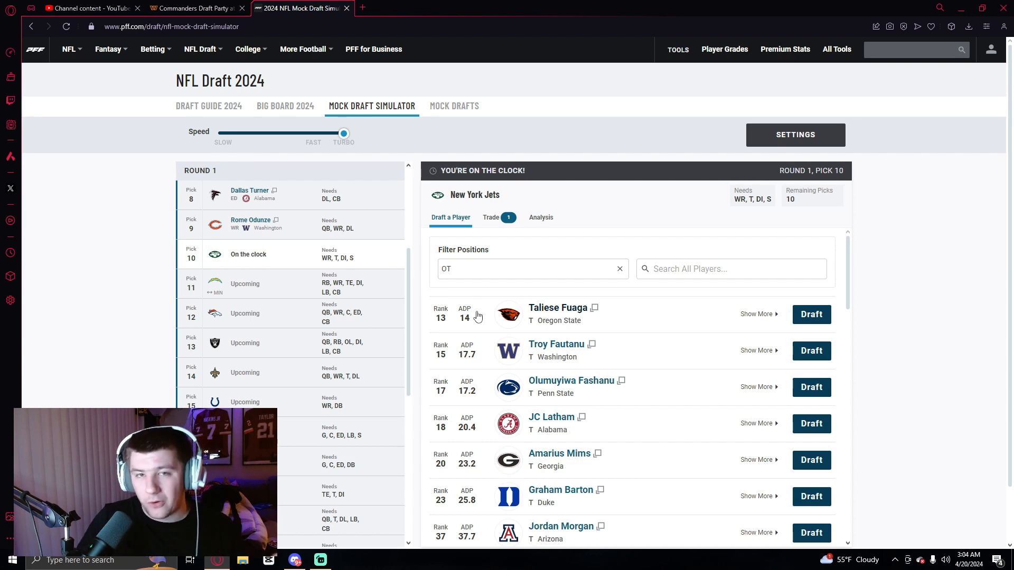
mouse_move(578, 391)
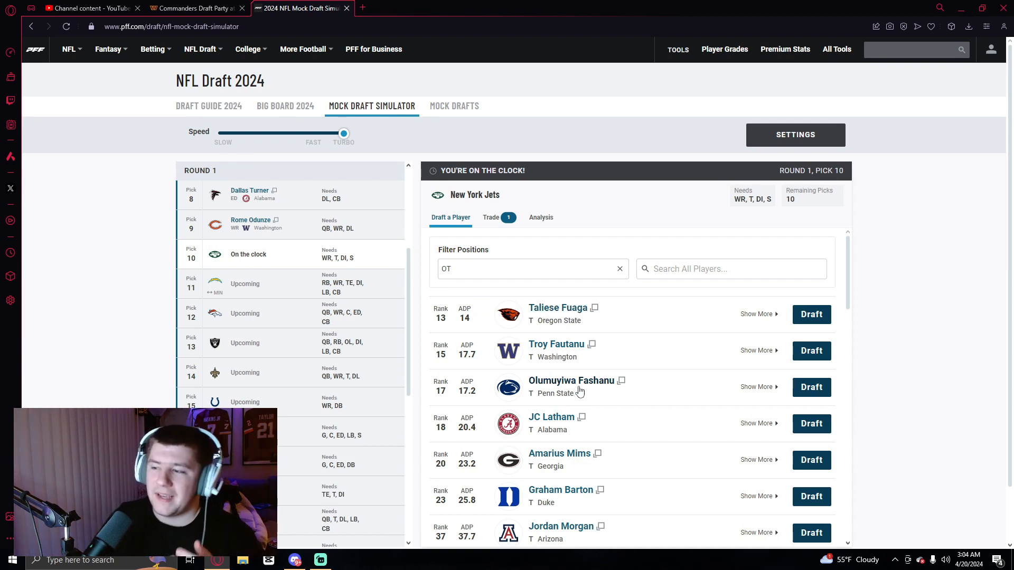
mouse_move(547, 393)
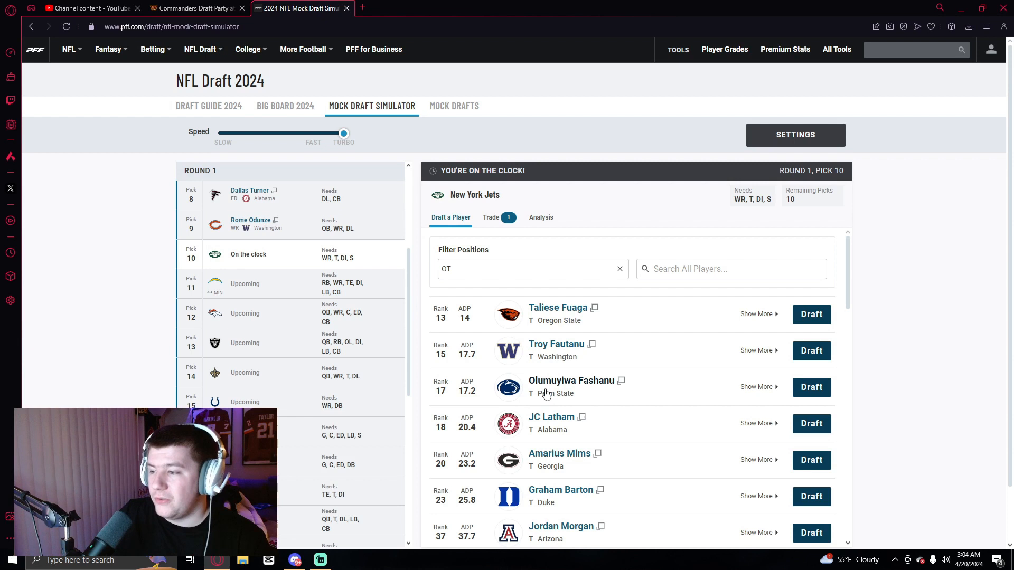
mouse_move(811, 387)
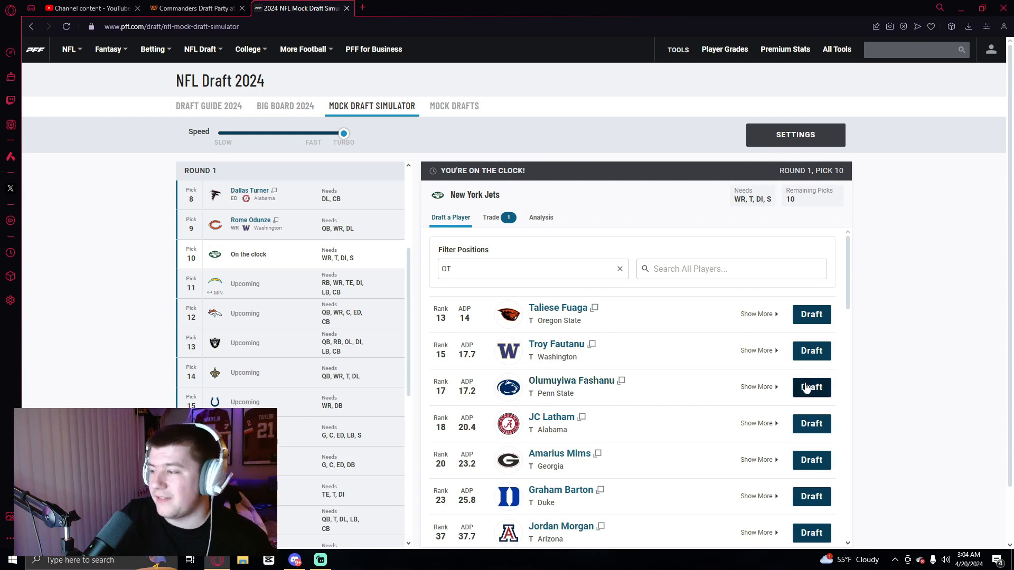
left_click(811, 387)
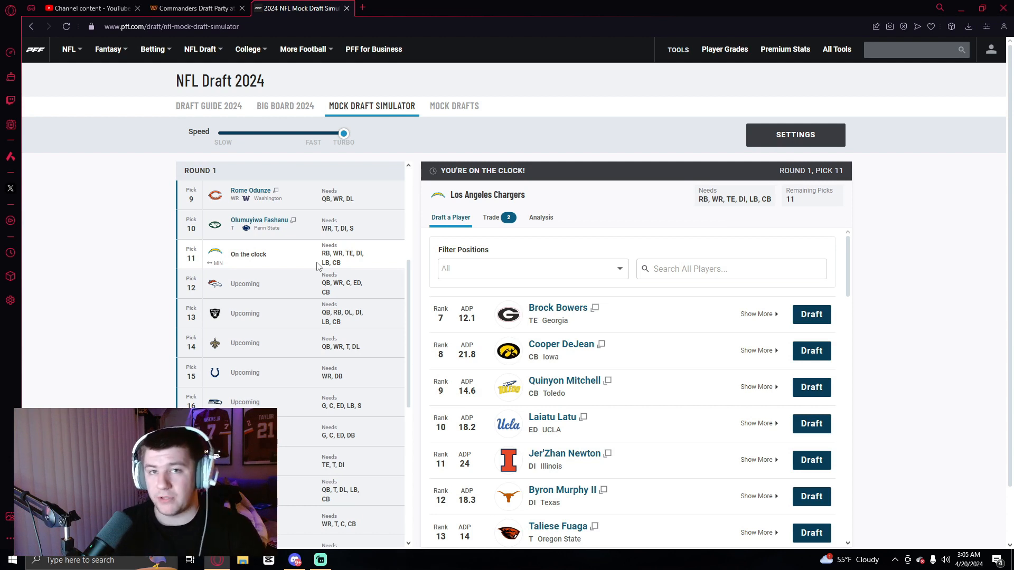
mouse_move(304, 265)
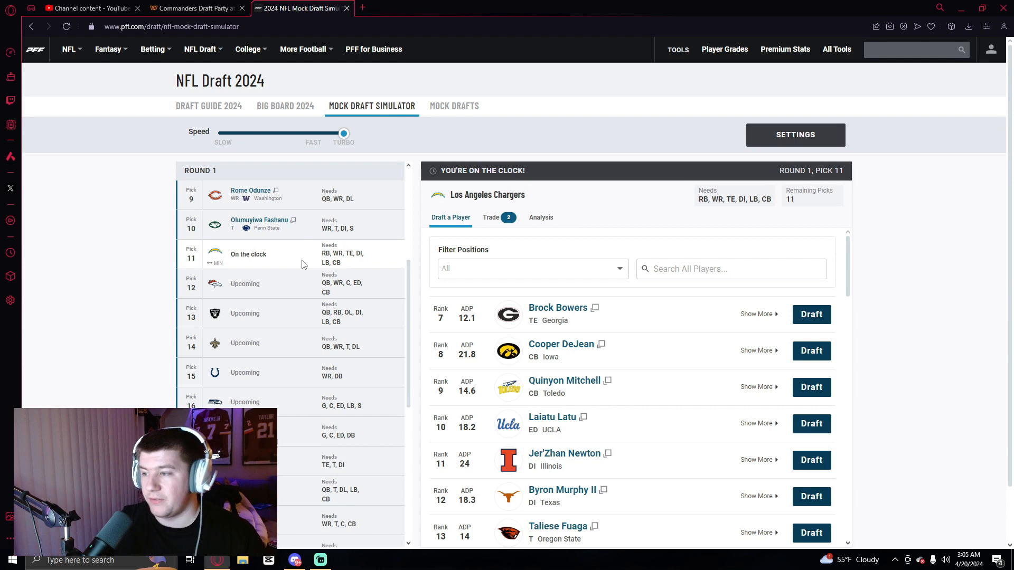
mouse_move(545, 308)
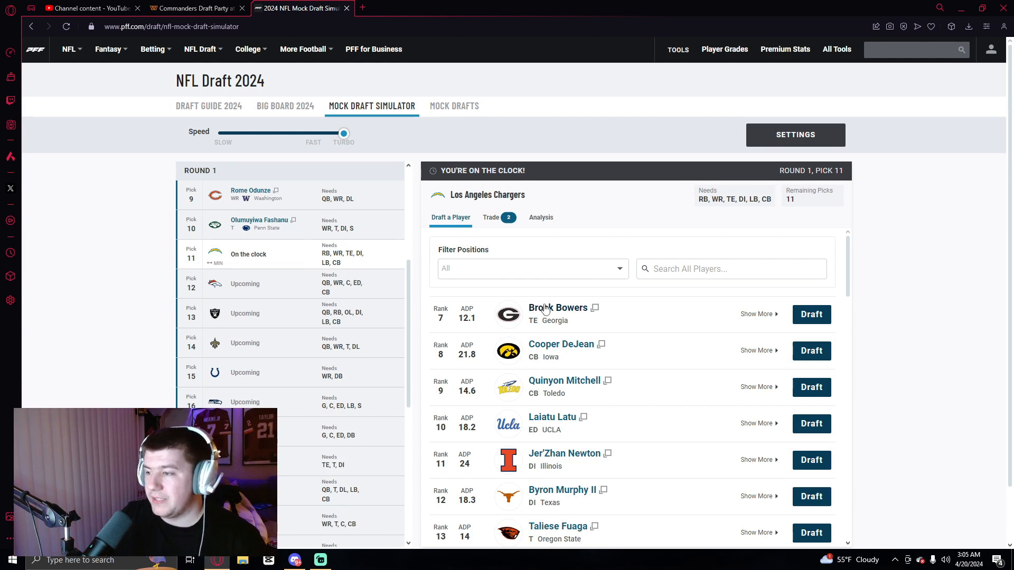
mouse_move(572, 313)
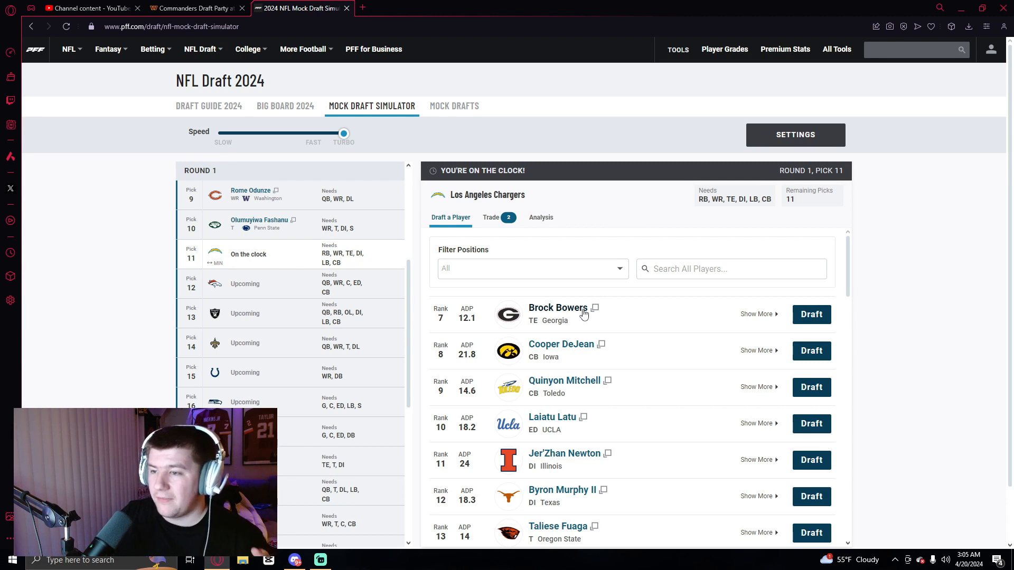
mouse_move(693, 308)
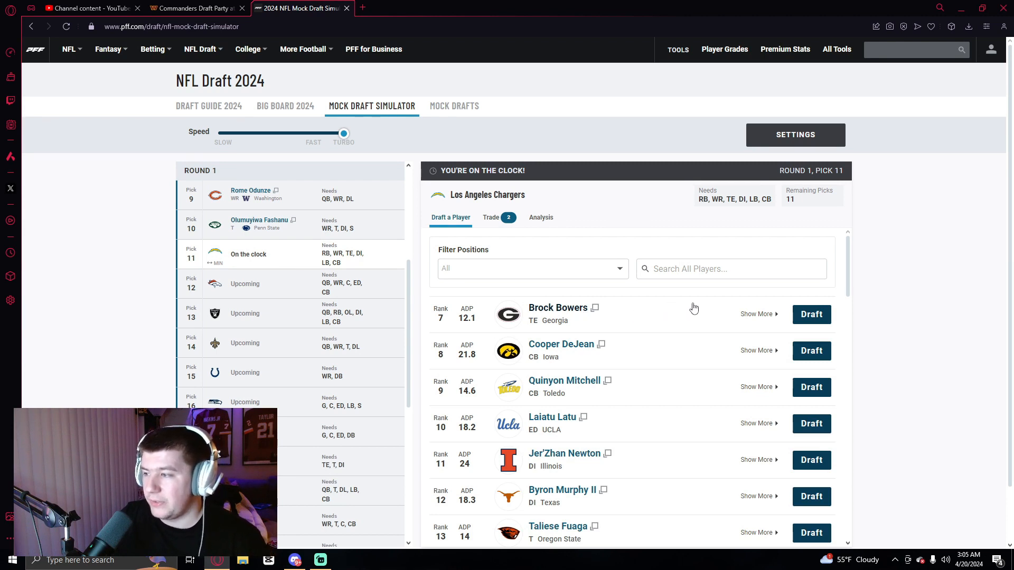
left_click(811, 314)
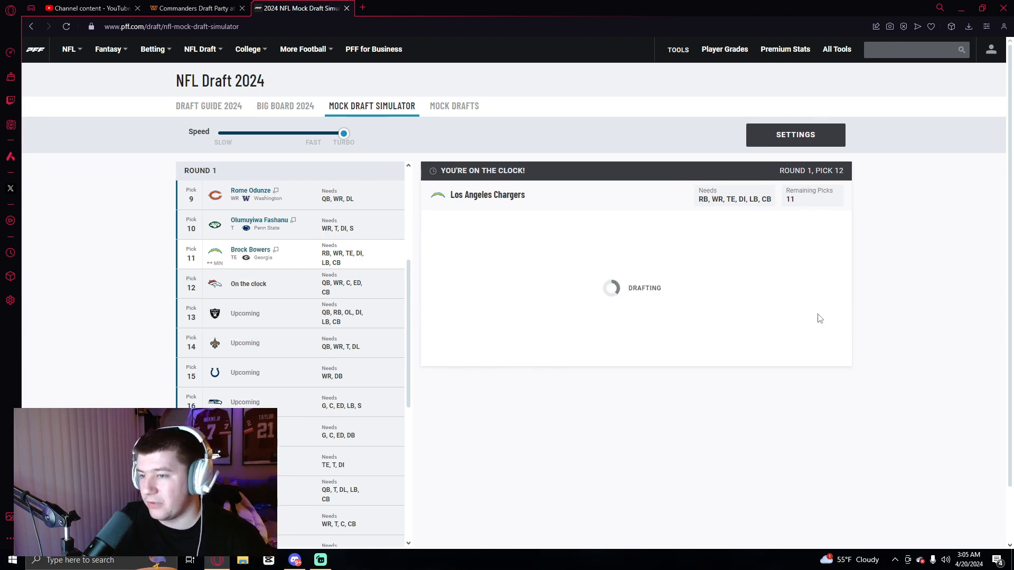
left_click(407, 8)
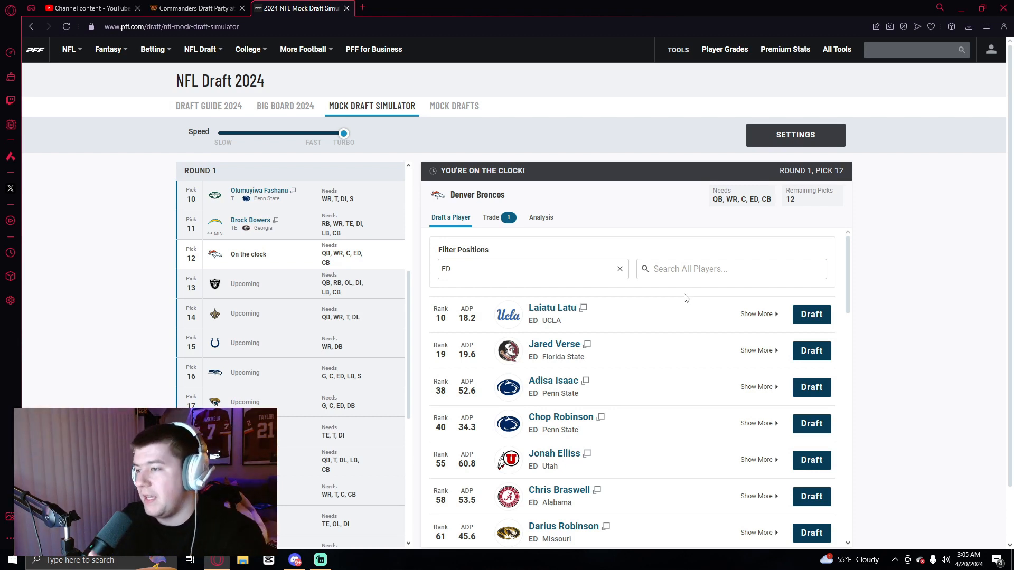
mouse_move(588, 289)
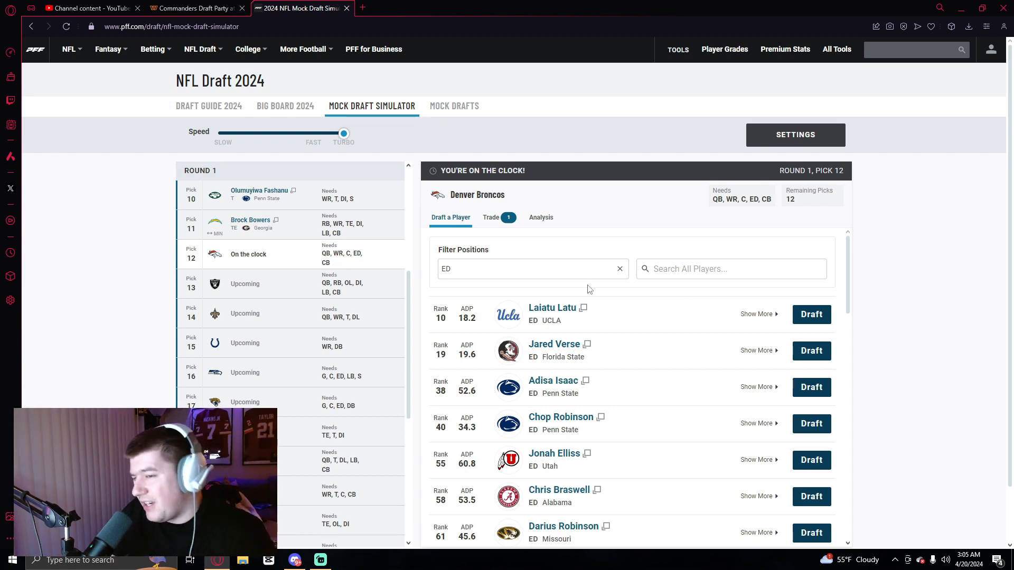
- Filter to edge defenders and draft Jared Verse, Taliese Fuaga and Troy Fautanu at picks 12–14
left_click(618, 268)
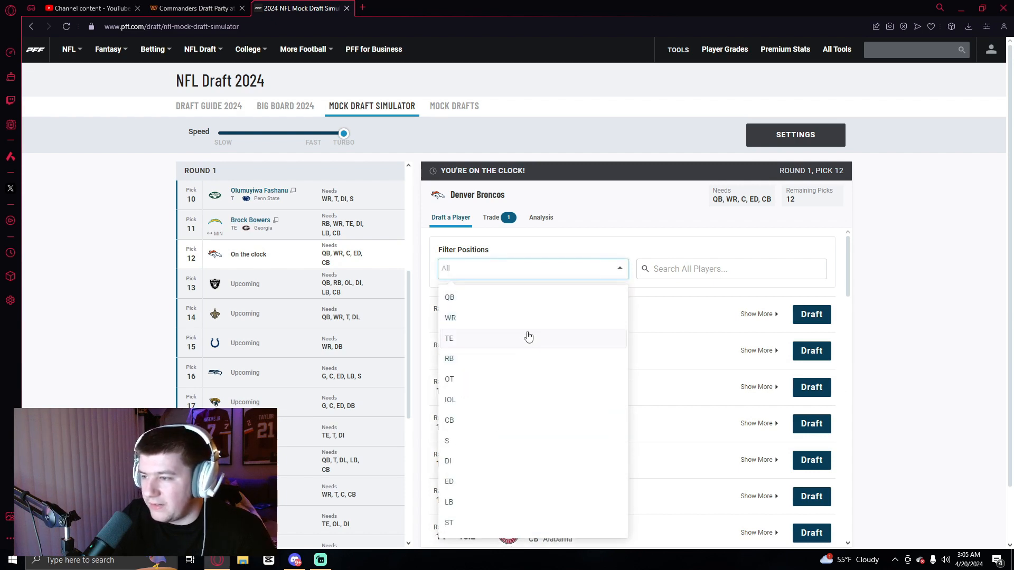
mouse_move(599, 288)
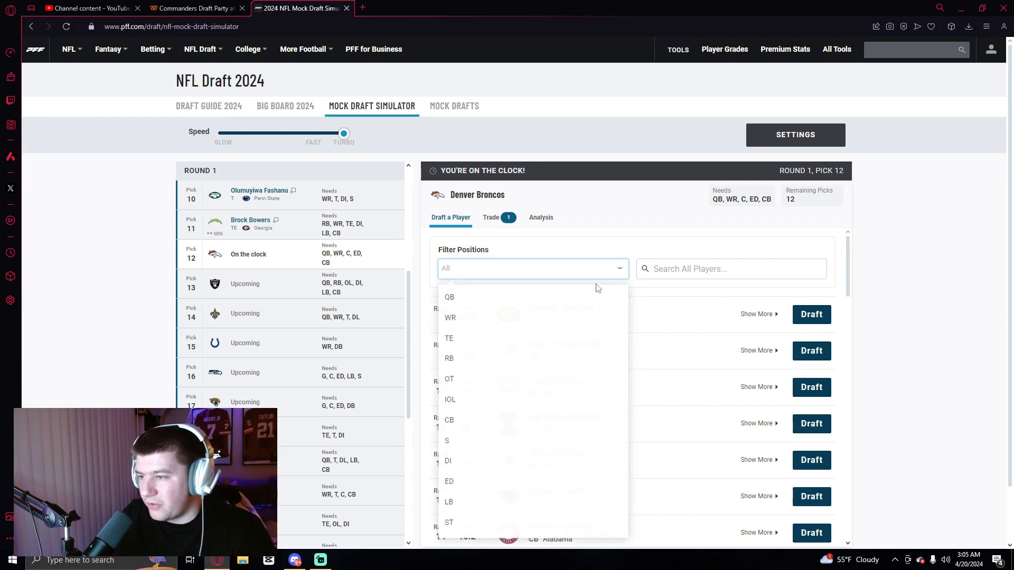
left_click(449, 481)
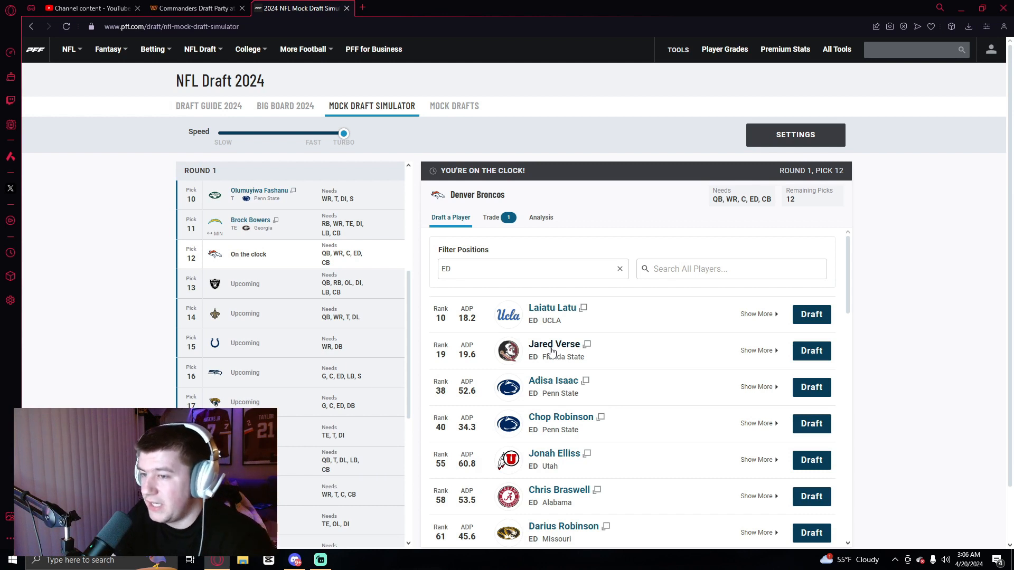
mouse_move(807, 360)
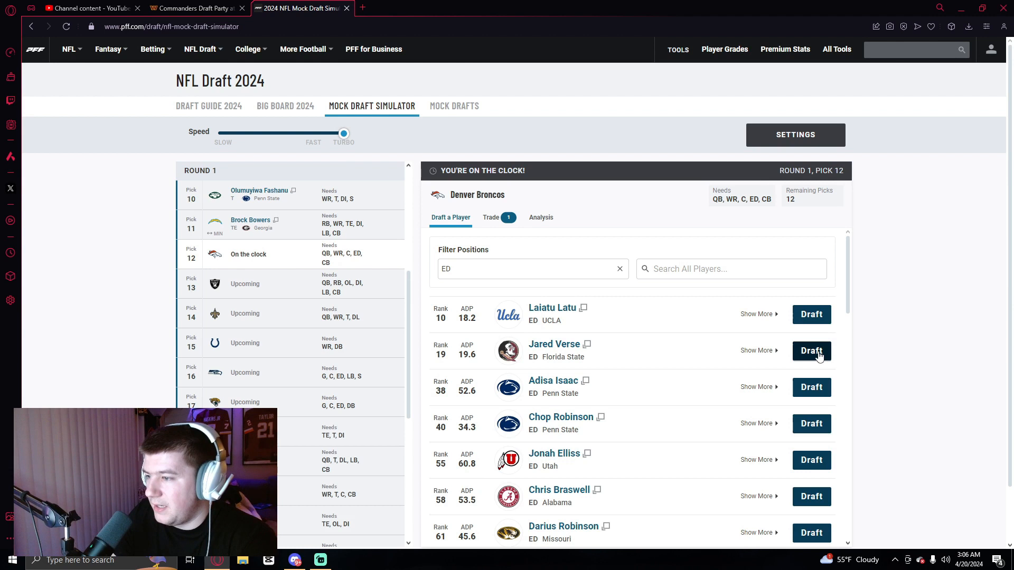
left_click(811, 351)
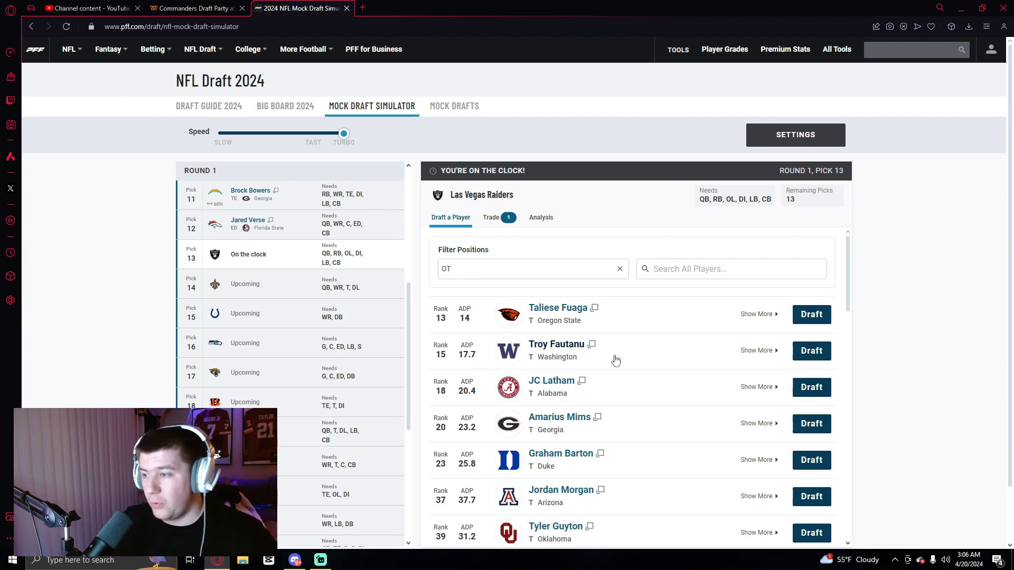
mouse_move(651, 363)
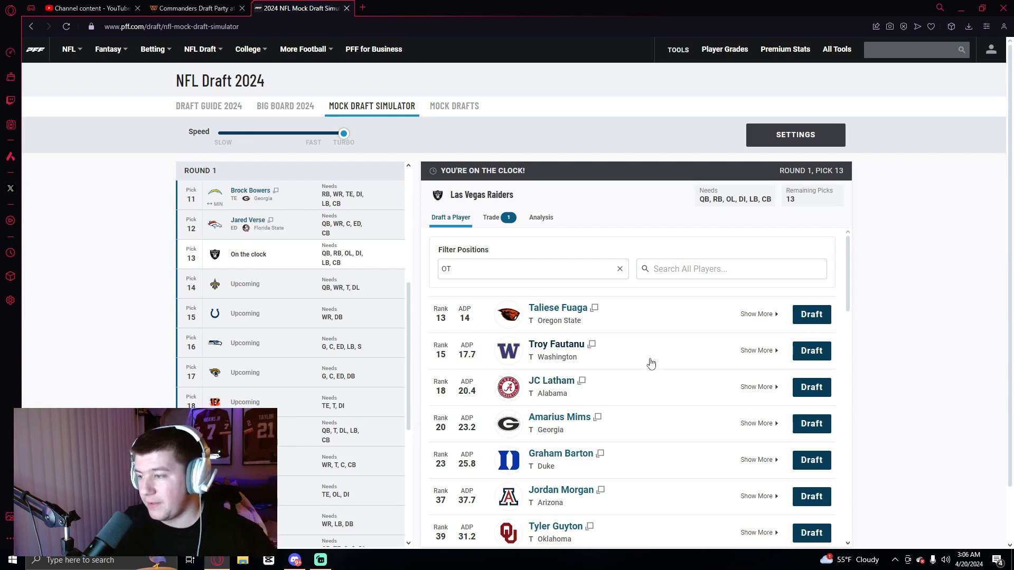
mouse_move(811, 314)
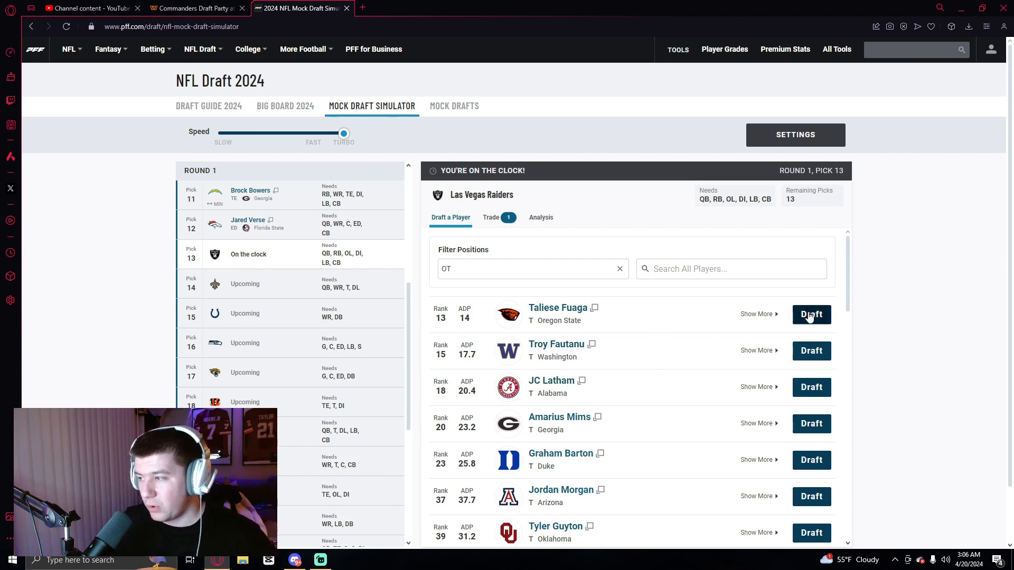
left_click(811, 314)
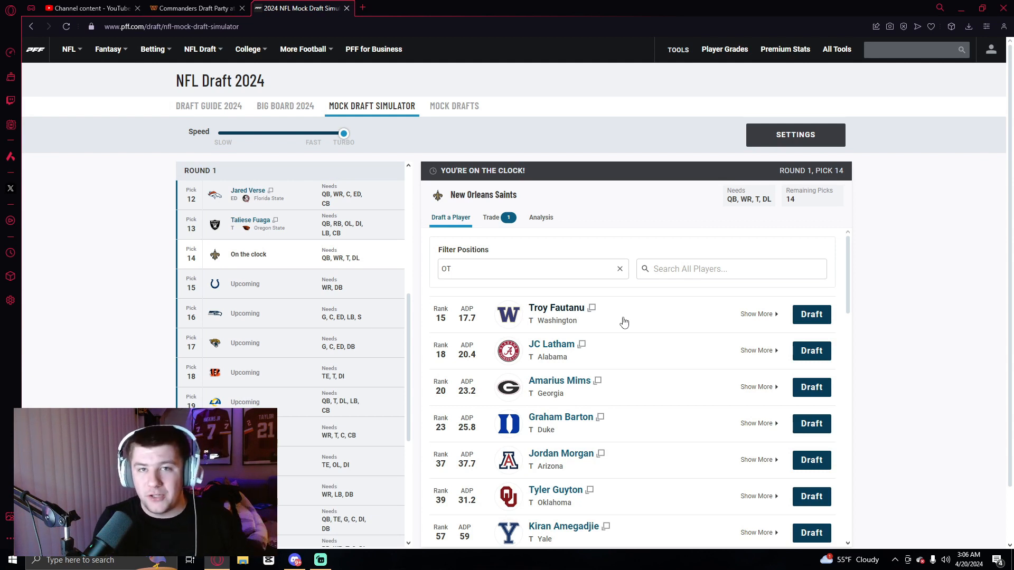
left_click(811, 314)
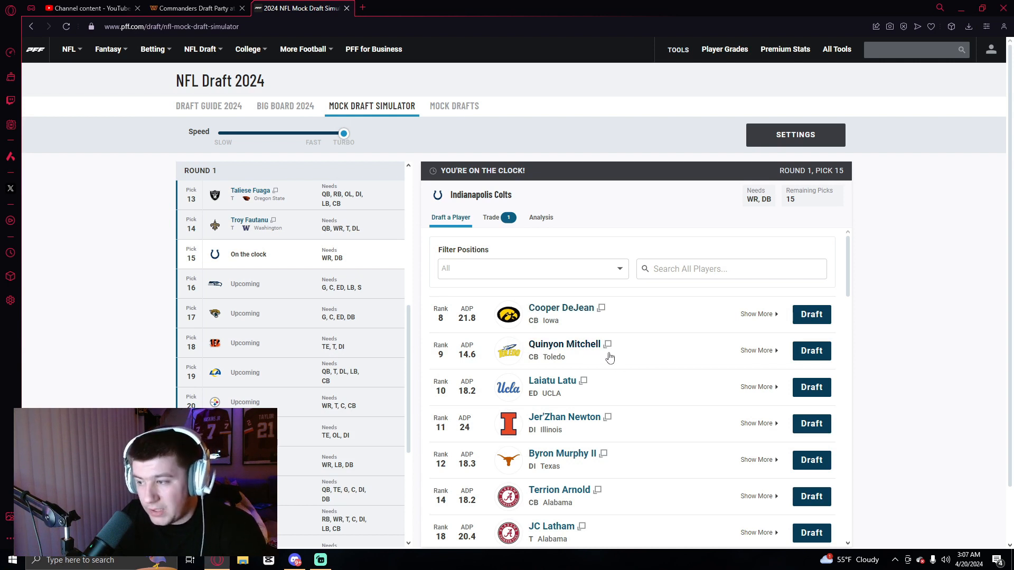
- Draft Mitchell for the Colts, Latu for Seattle, Arnold for Jacksonville and Murphy II for Cincinnati
left_click(811, 350)
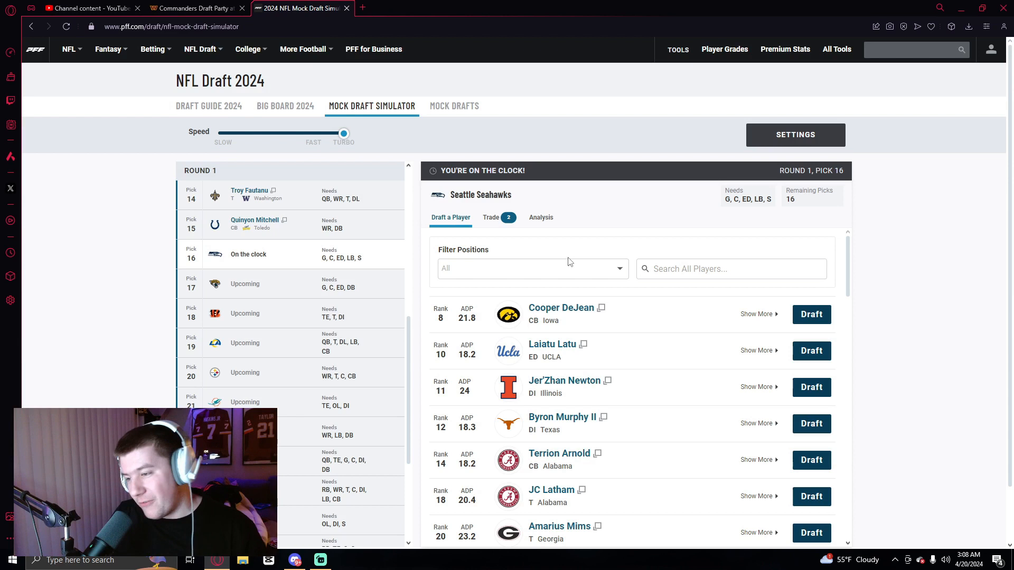
mouse_move(593, 333)
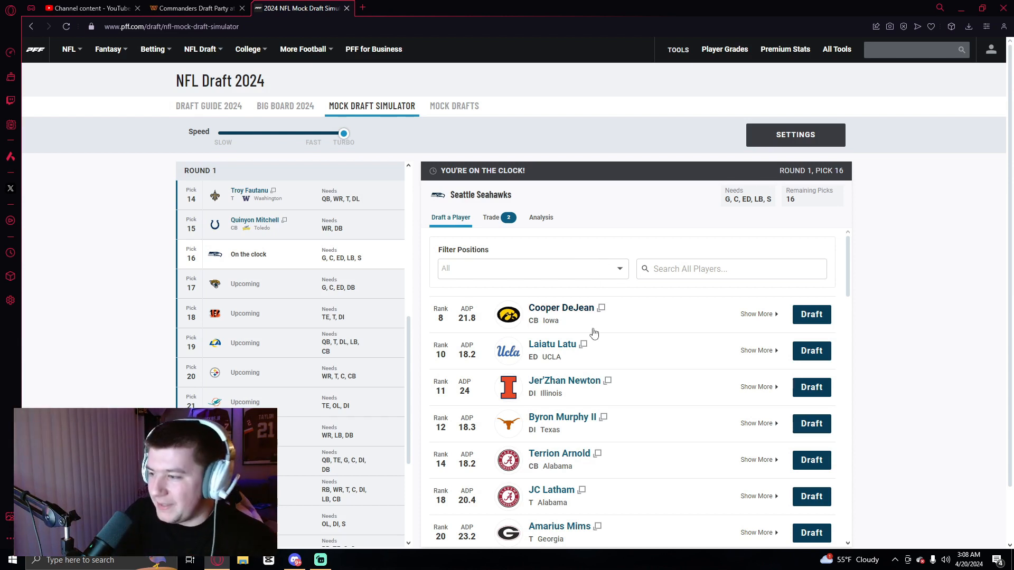
mouse_move(620, 350)
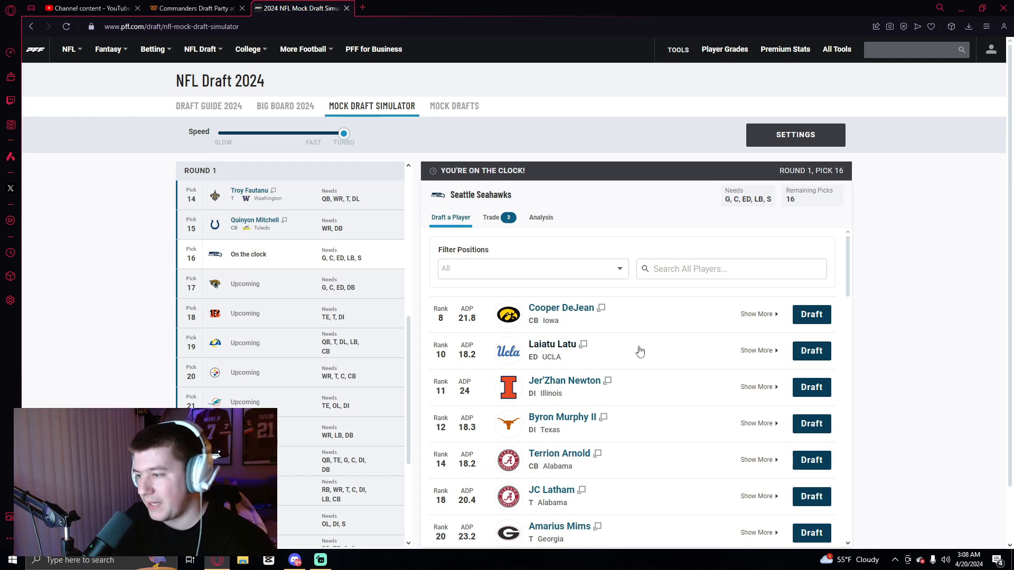
left_click(810, 350)
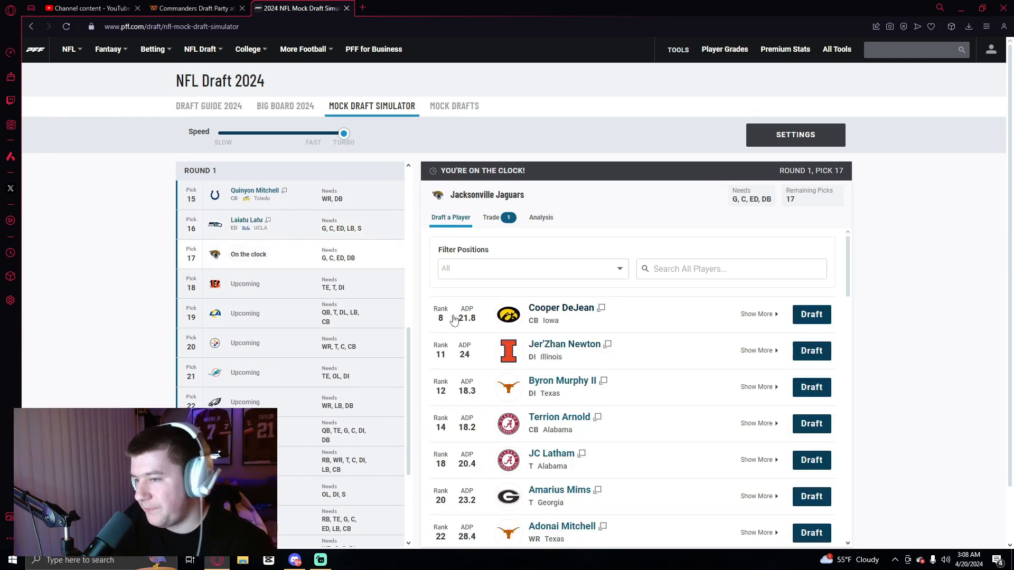
mouse_move(571, 425)
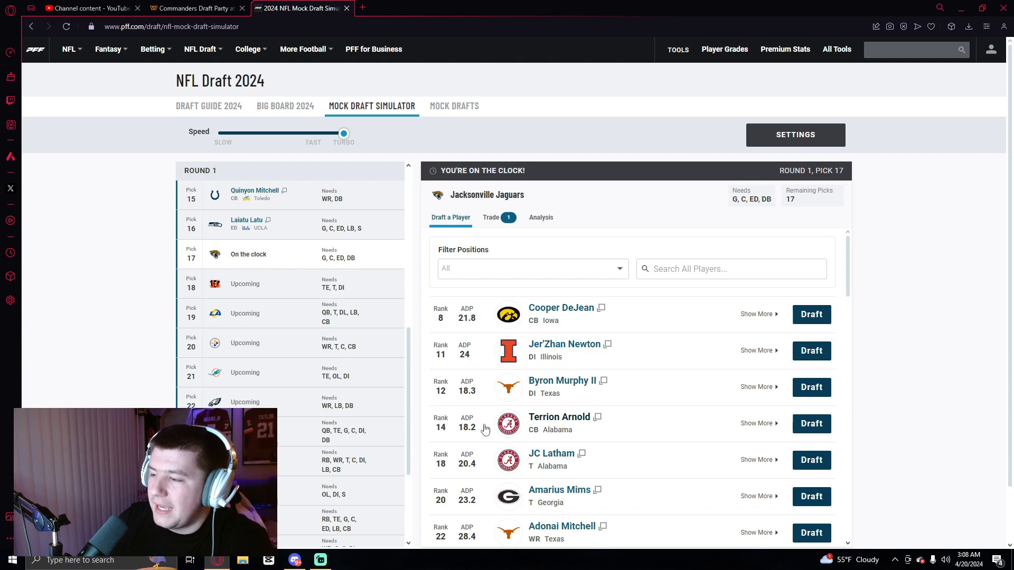
mouse_move(560, 313)
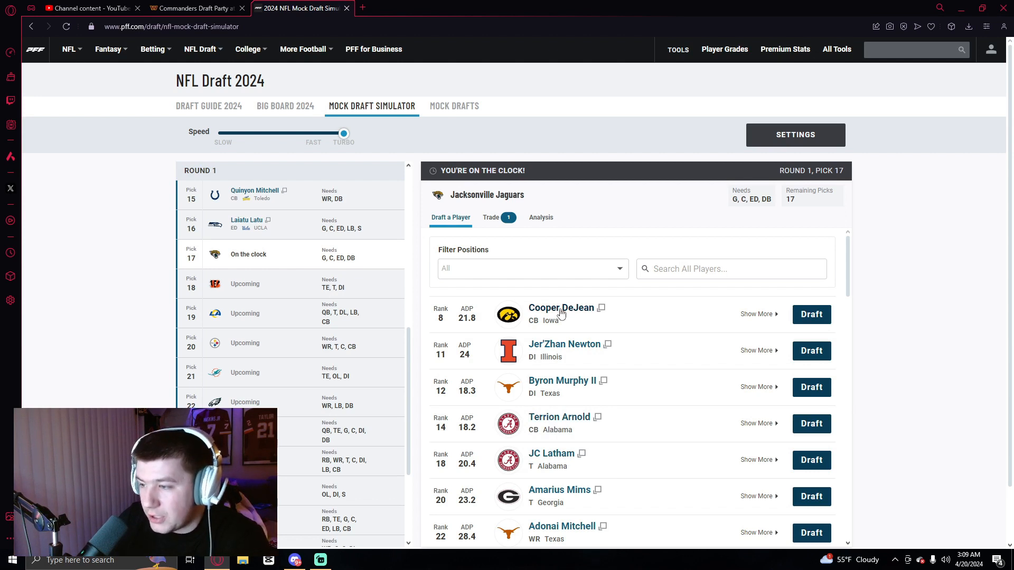
mouse_move(460, 319)
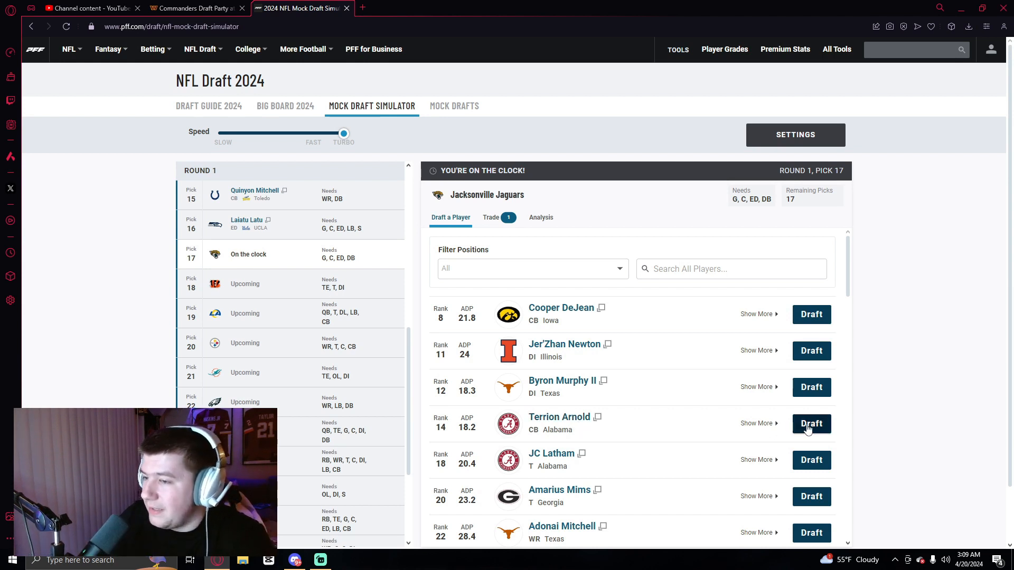
left_click(811, 423)
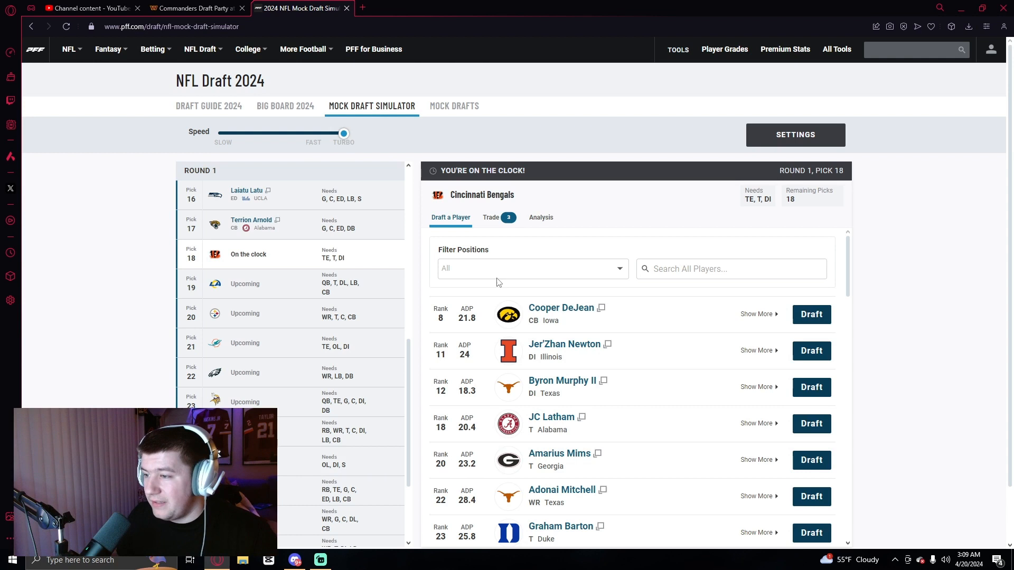
mouse_move(589, 298)
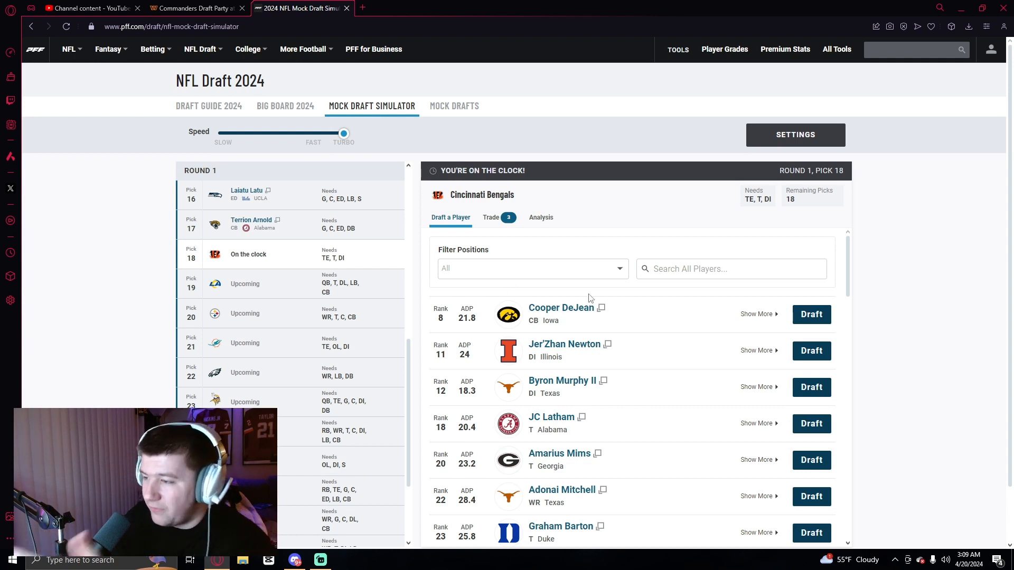
mouse_move(588, 310)
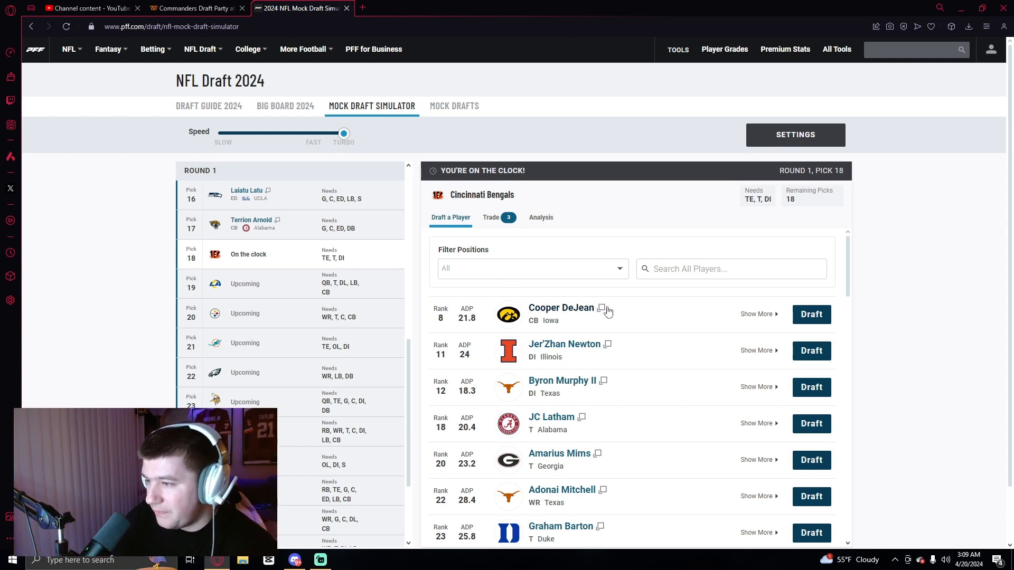
mouse_move(521, 380)
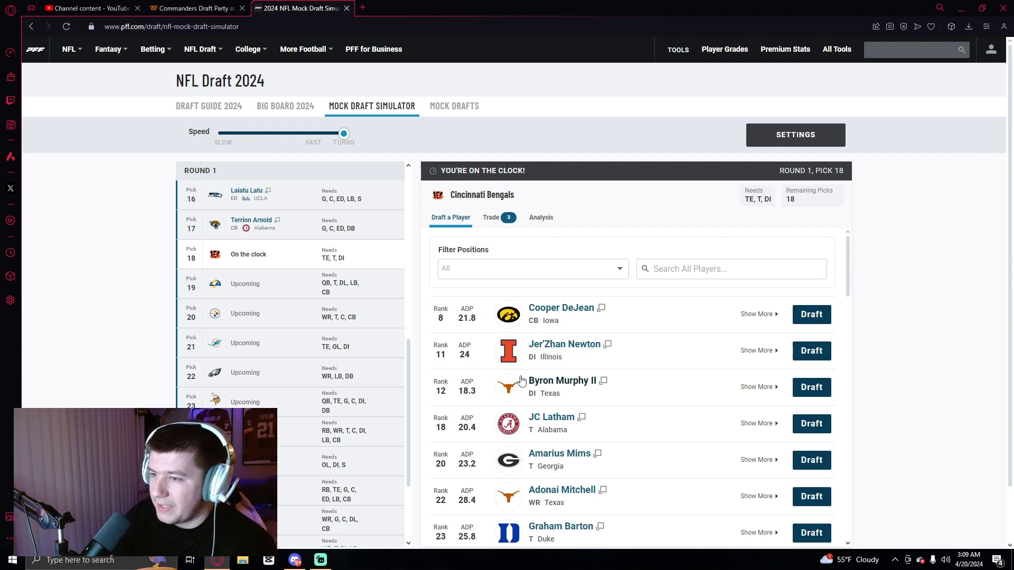
mouse_move(575, 389)
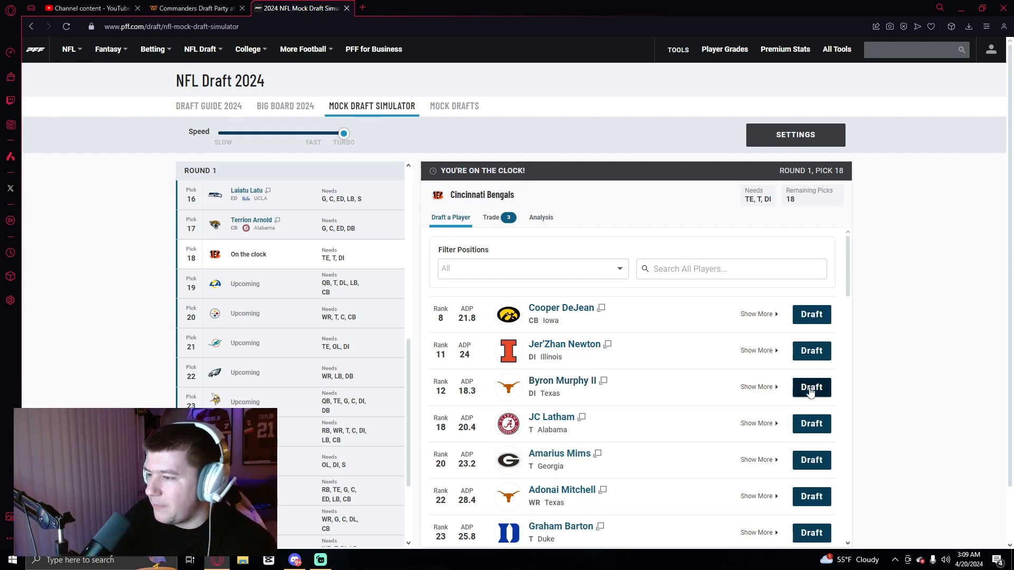
left_click(810, 386)
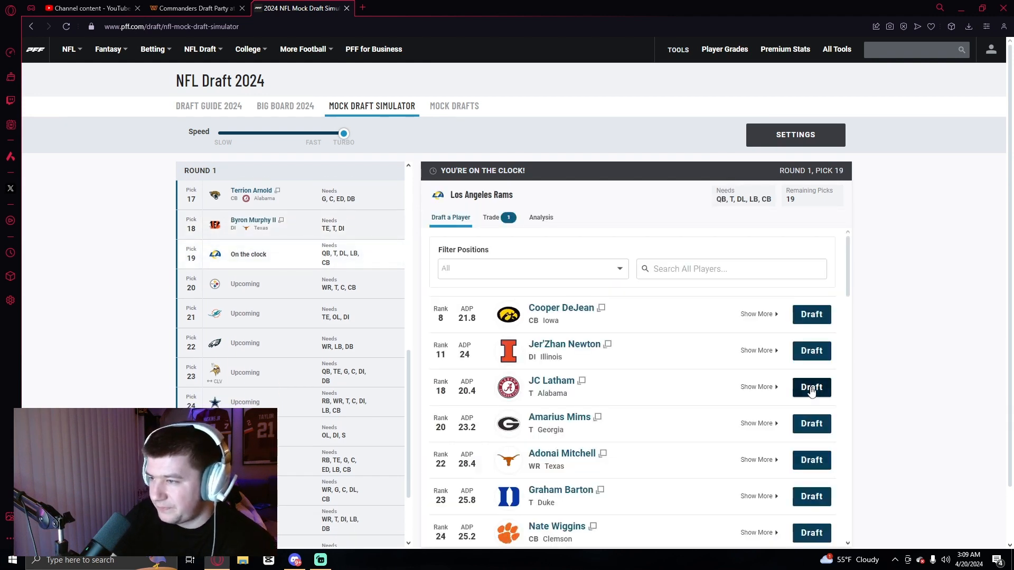
mouse_move(572, 356)
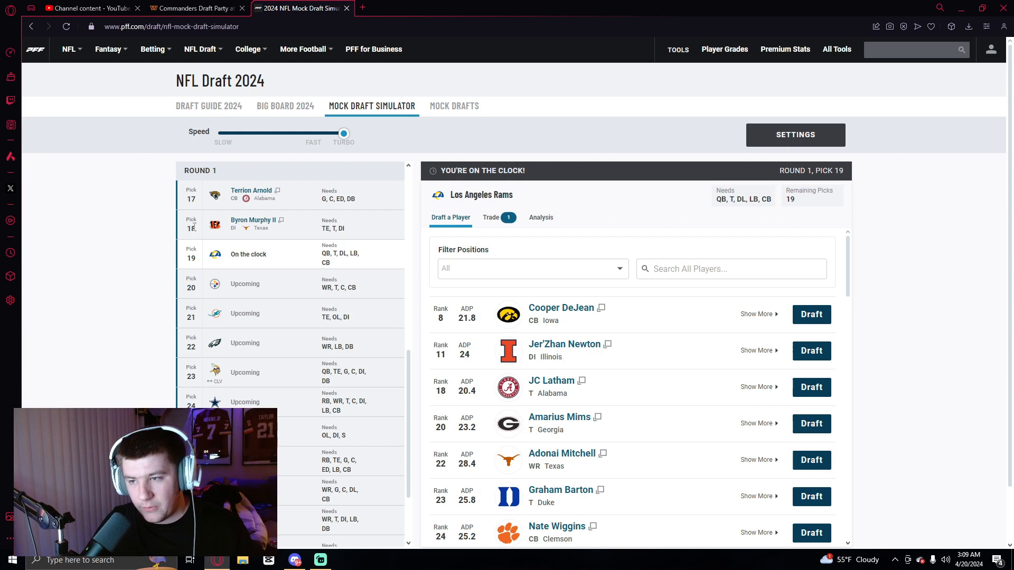
mouse_move(529, 337)
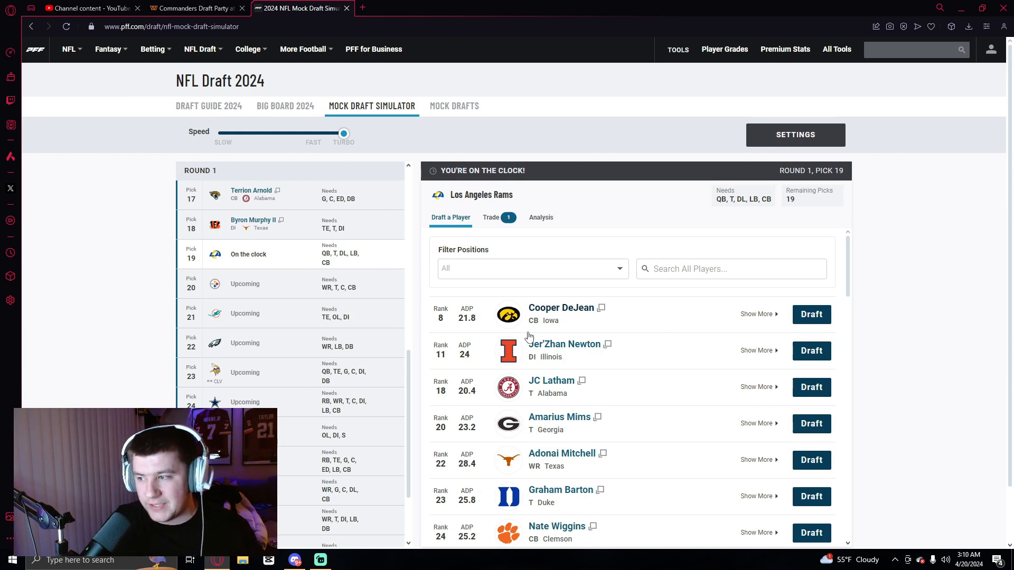
mouse_move(576, 357)
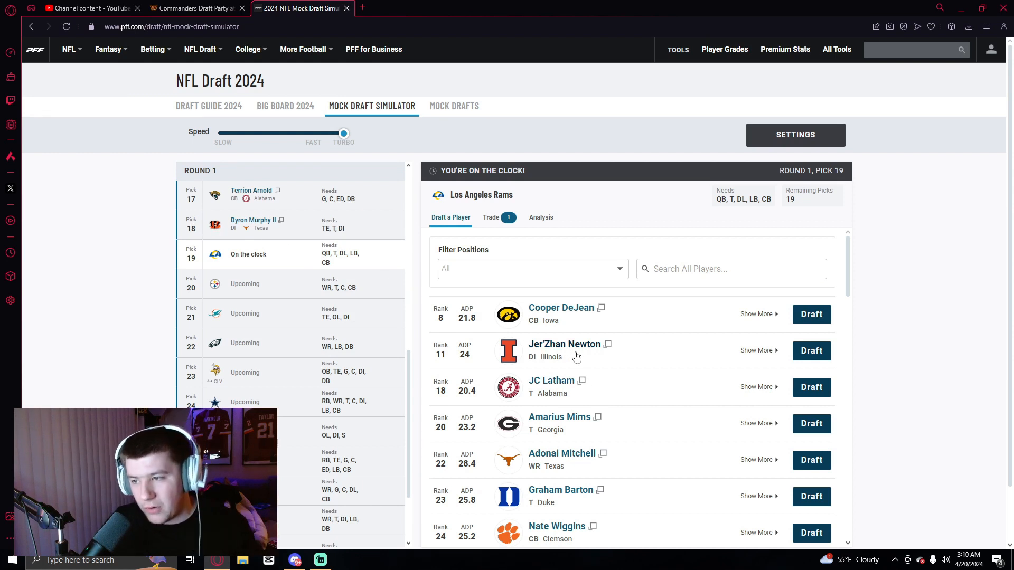
mouse_move(288, 231)
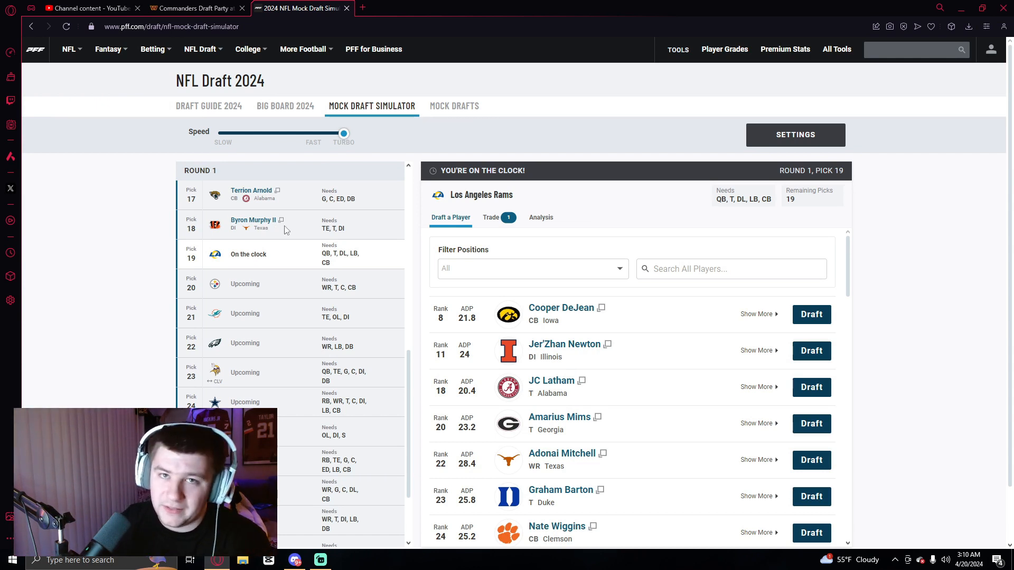
mouse_move(346, 276)
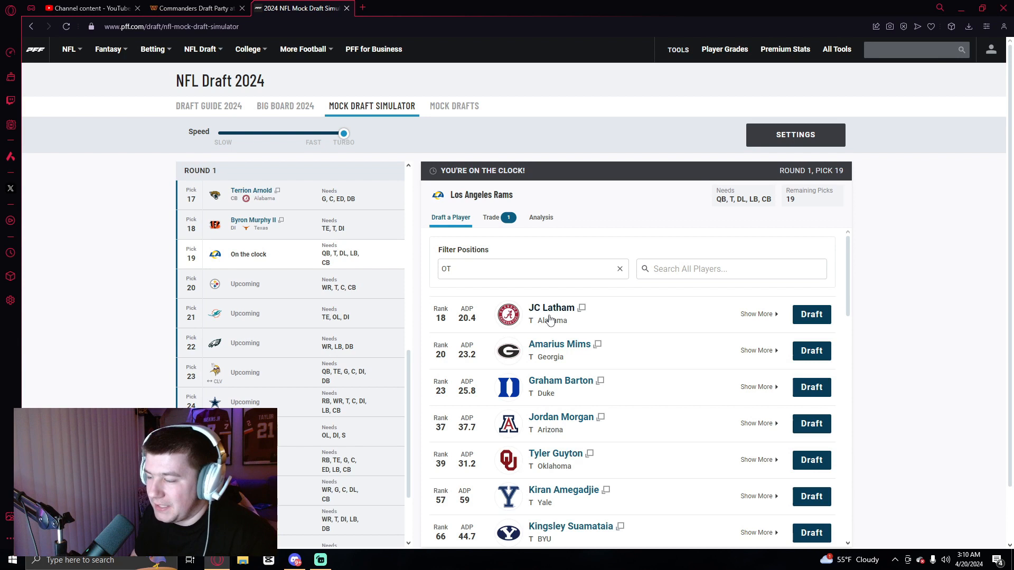
mouse_move(561, 335)
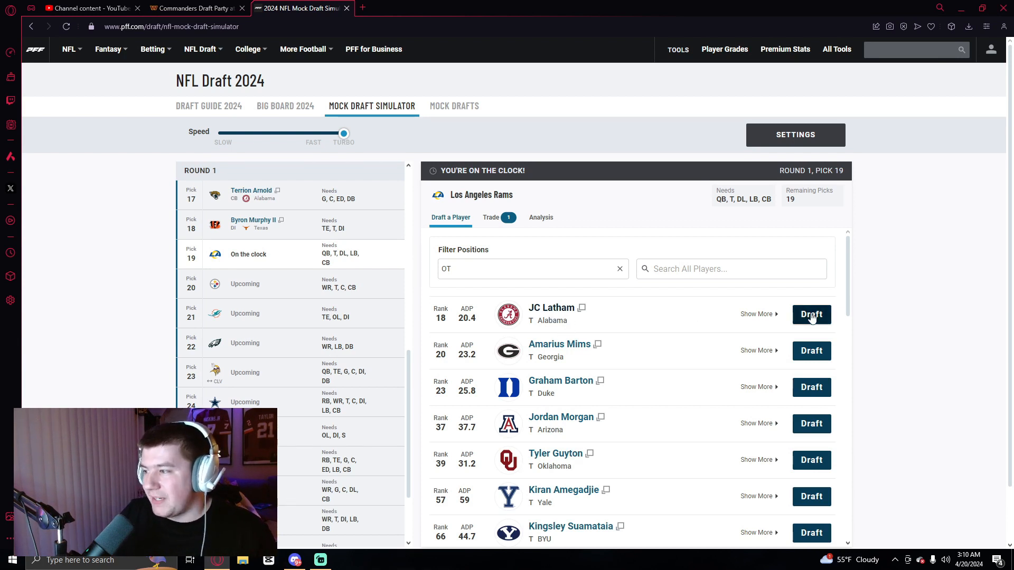
left_click(811, 314)
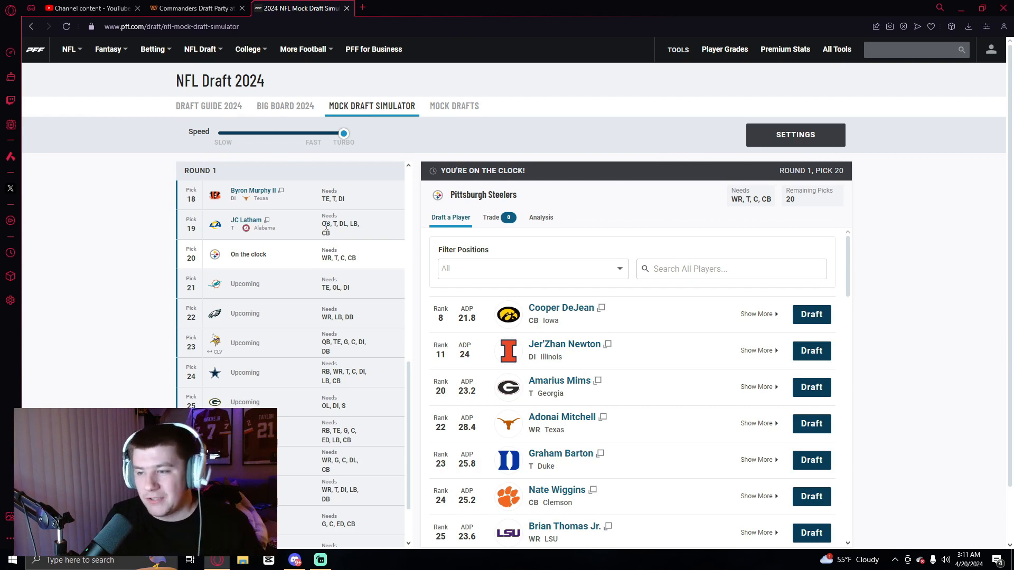
mouse_move(290, 260)
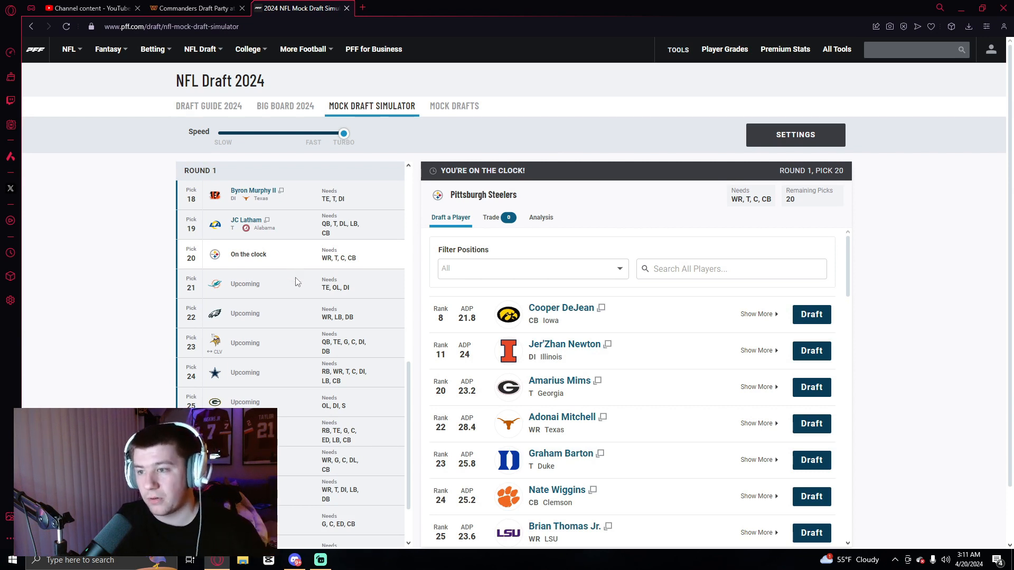
mouse_move(248, 228)
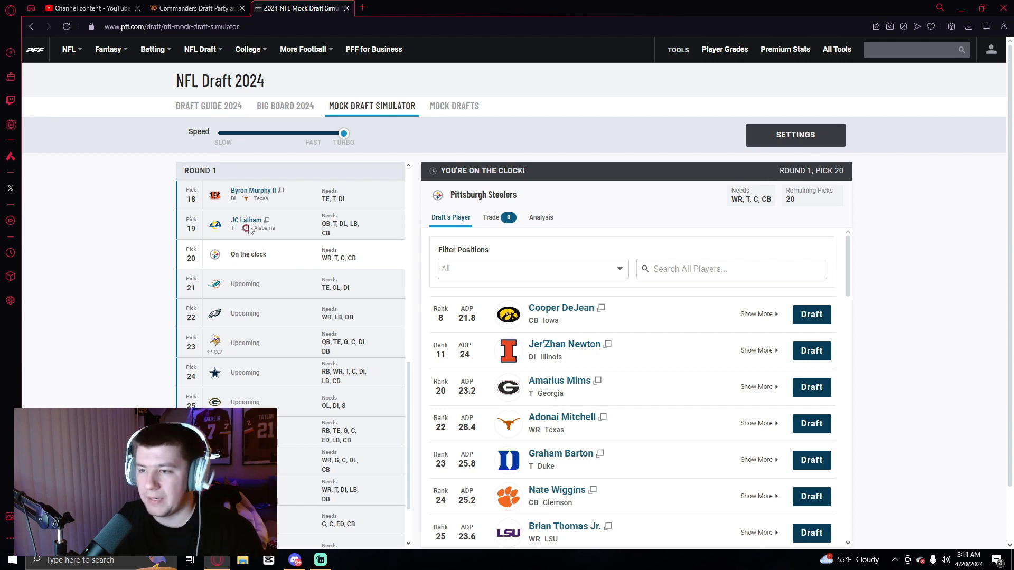
mouse_move(286, 229)
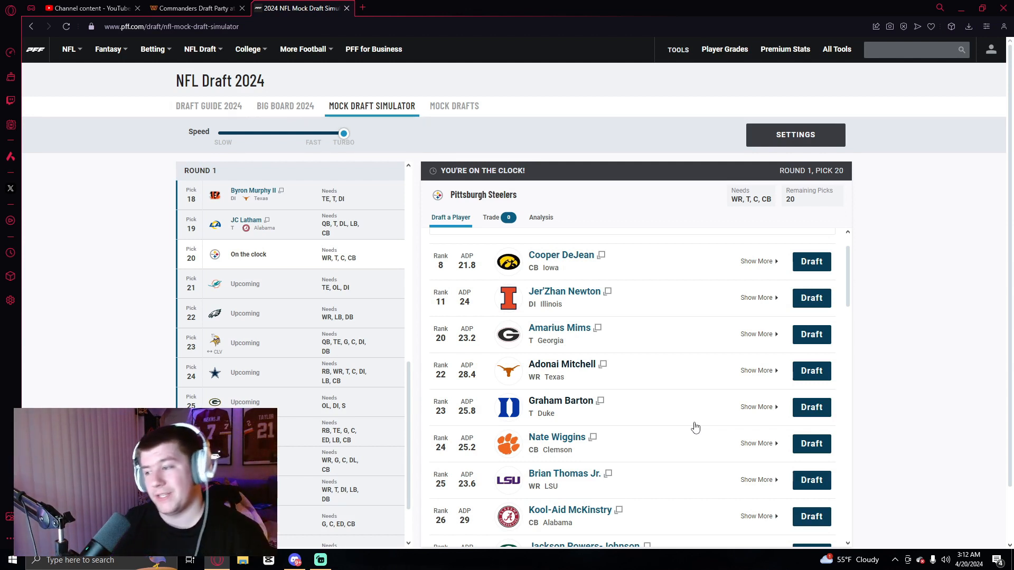
mouse_move(630, 315)
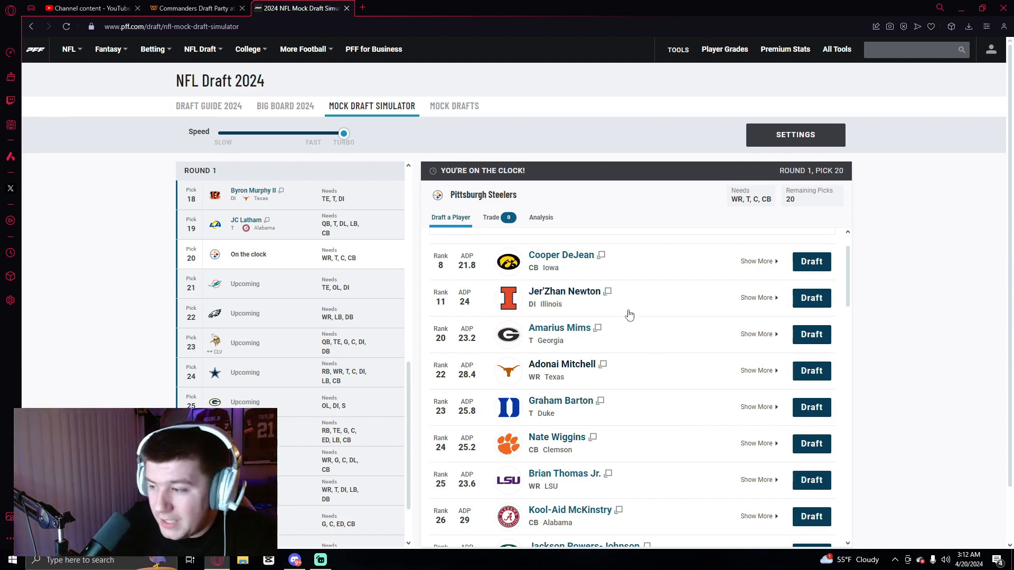
mouse_move(735, 481)
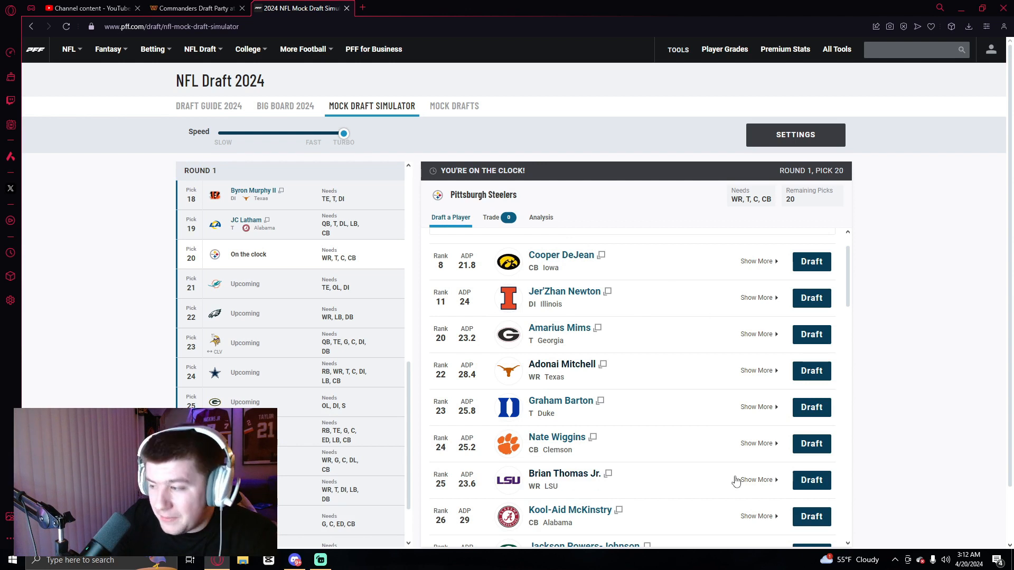
left_click(811, 480)
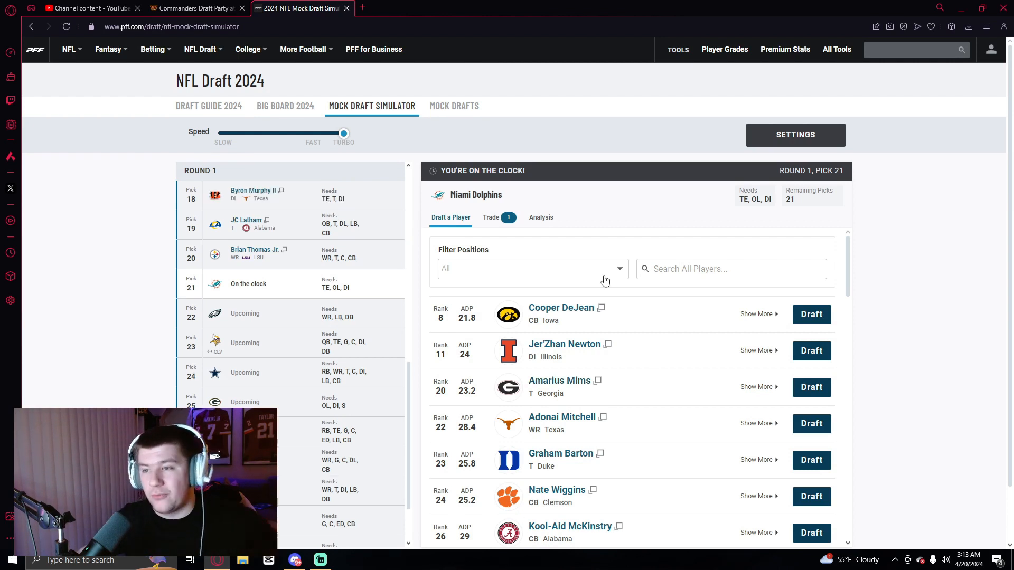
mouse_move(567, 317)
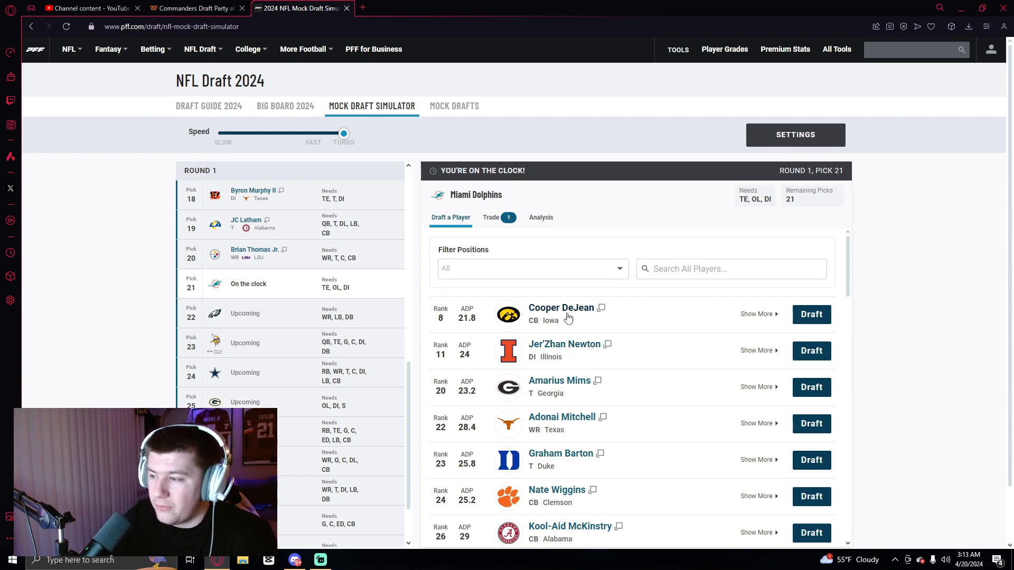
mouse_move(543, 400)
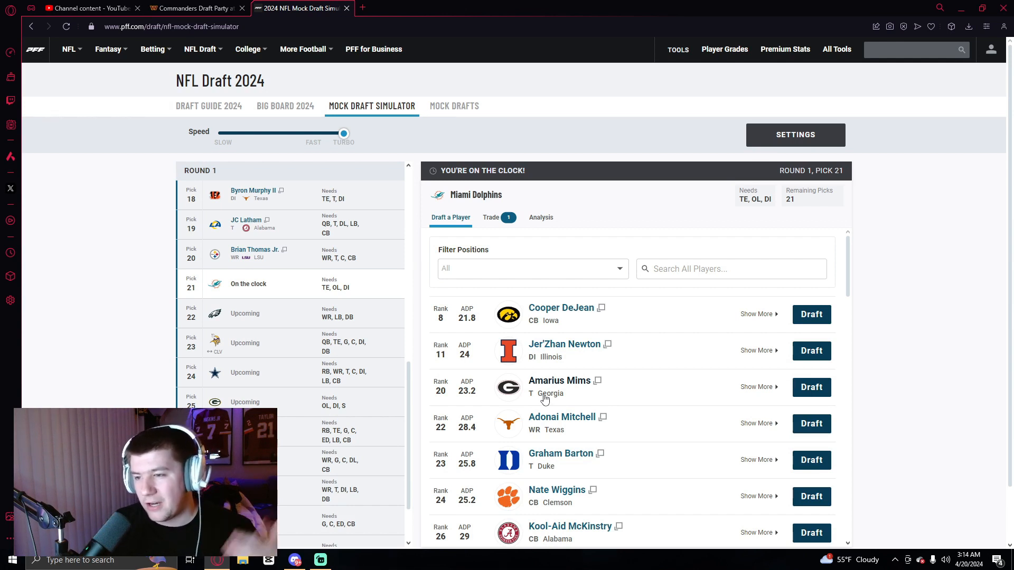
mouse_move(649, 403)
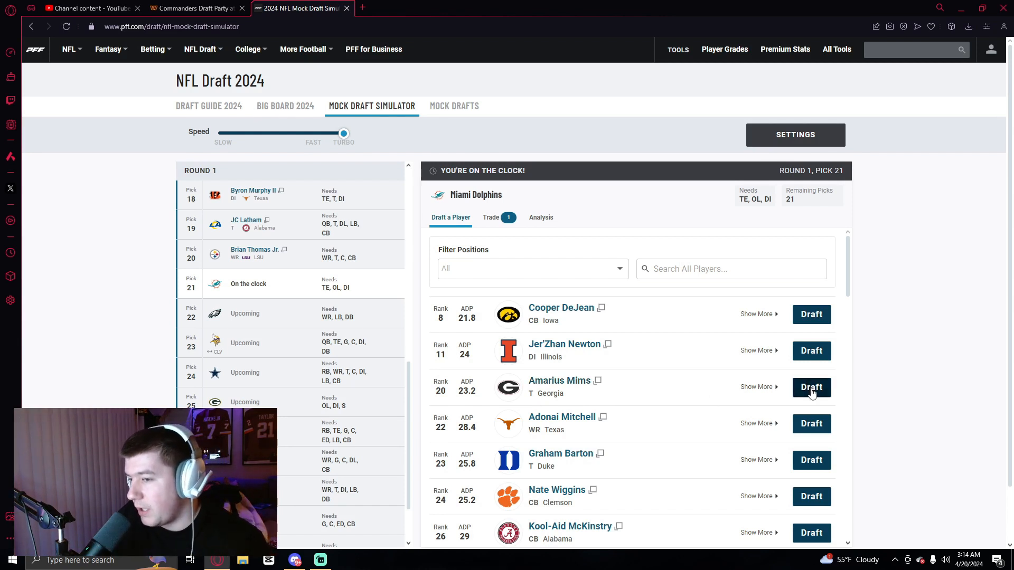
- Draft Amarius Mims for the Miami Dolphins at pick 21
left_click(811, 387)
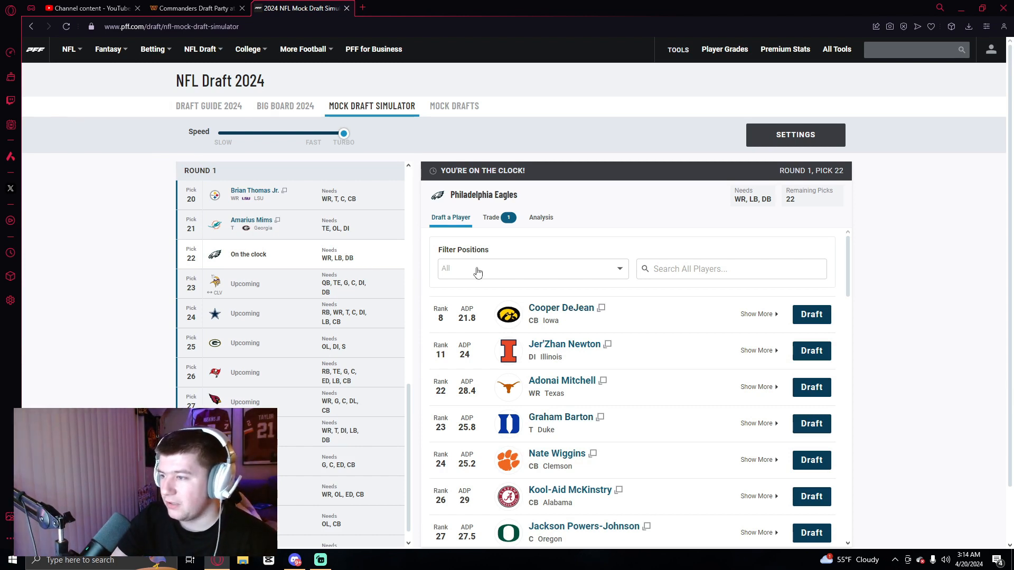
- Filter the player list to cornerbacks and draft Cooper DeJean for Philadelphia at 22
left_click(532, 269)
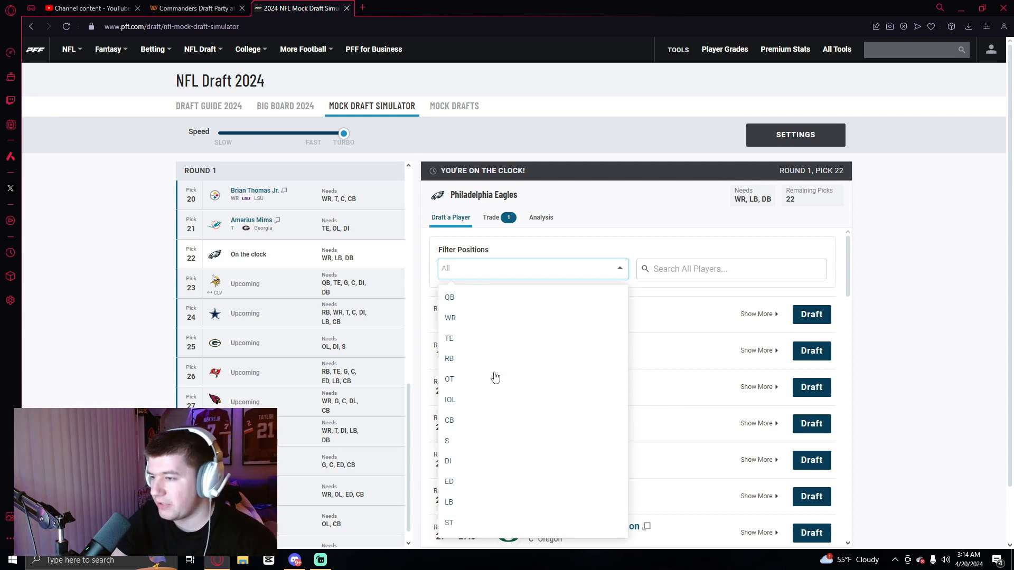
left_click(449, 420)
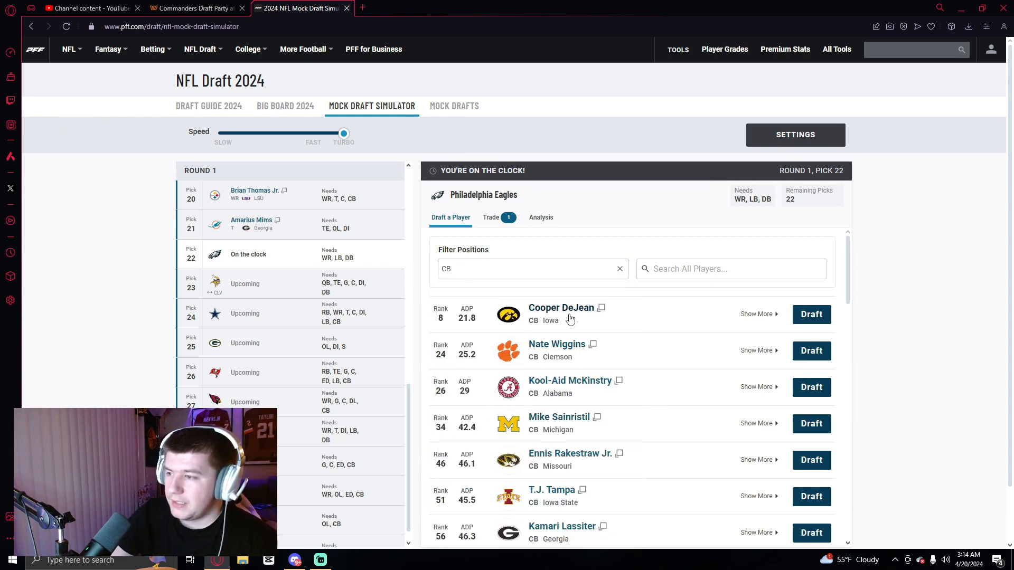
mouse_move(528, 317)
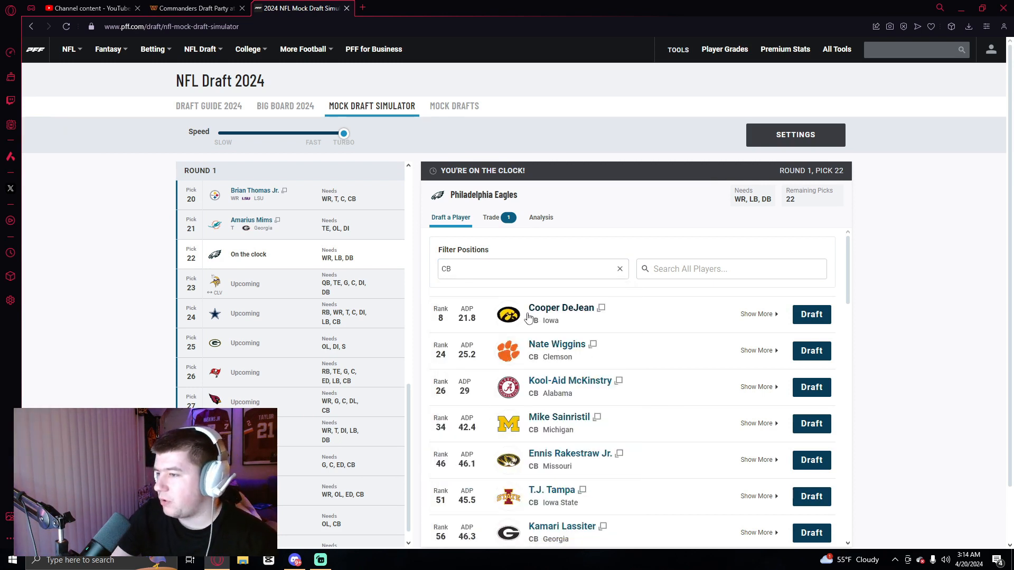
mouse_move(584, 342)
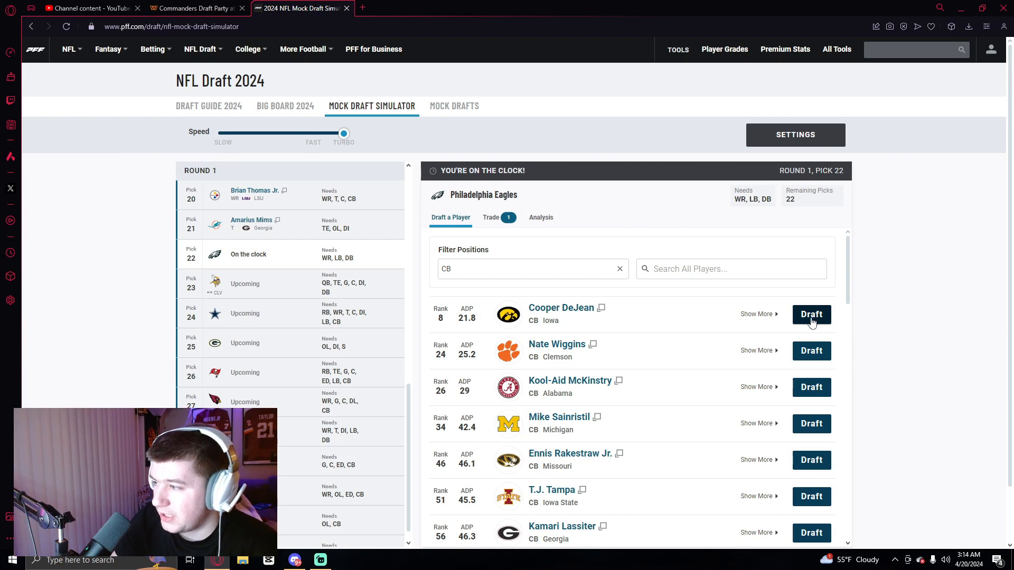
left_click(810, 314)
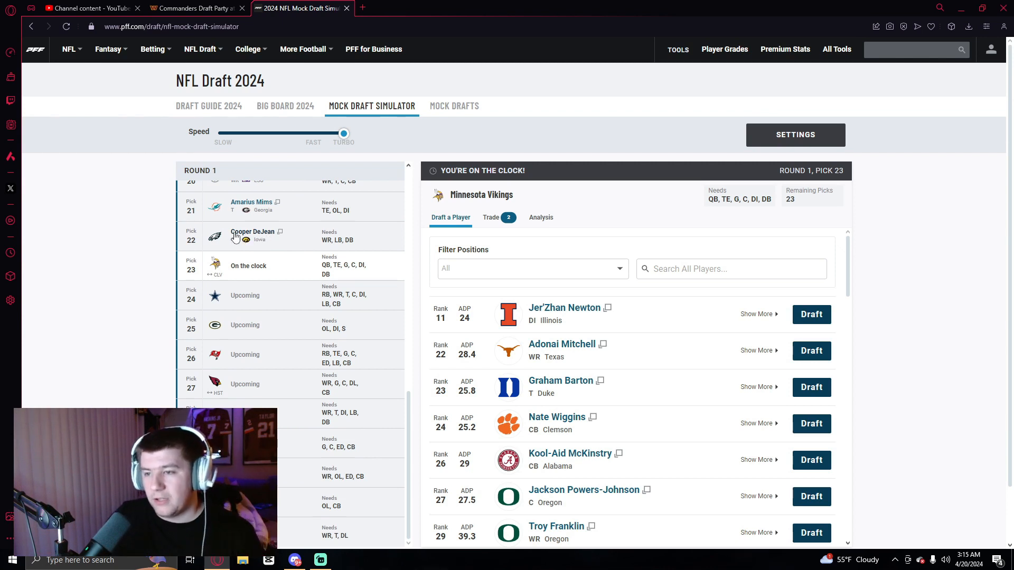
mouse_move(656, 398)
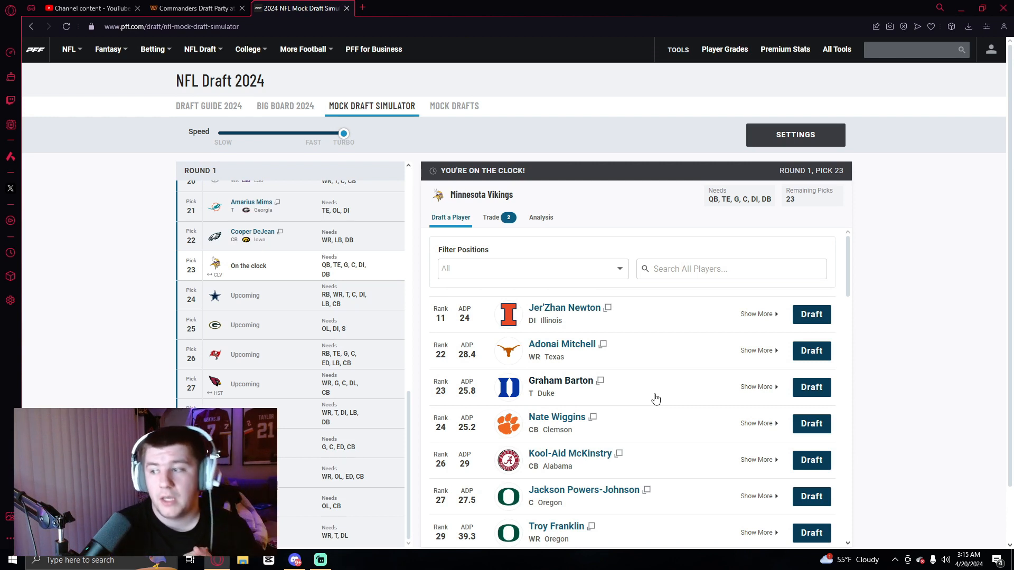
mouse_move(547, 314)
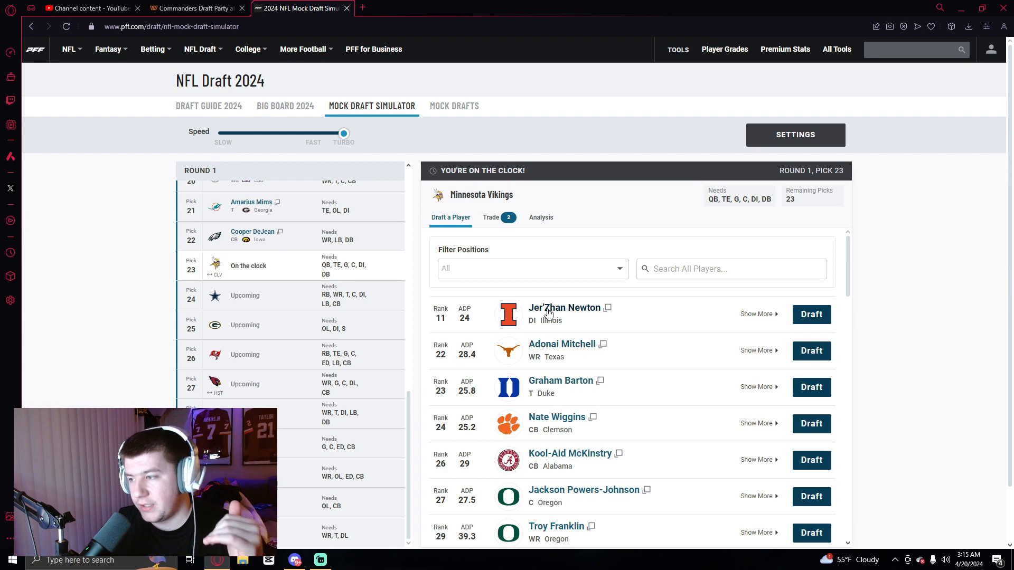
mouse_move(569, 238)
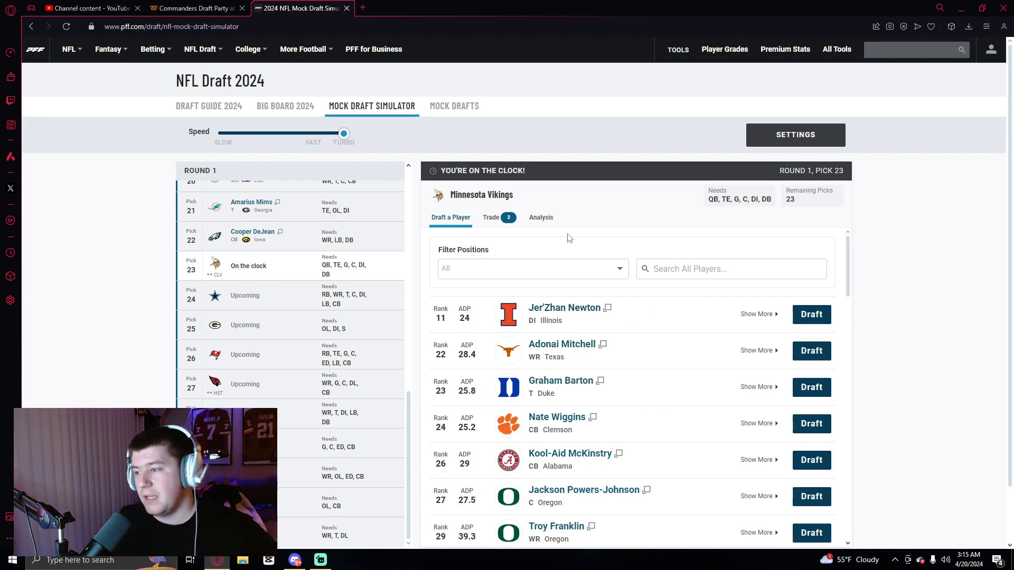
mouse_move(585, 317)
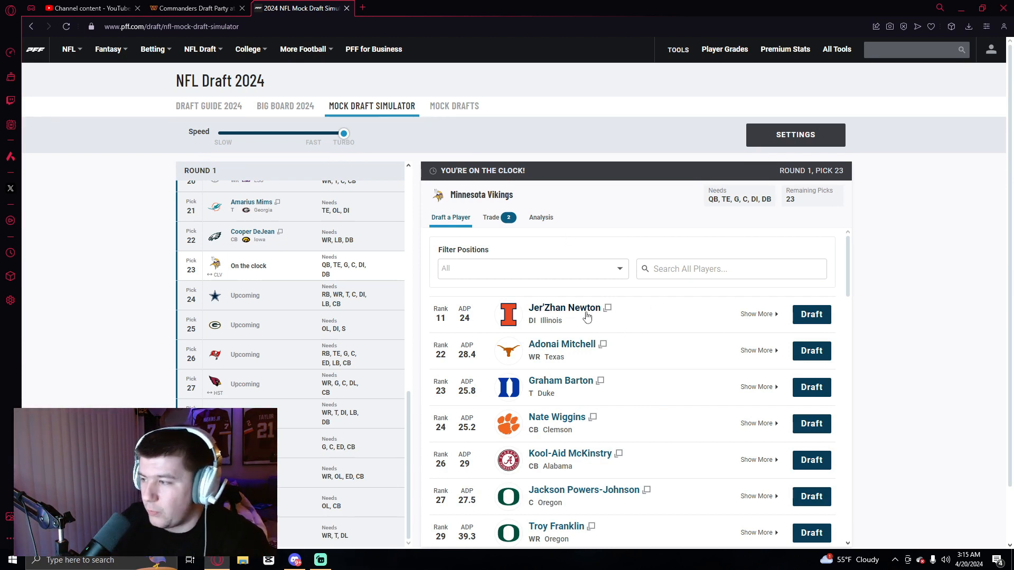
mouse_move(470, 306)
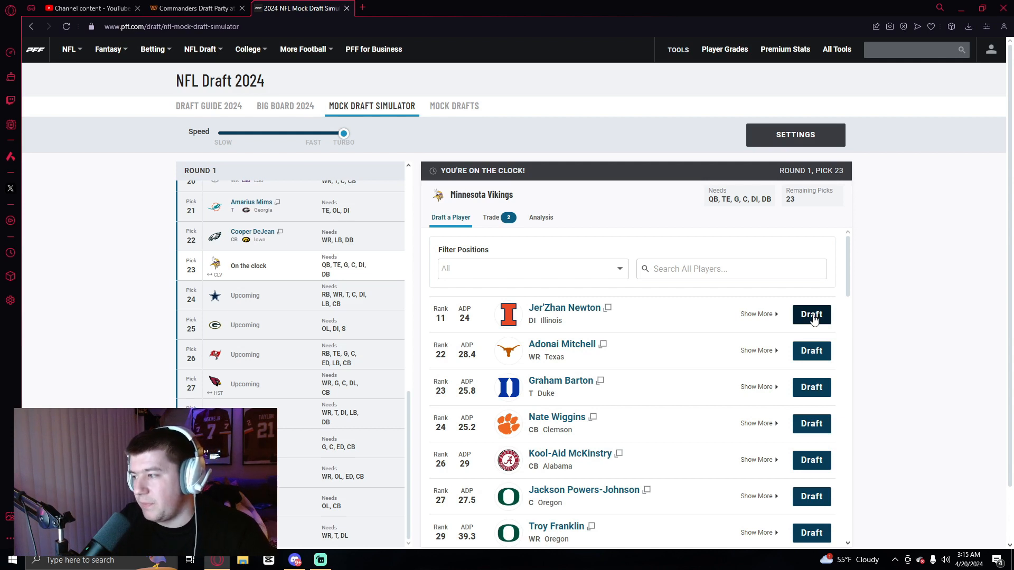
- Take Jer'Zhan Newton from the top of the list with Minnesota's pick 23
left_click(811, 314)
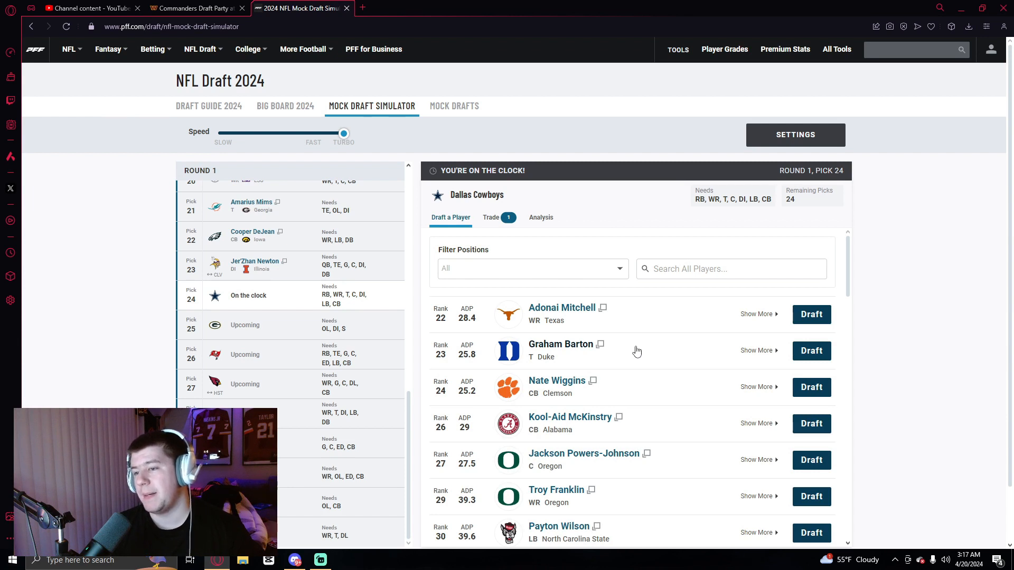
mouse_move(601, 348)
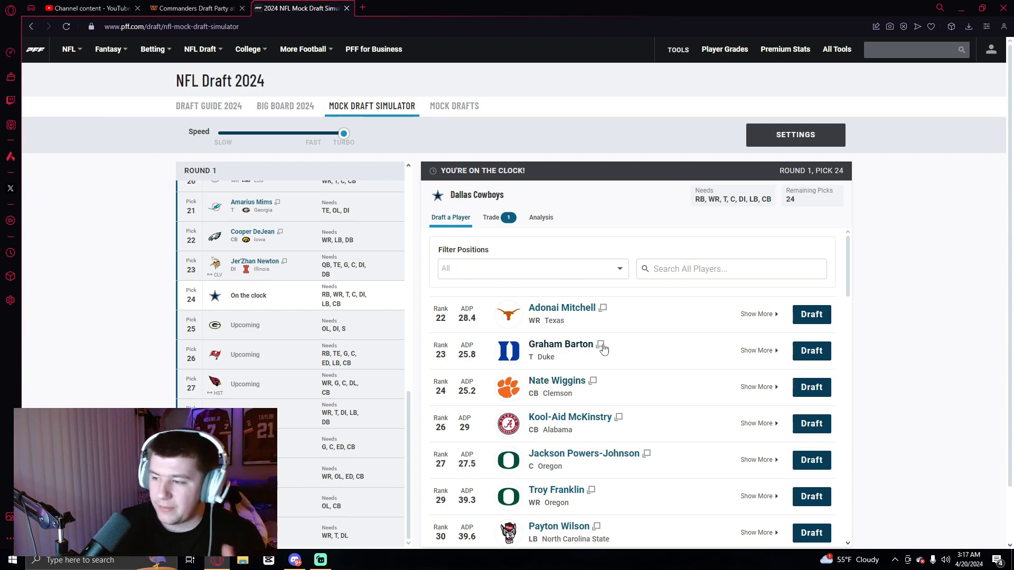
mouse_move(811, 351)
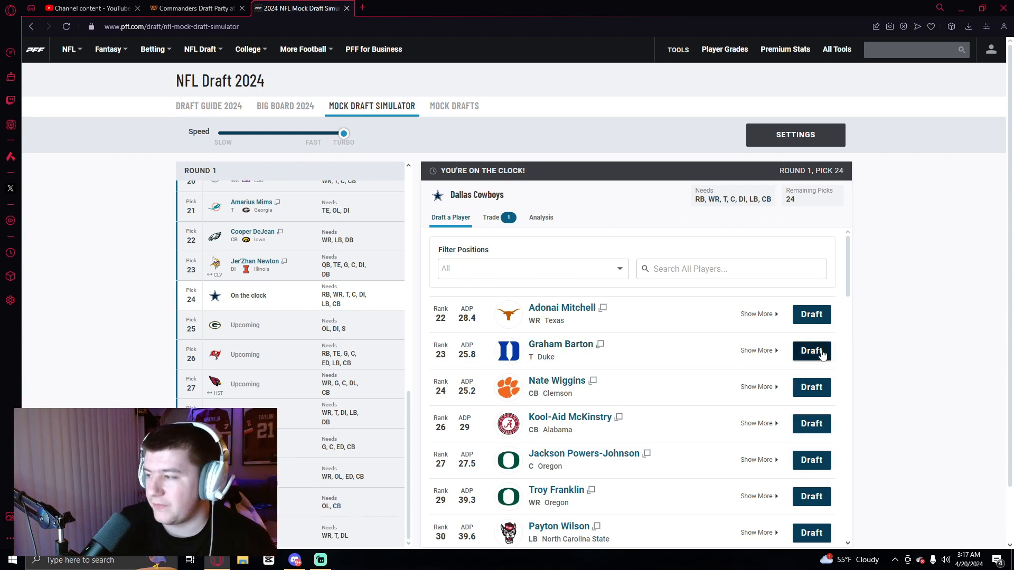
mouse_move(781, 355)
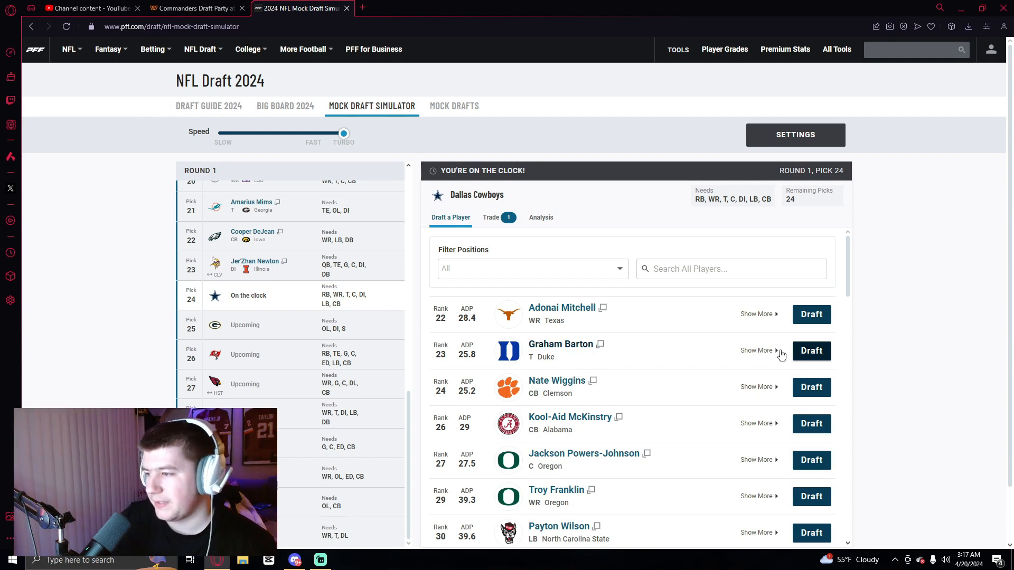
mouse_move(558, 354)
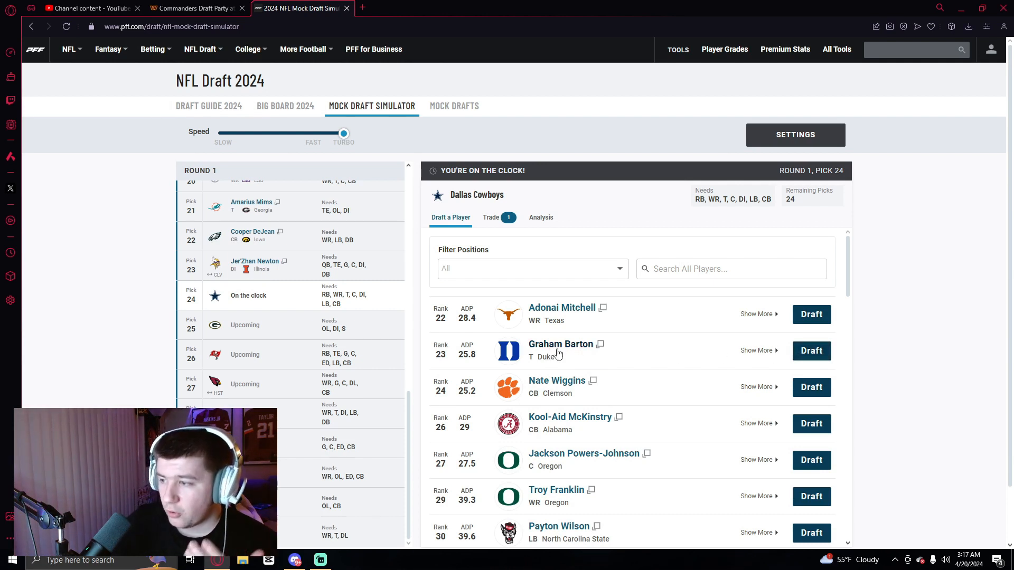
- Draft Graham Barton to Dallas at 24 and Nate Wiggins to Green Bay at 25
left_click(811, 350)
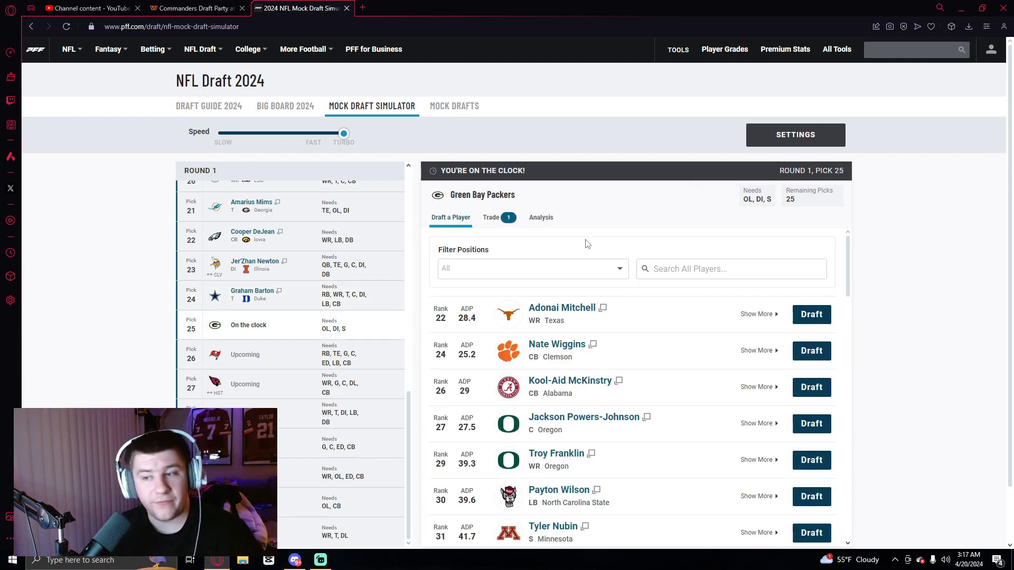
mouse_move(582, 281)
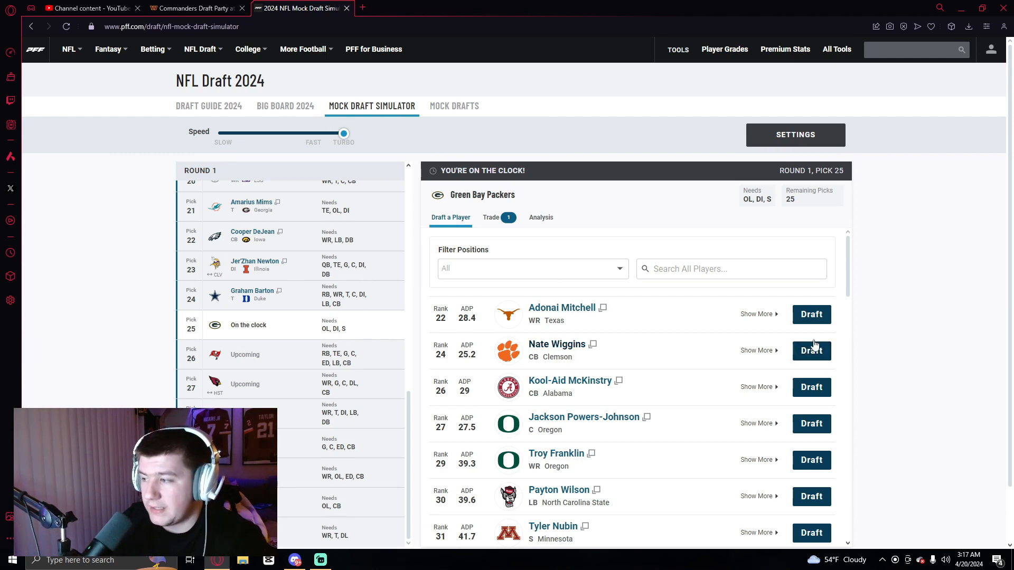
left_click(811, 350)
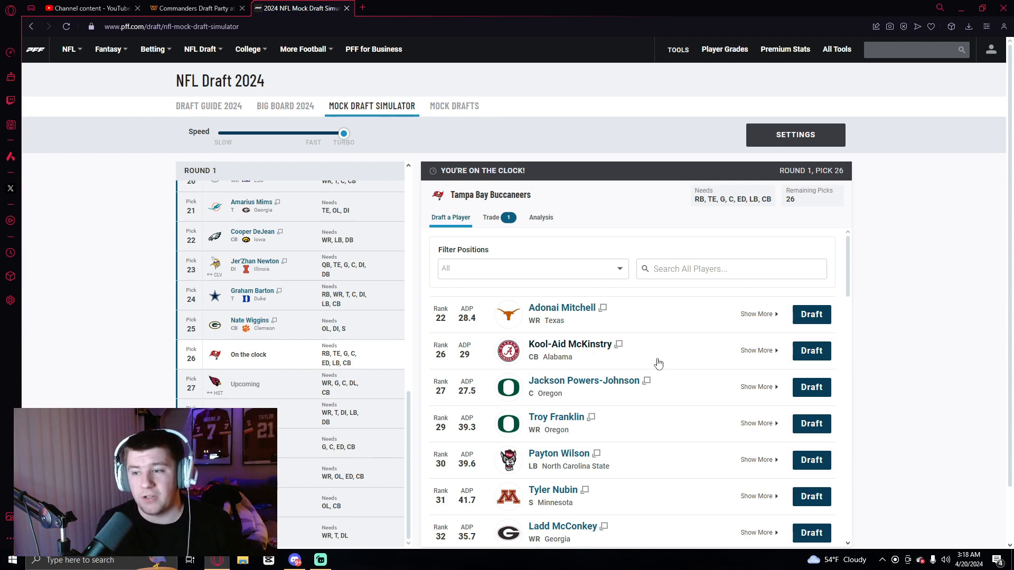
mouse_move(627, 351)
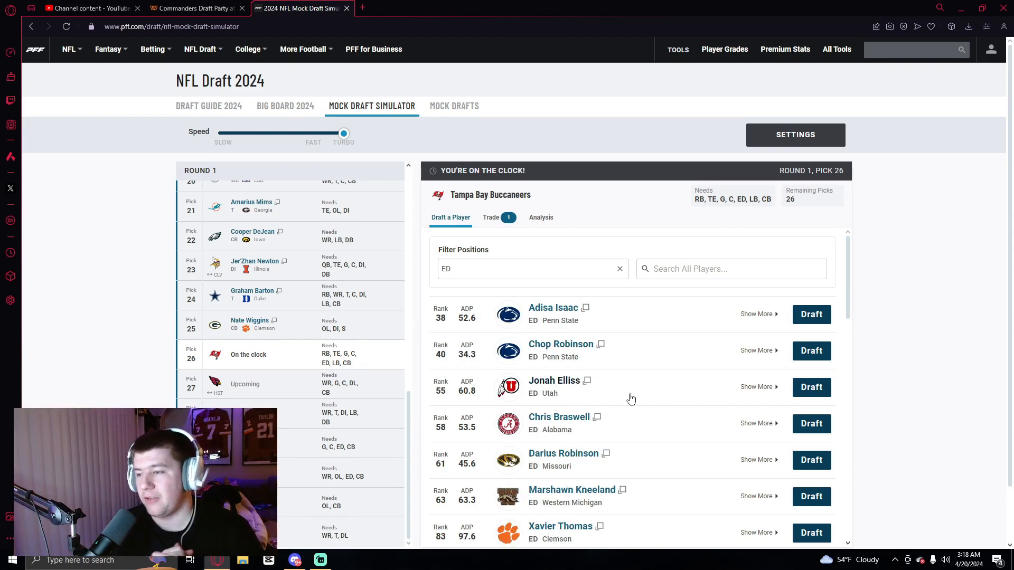
mouse_move(787, 112)
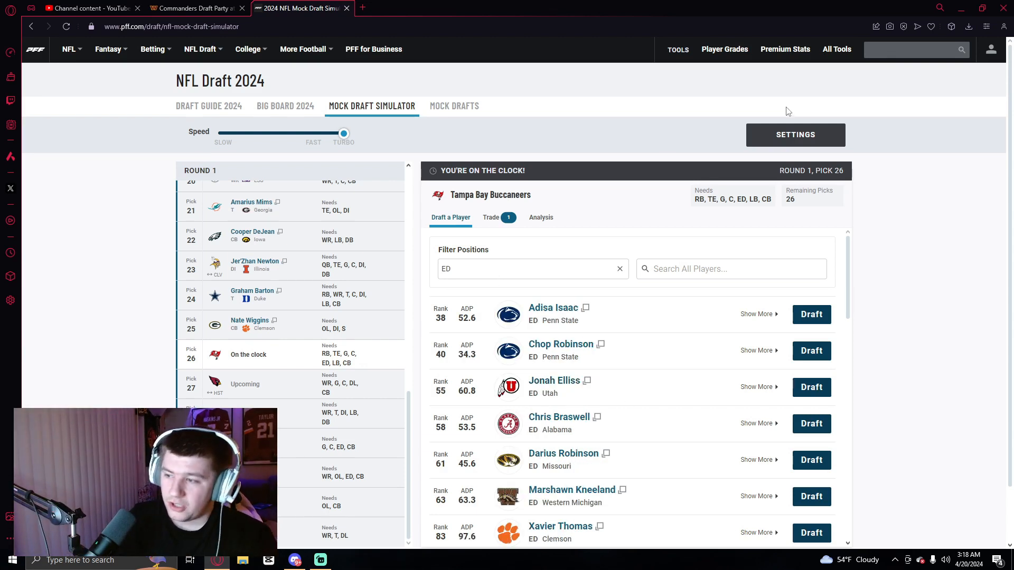
mouse_move(554, 343)
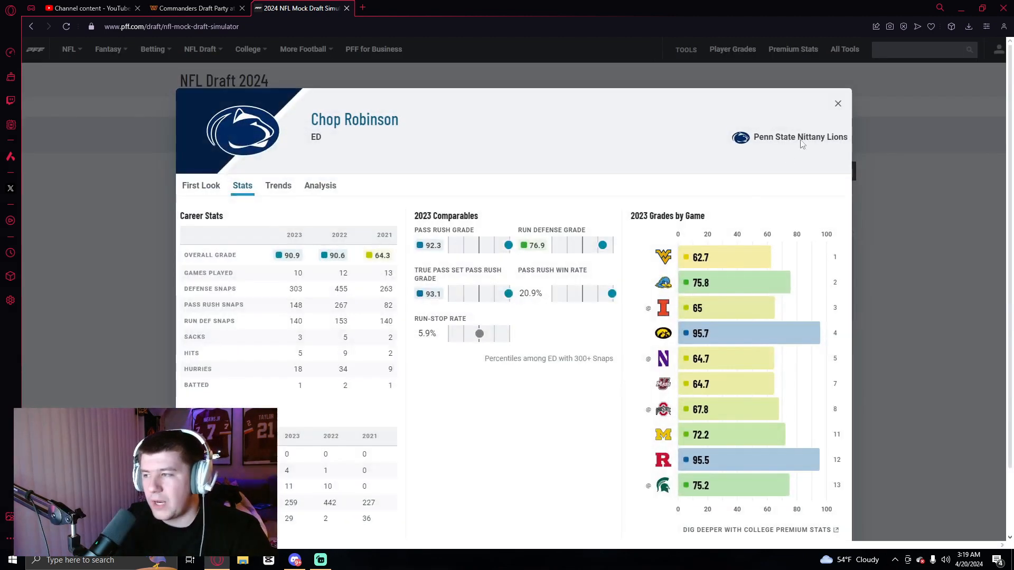
- Dismiss Chop Robinson's player card and draft him for Tampa Bay at pick 26
left_click(837, 104)
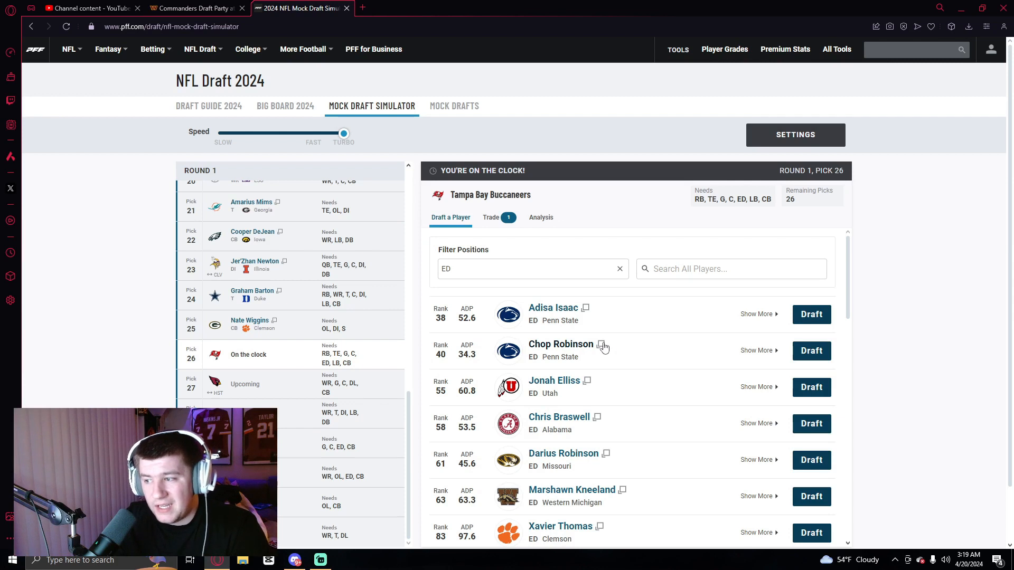
mouse_move(550, 349)
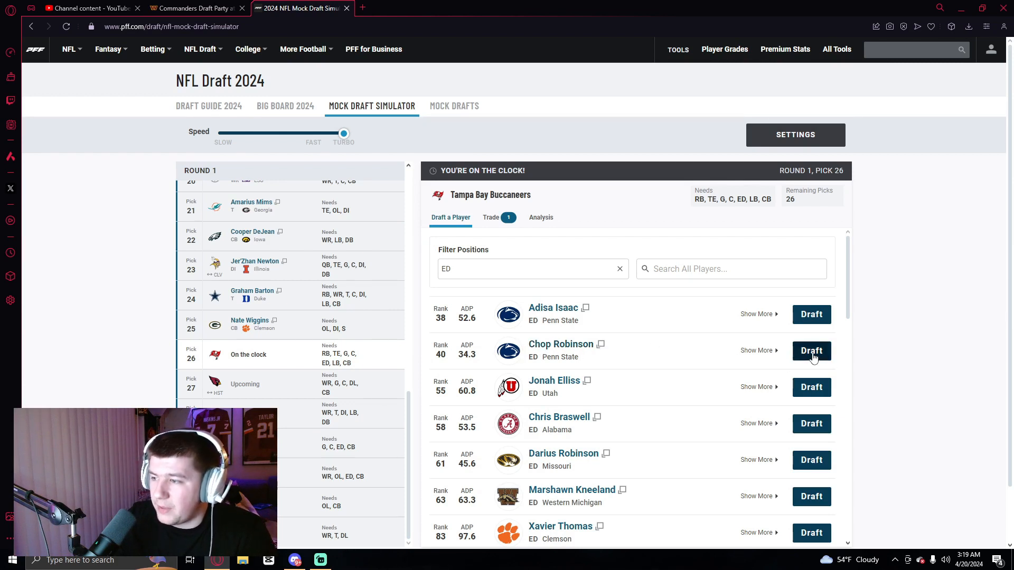
left_click(812, 351)
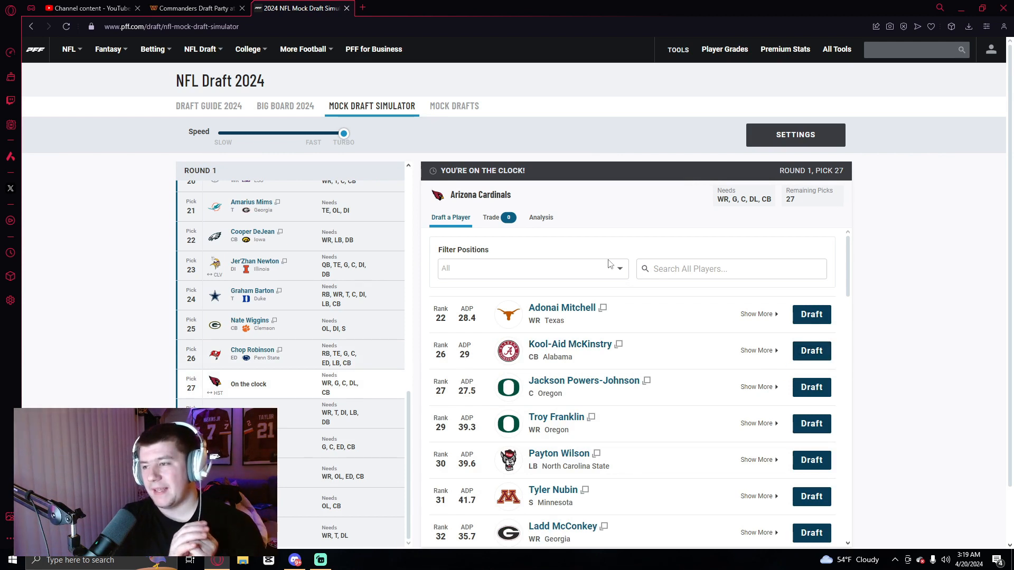
mouse_move(575, 260)
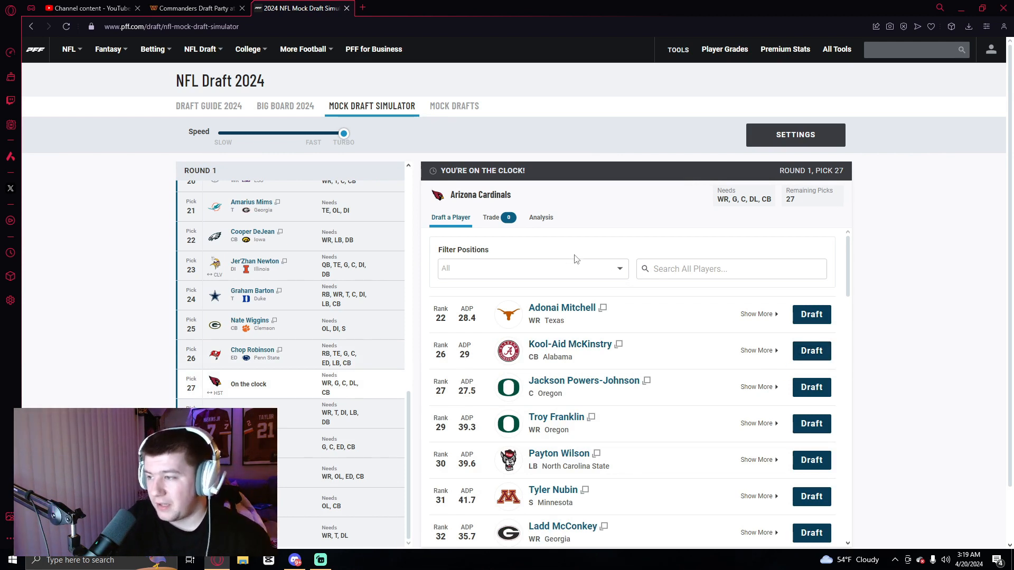
mouse_move(577, 265)
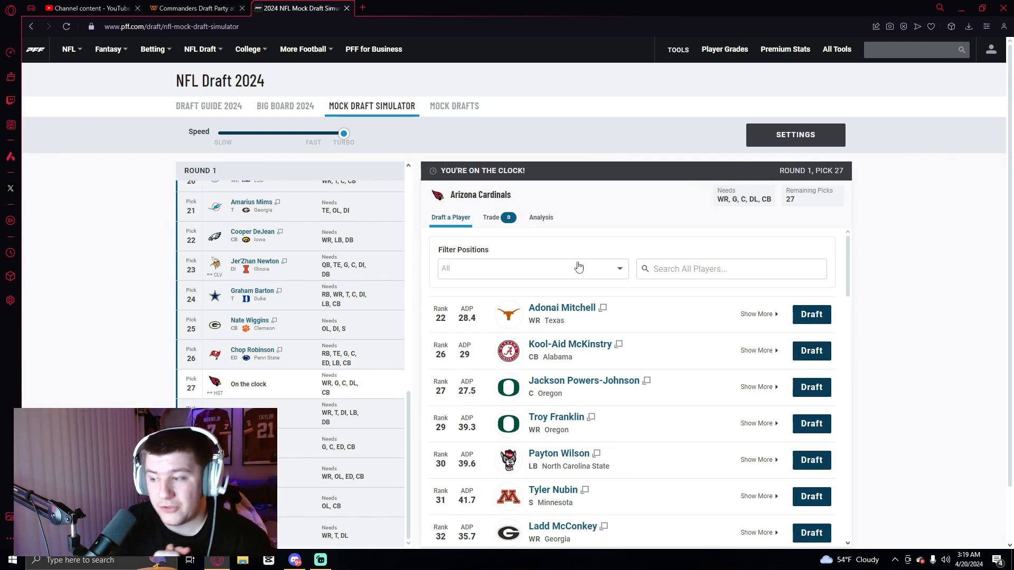
mouse_move(587, 281)
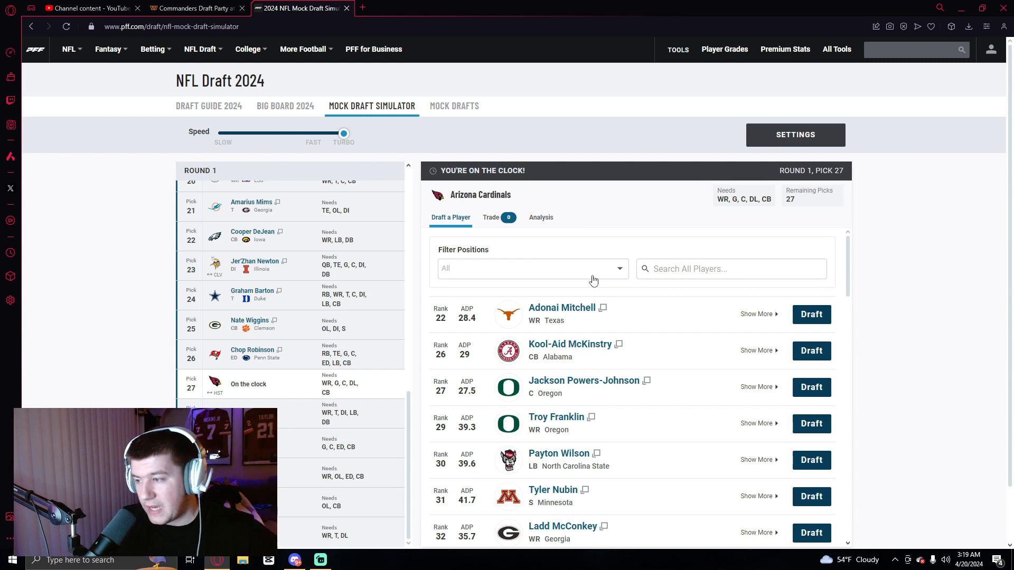
mouse_move(590, 290)
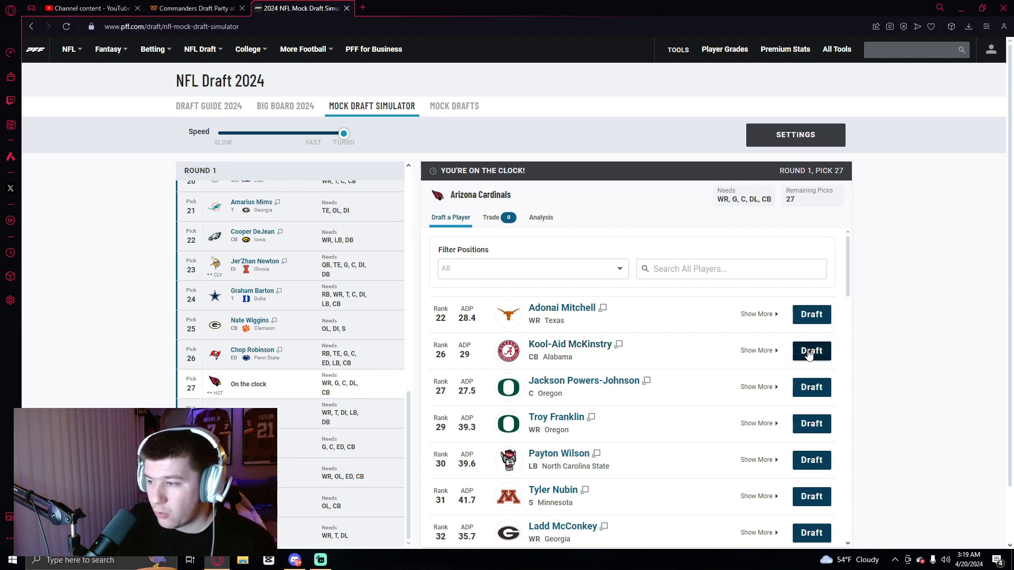
- Draft Kool-Aid McKinstry for the Cardinals at 27 and Adonai Mitchell for the Bills at 28
left_click(811, 351)
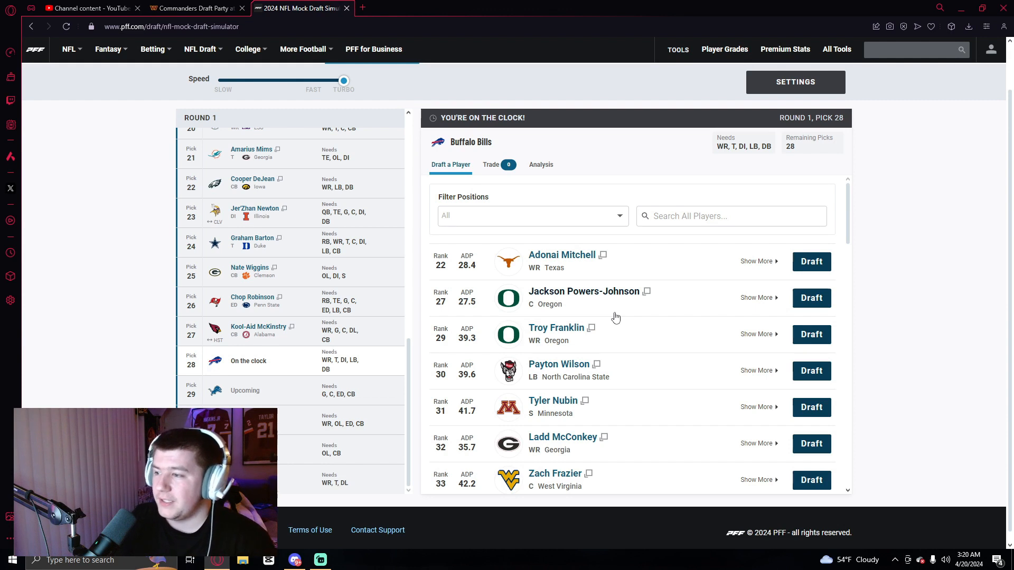
mouse_move(667, 261)
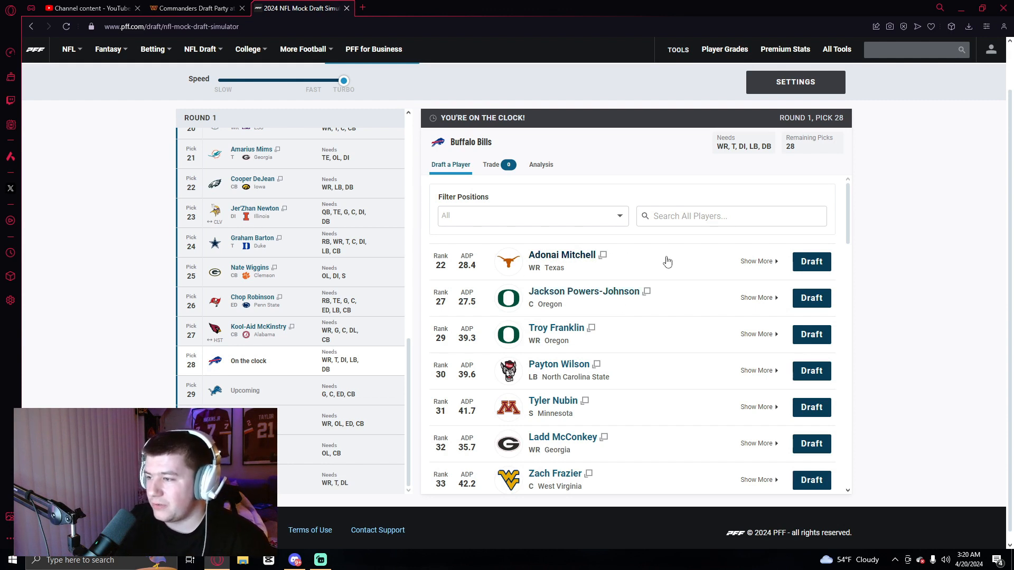
left_click(811, 262)
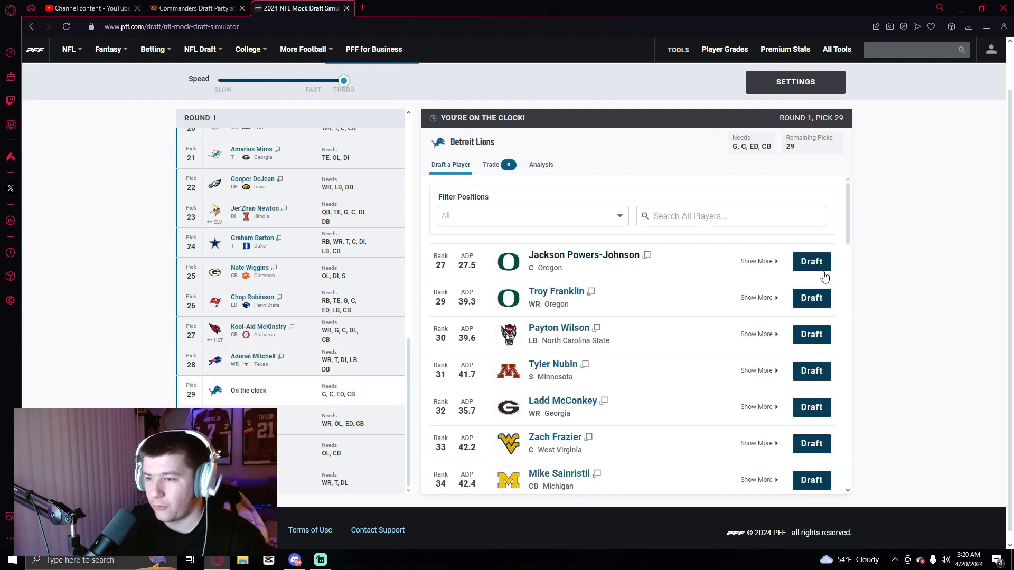
mouse_move(347, 373)
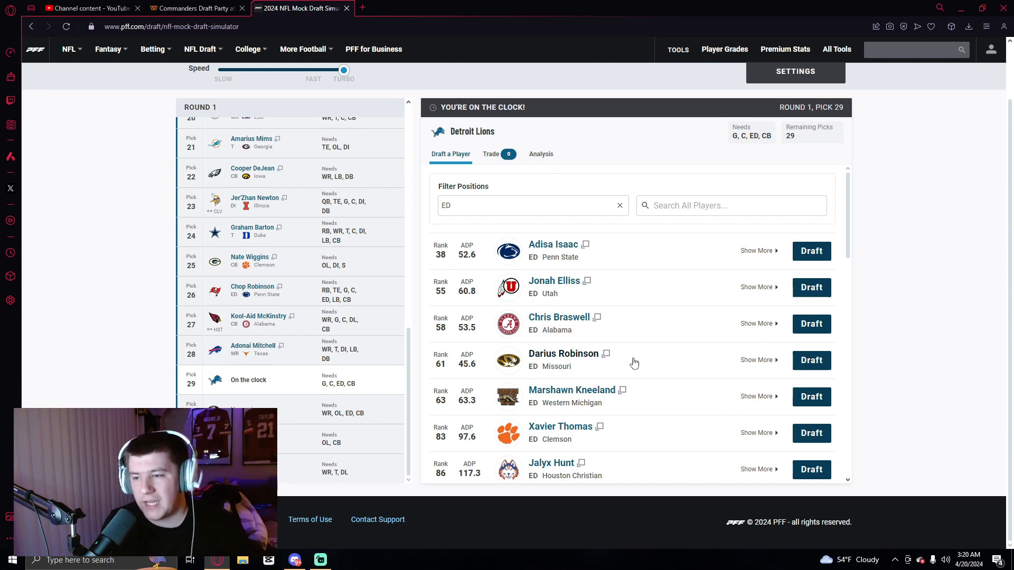
mouse_move(571, 351)
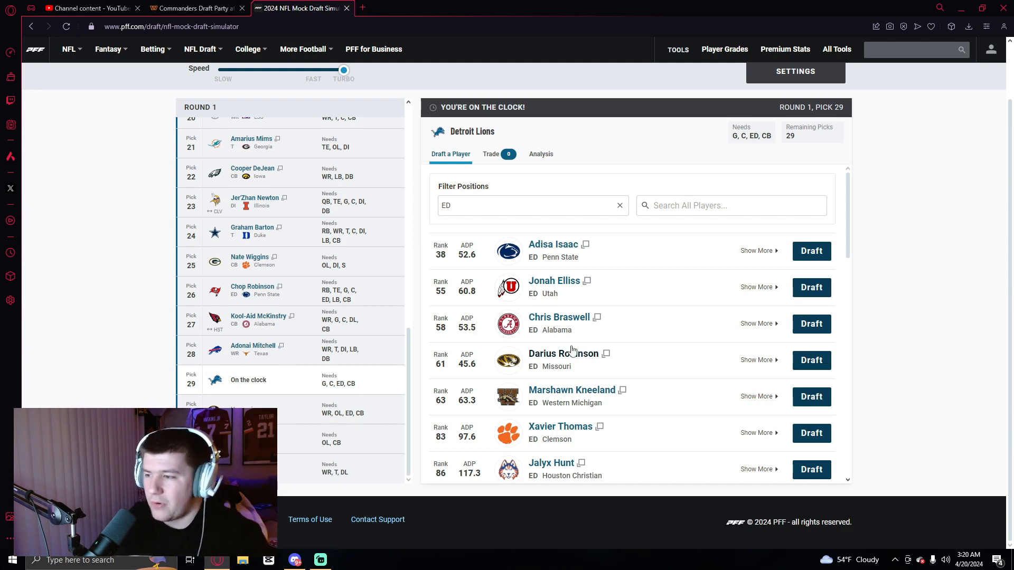
mouse_move(433, 368)
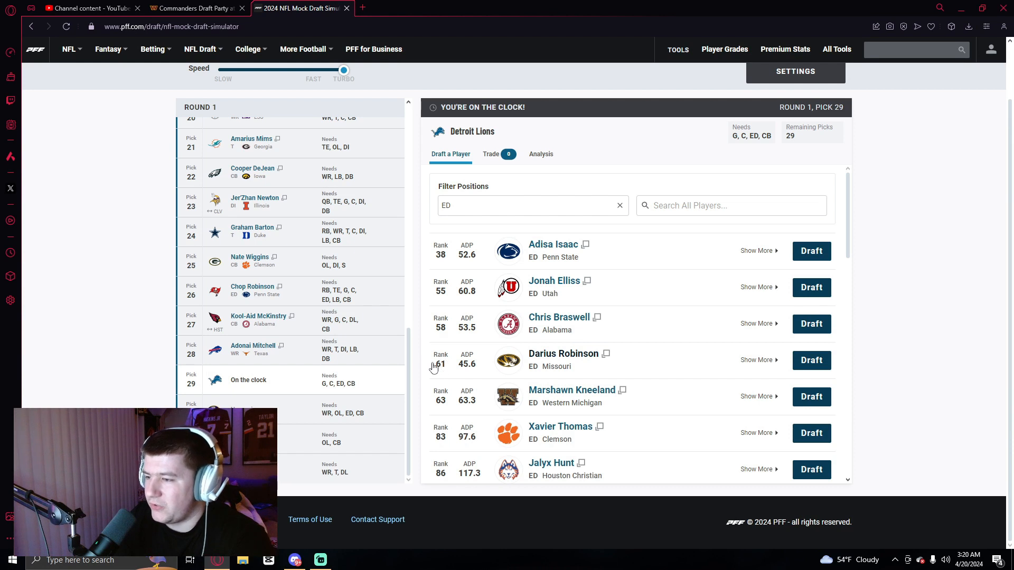
mouse_move(562, 379)
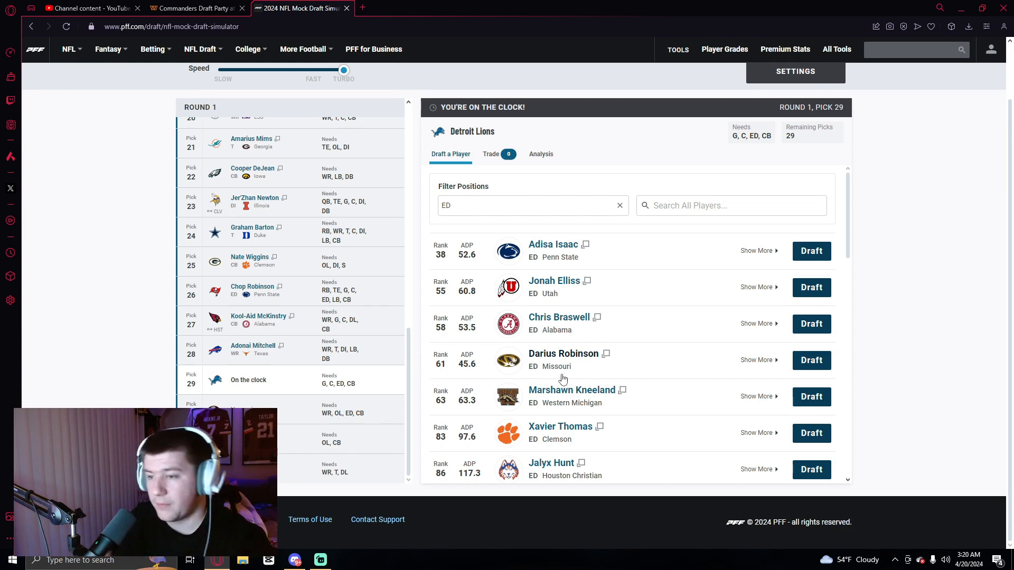
mouse_move(187, 391)
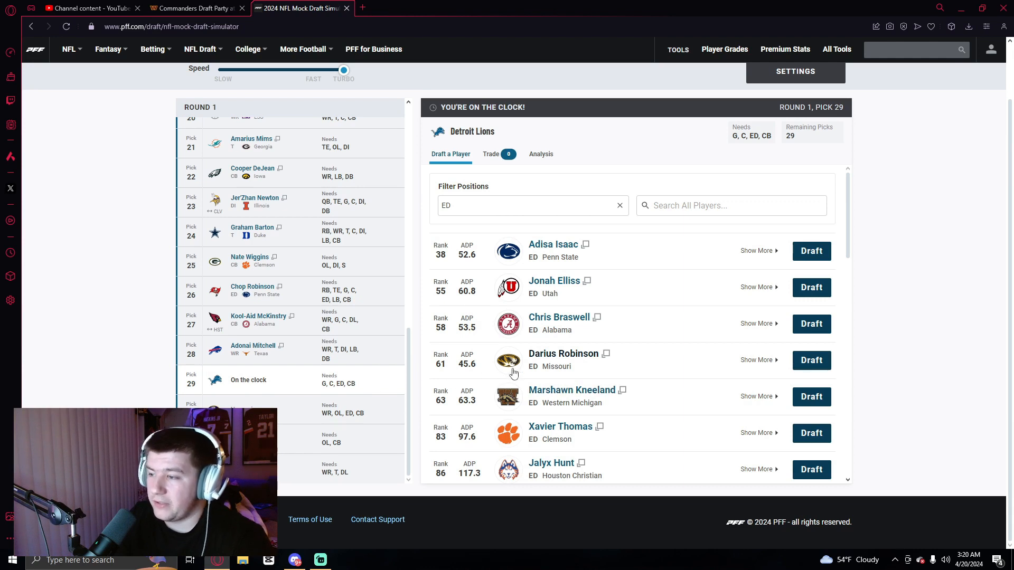
- Draft Darius Robinson from the ED-filtered list for Detroit at pick 29
left_click(811, 360)
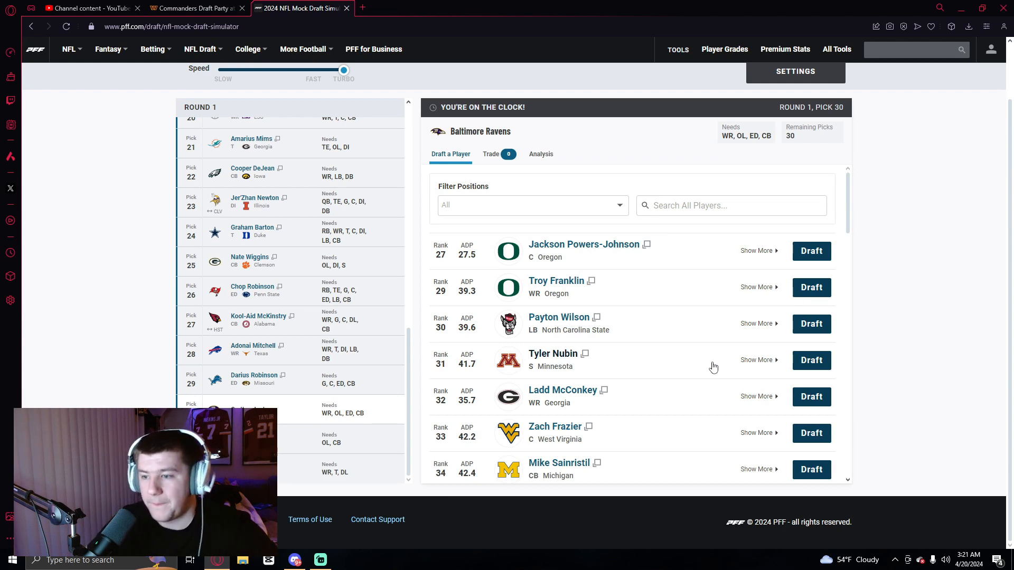
mouse_move(612, 216)
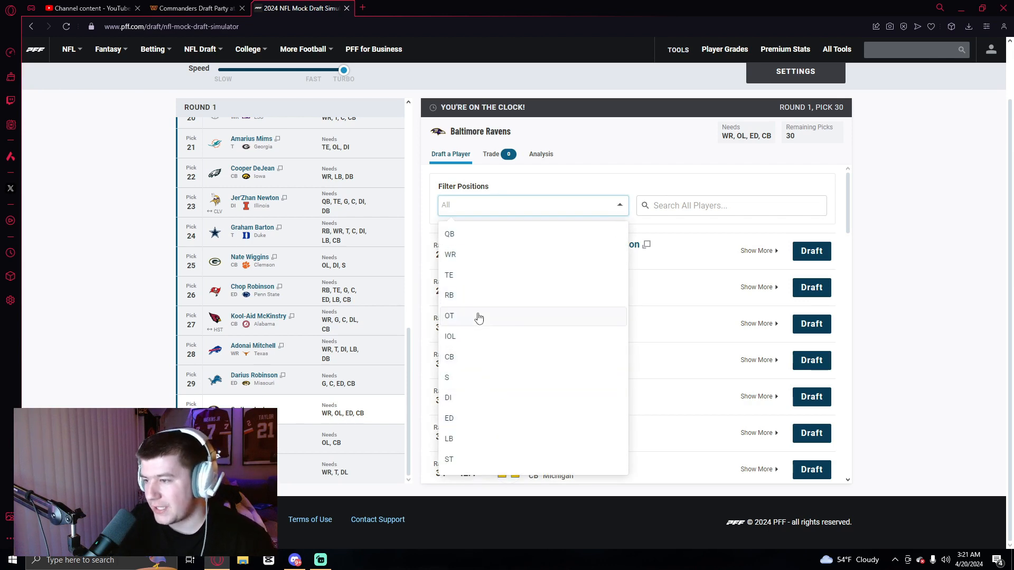
- Filter available players to offensive tackles and draft Tyler Guyton for Baltimore
left_click(449, 316)
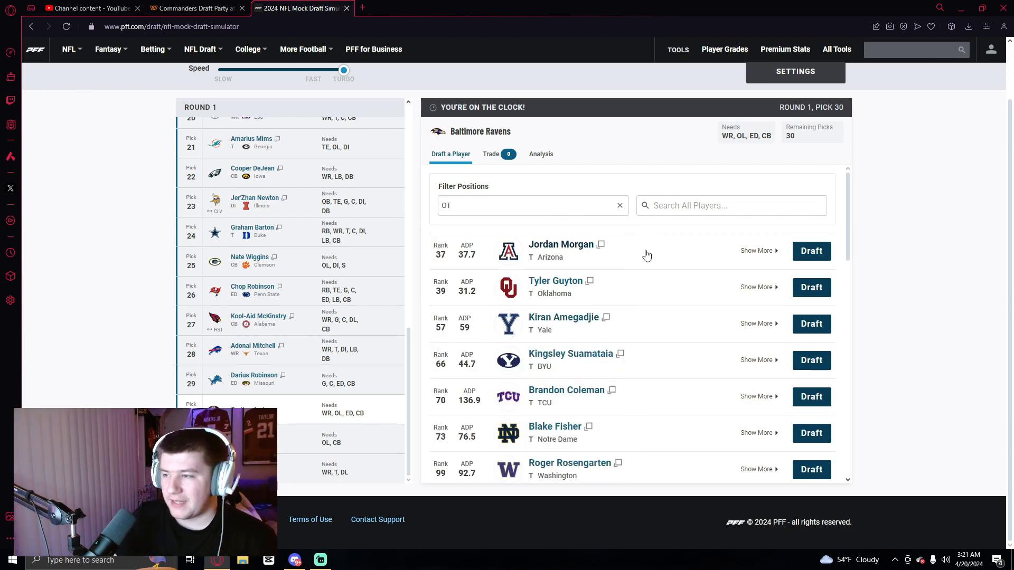
mouse_move(663, 296)
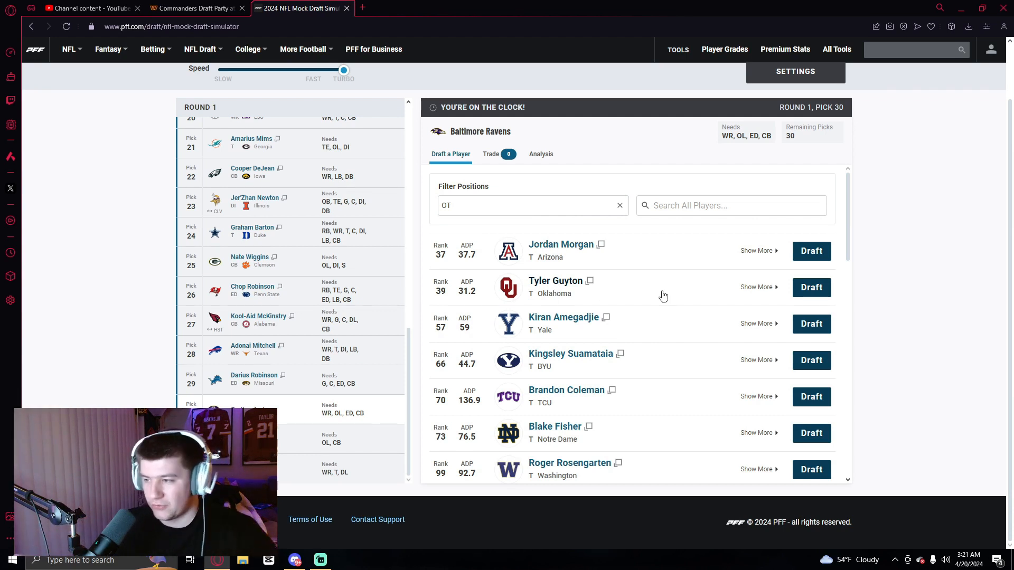
mouse_move(811, 287)
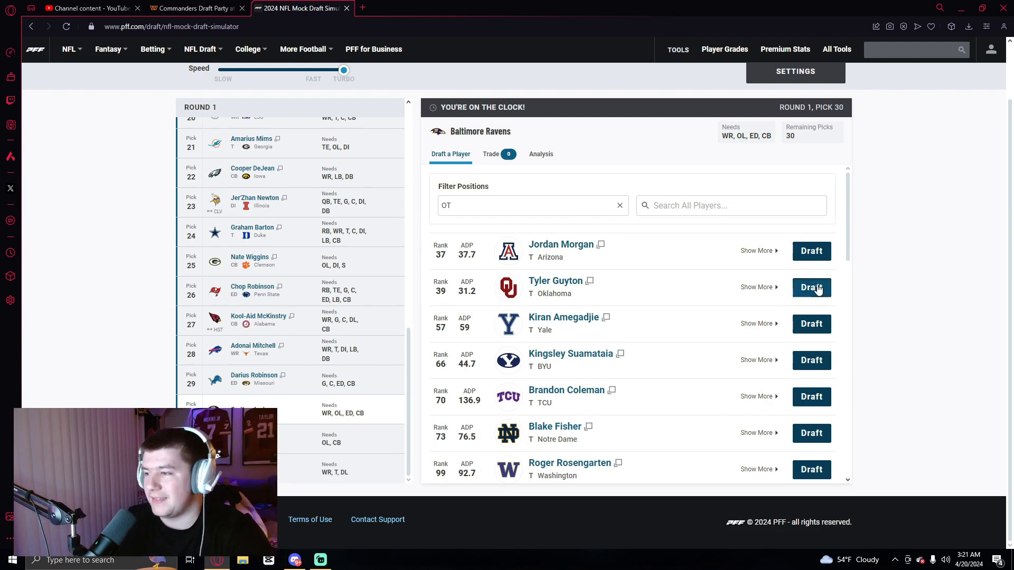
left_click(811, 287)
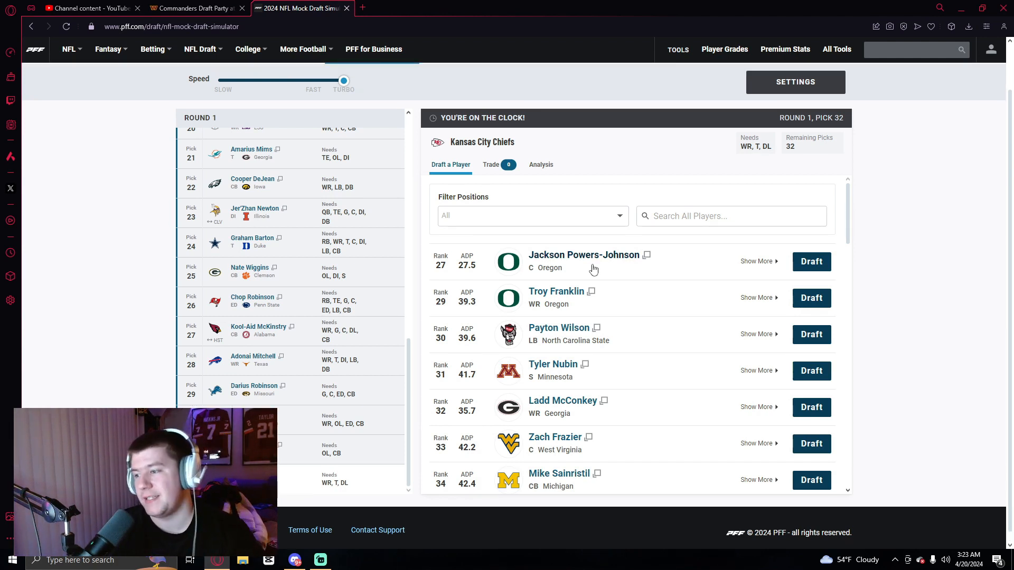
mouse_move(598, 283)
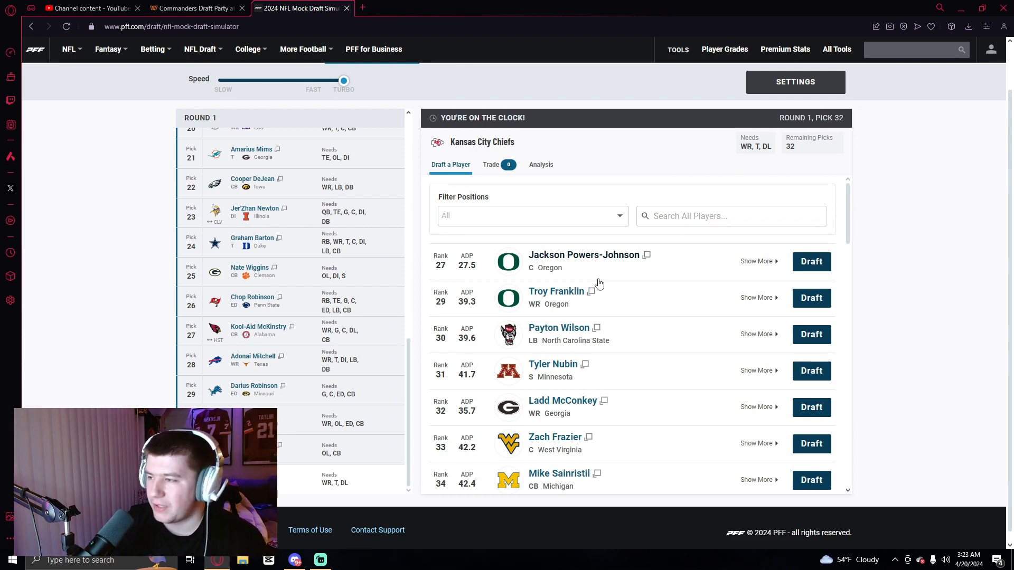
- Filter to wide receivers and draft Xavier Worthy for Kansas City at pick 32
left_click(530, 216)
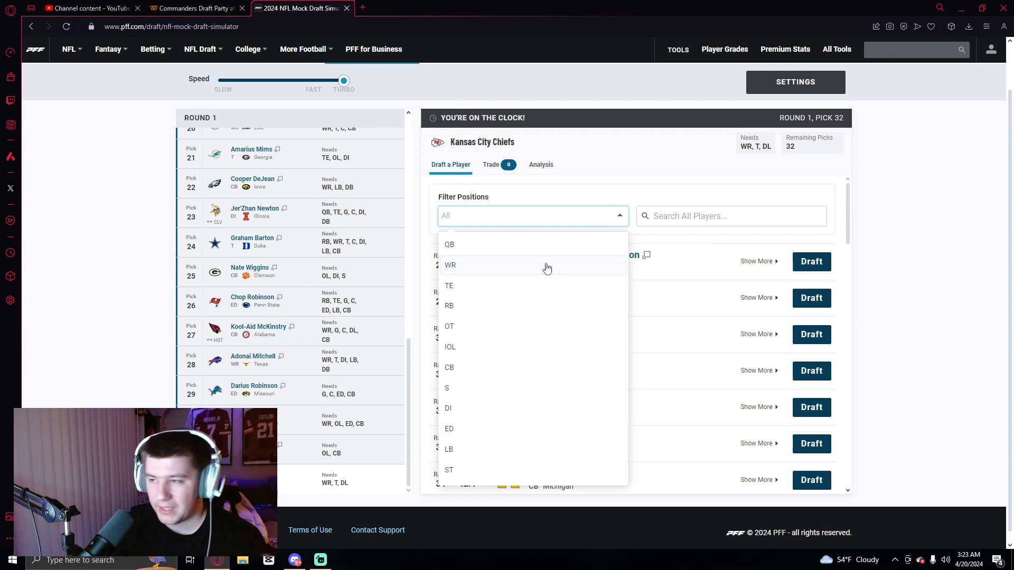
left_click(450, 264)
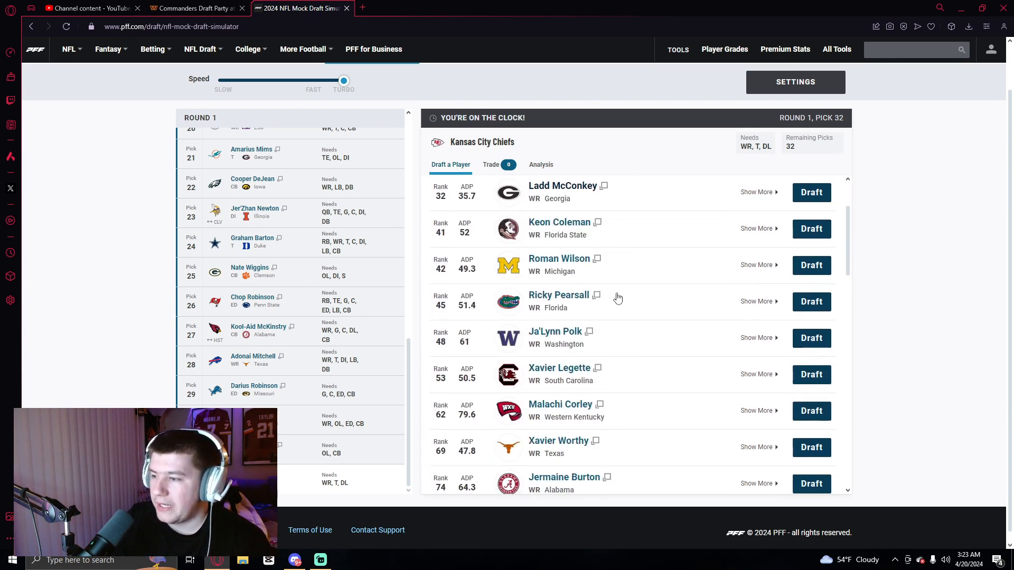
scroll("down", 3)
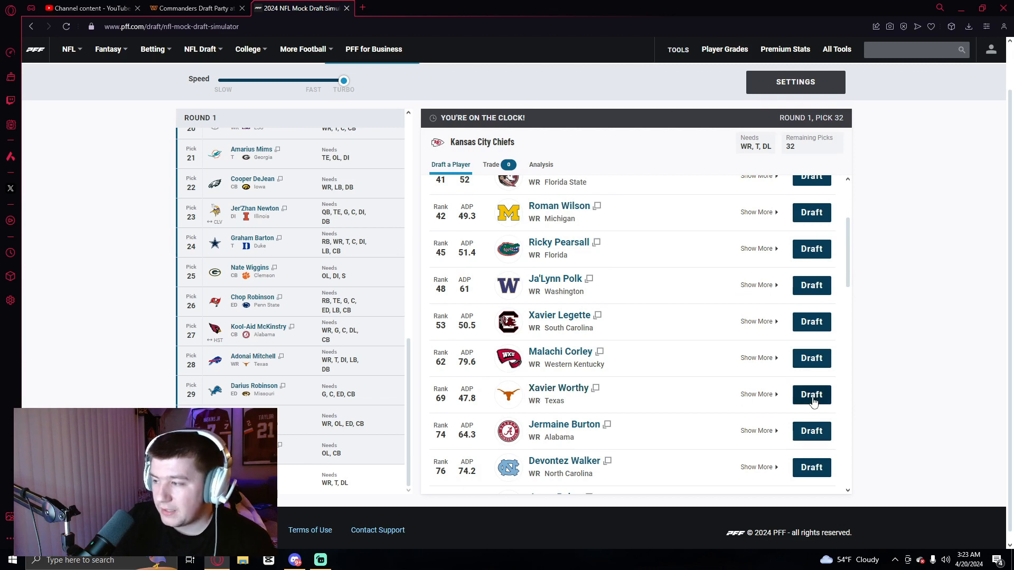
left_click(810, 394)
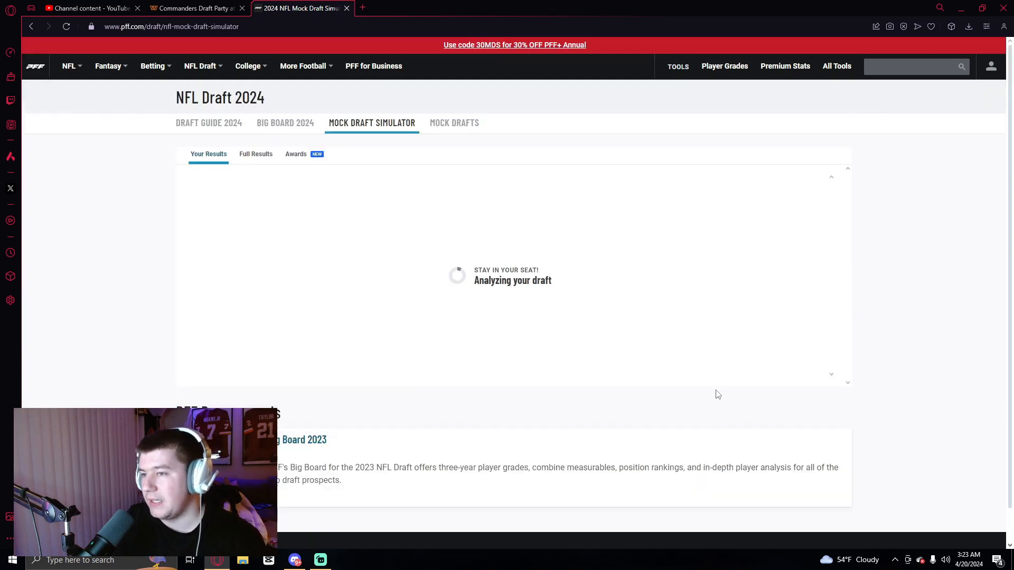